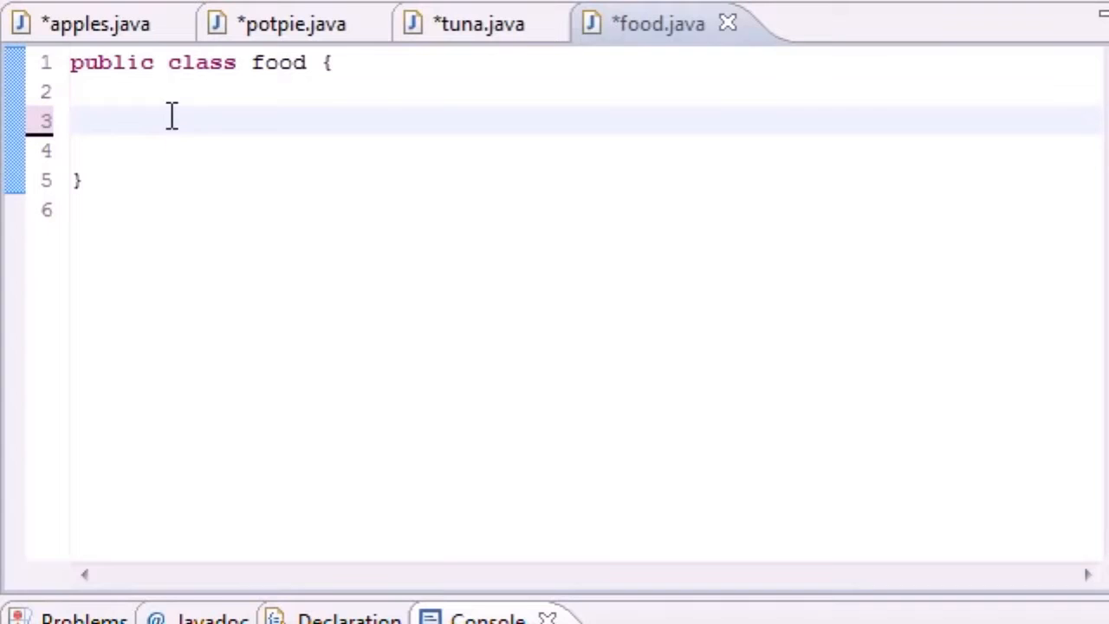
mouse_move(561, 199)
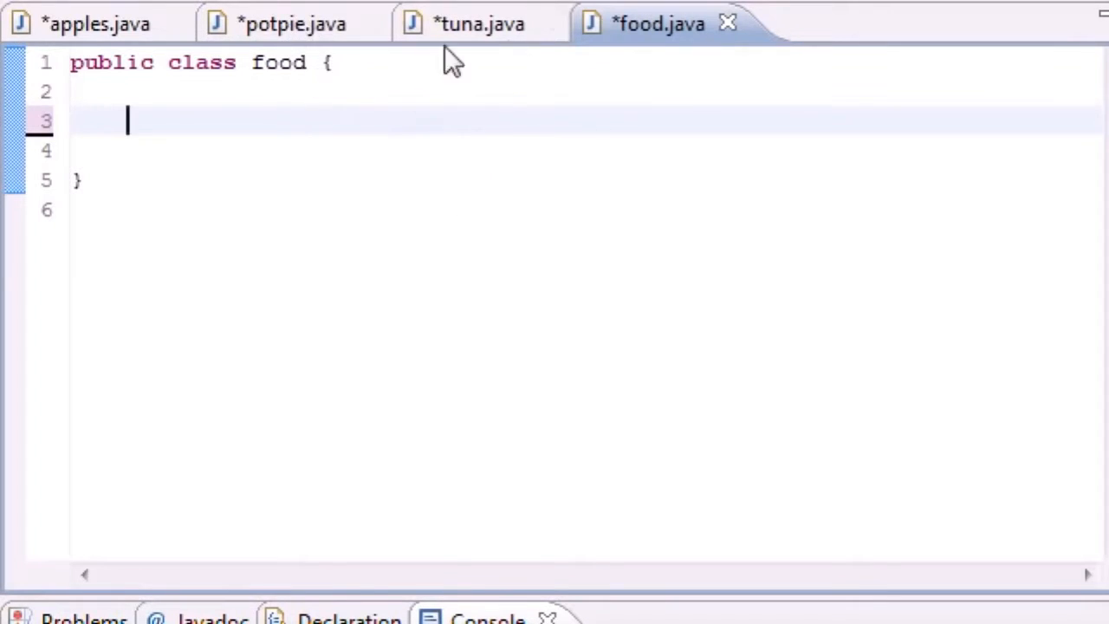
mouse_move(295, 25)
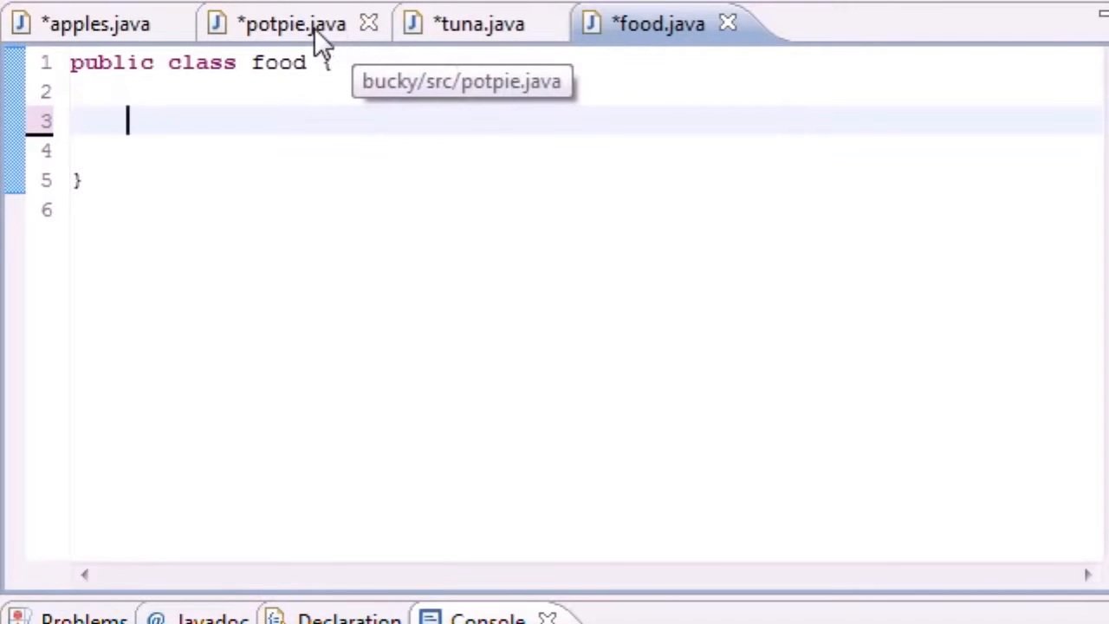
mouse_move(655, 34)
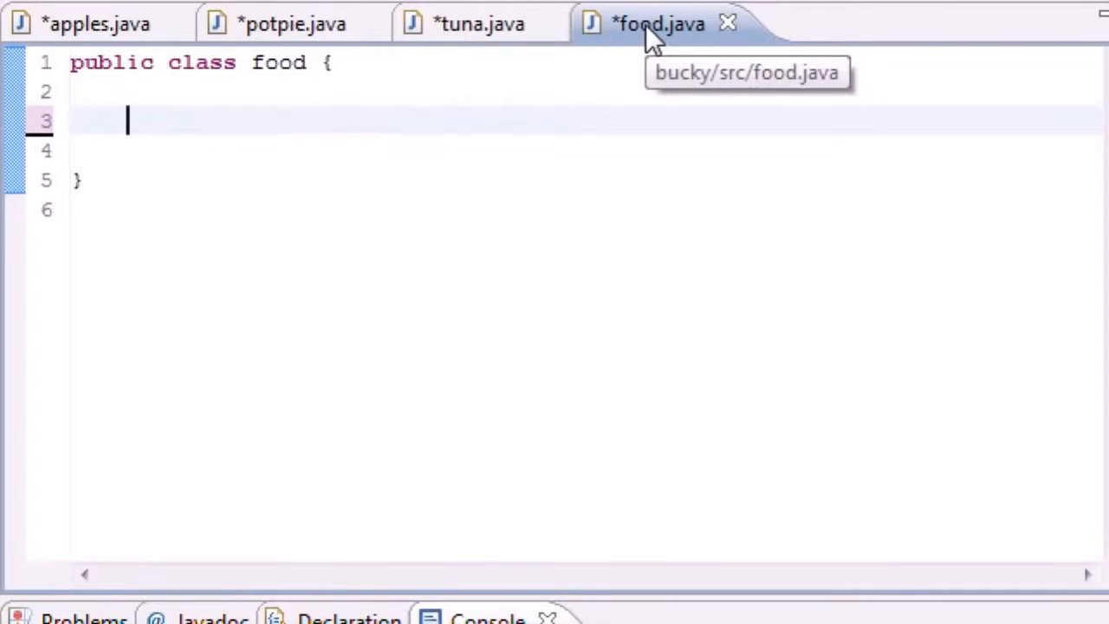
- Review the tuna and potpie subclasses, highlighting that potpie extends food
left_click(478, 24)
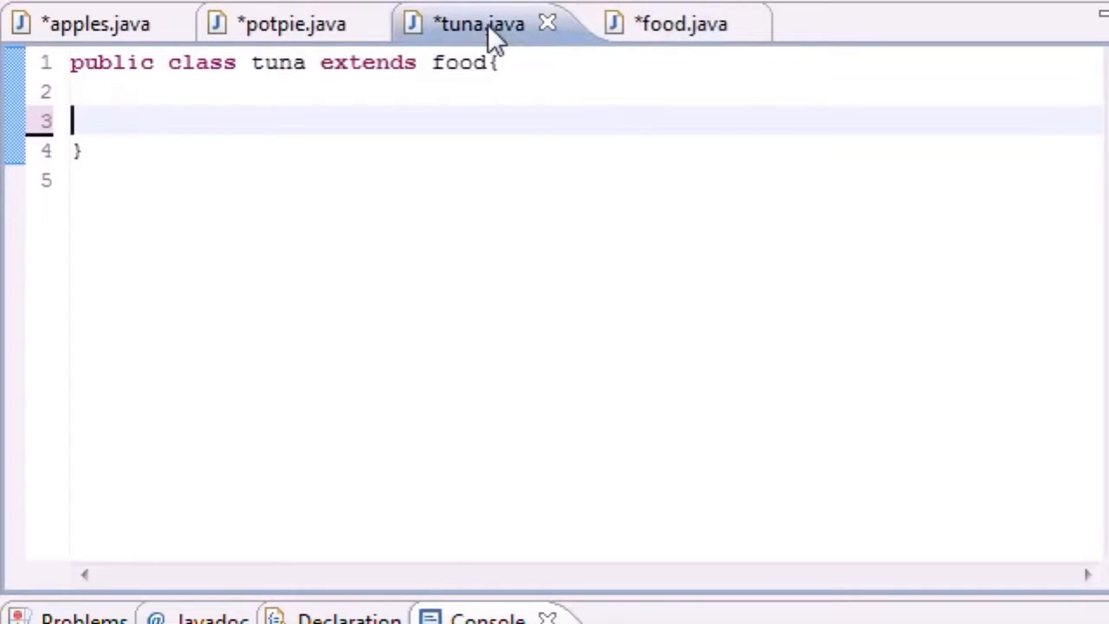
left_click(291, 24)
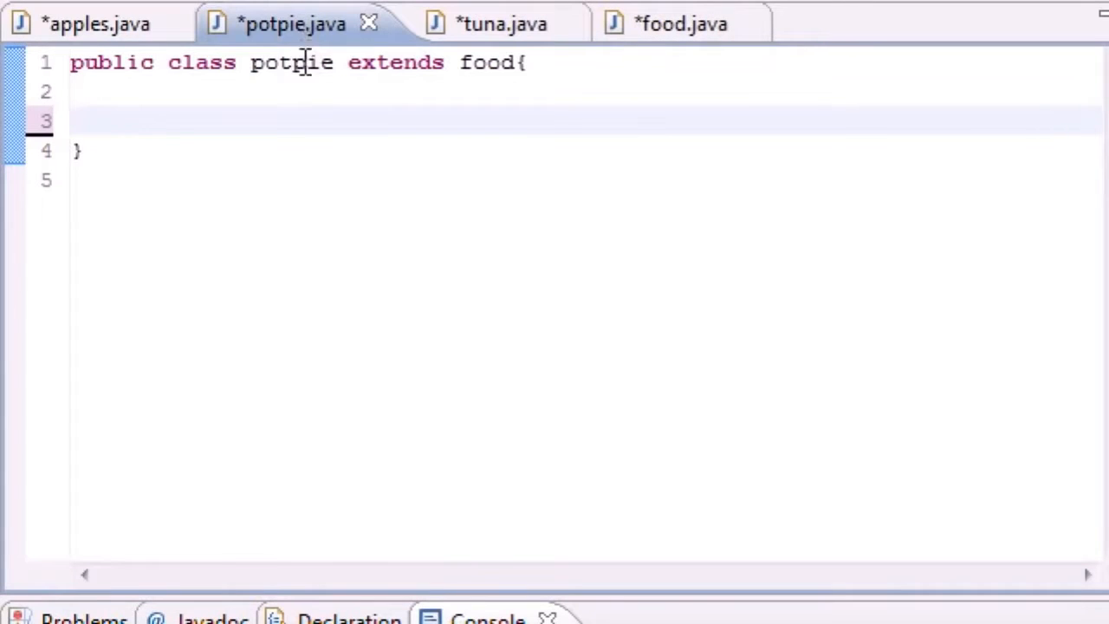
mouse_move(424, 78)
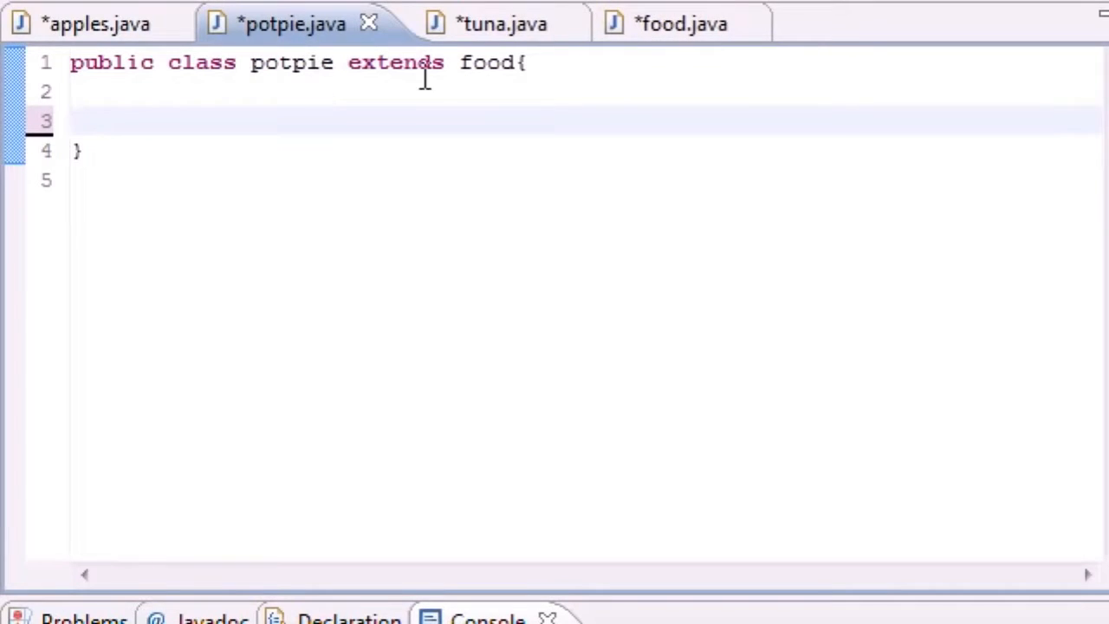
left_click(658, 24)
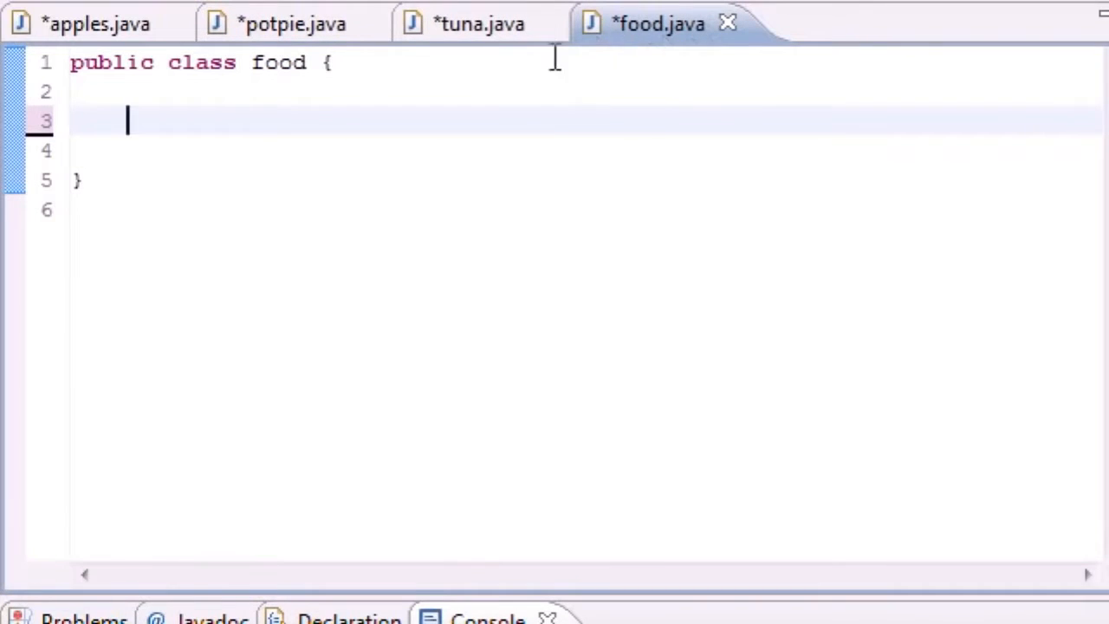
mouse_move(645, 26)
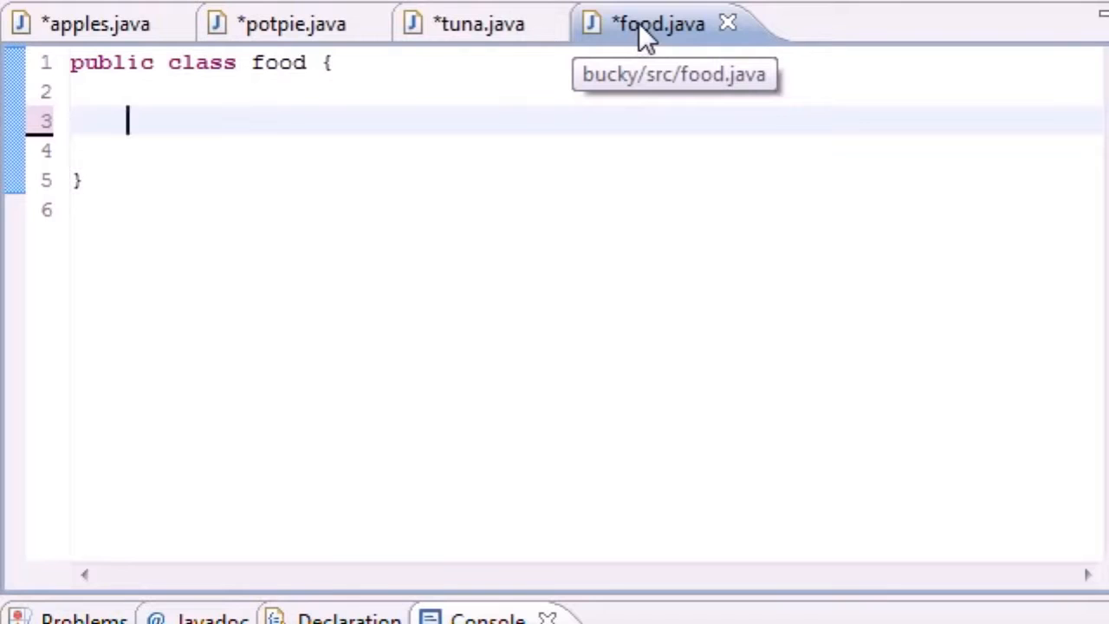
left_click(291, 24)
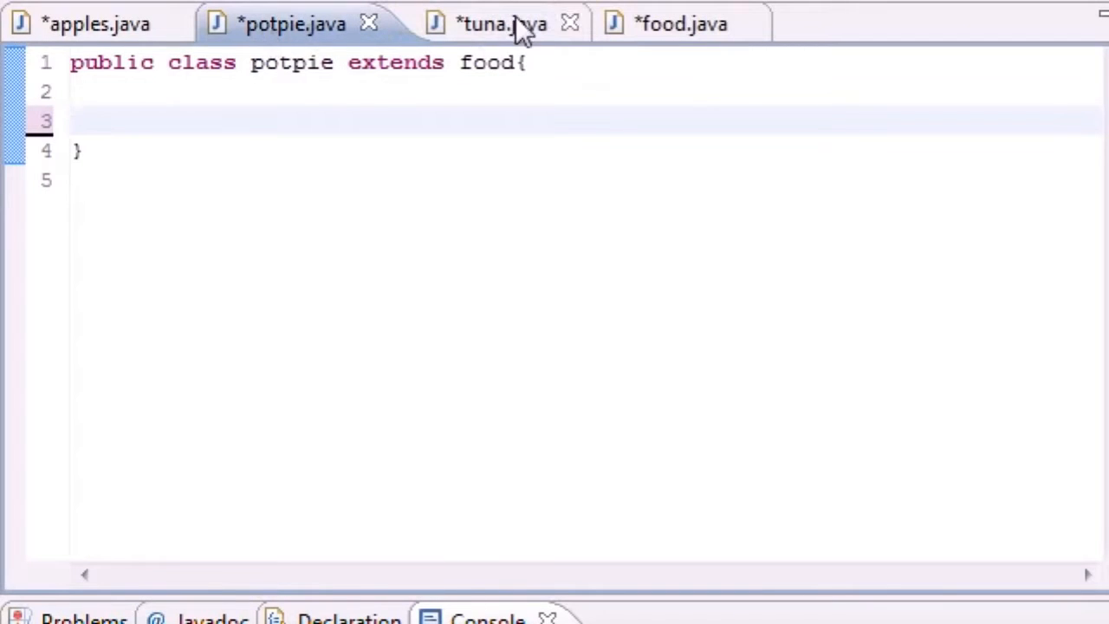
double_click(395, 63)
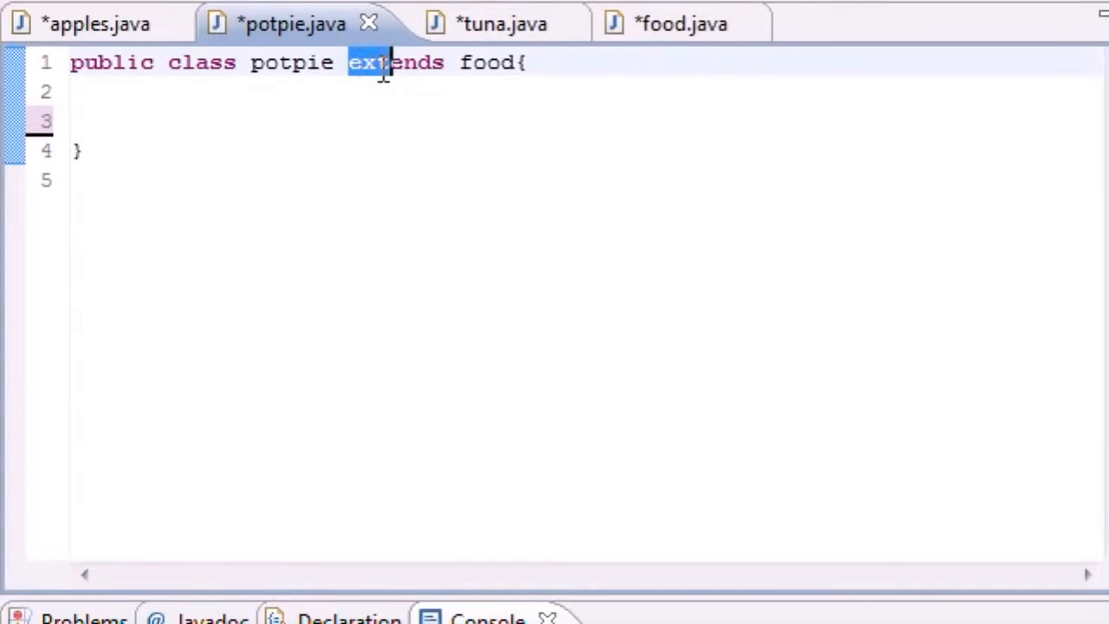
double_click(485, 62)
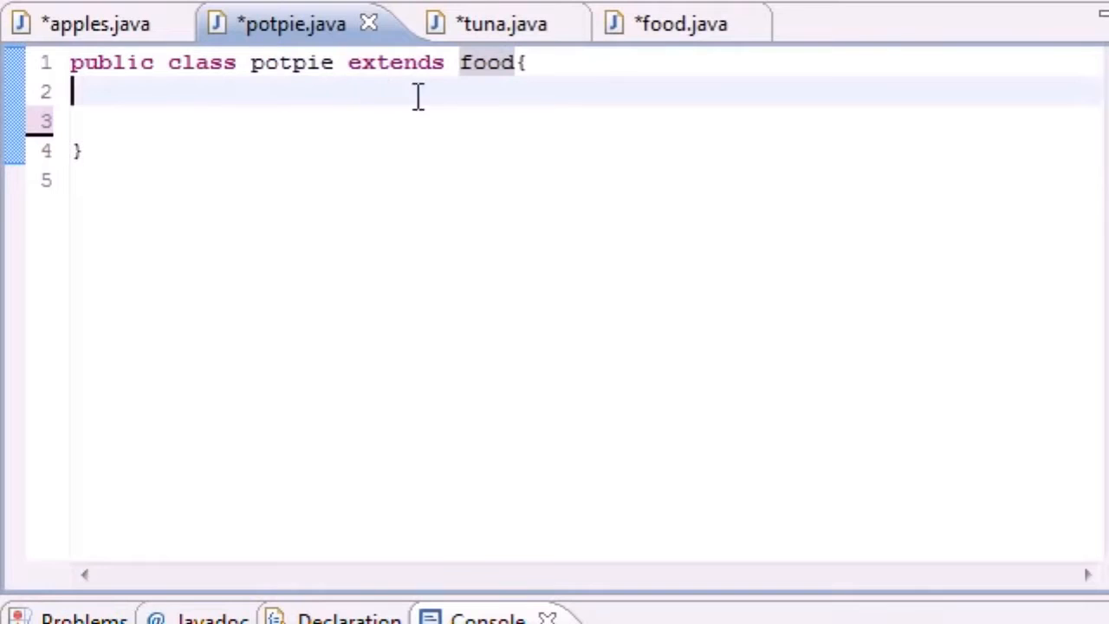
mouse_move(667, 24)
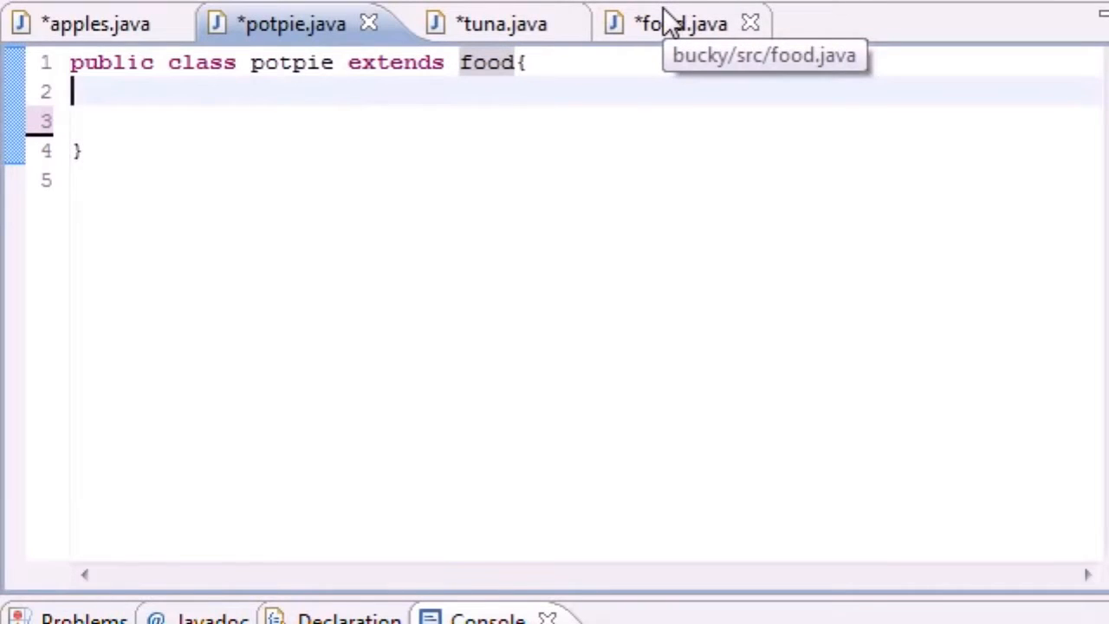
mouse_move(676, 38)
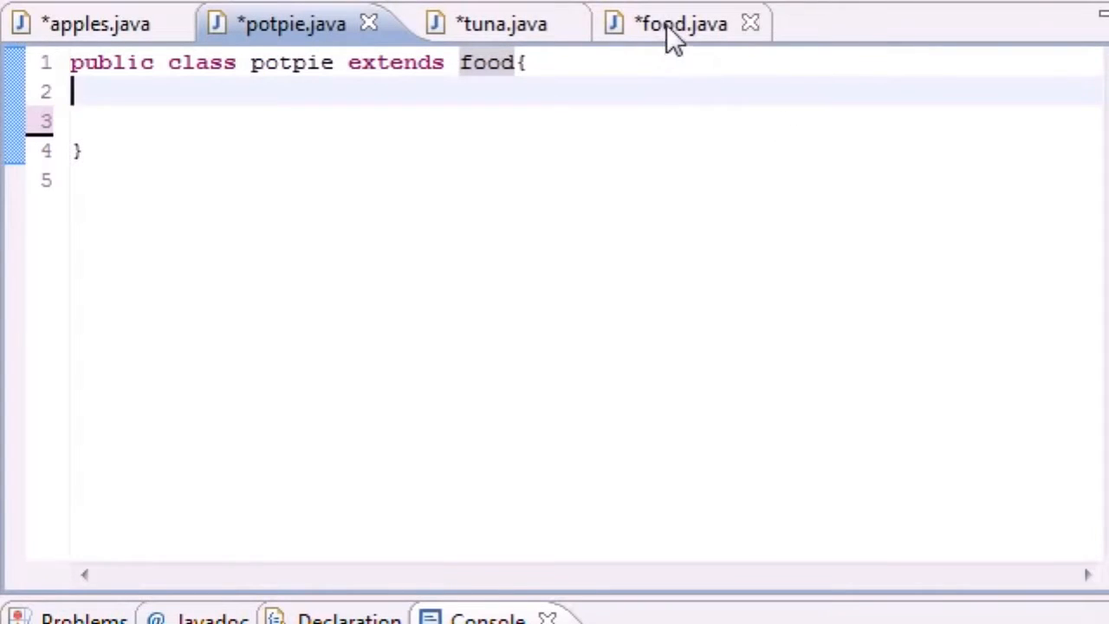
mouse_move(679, 24)
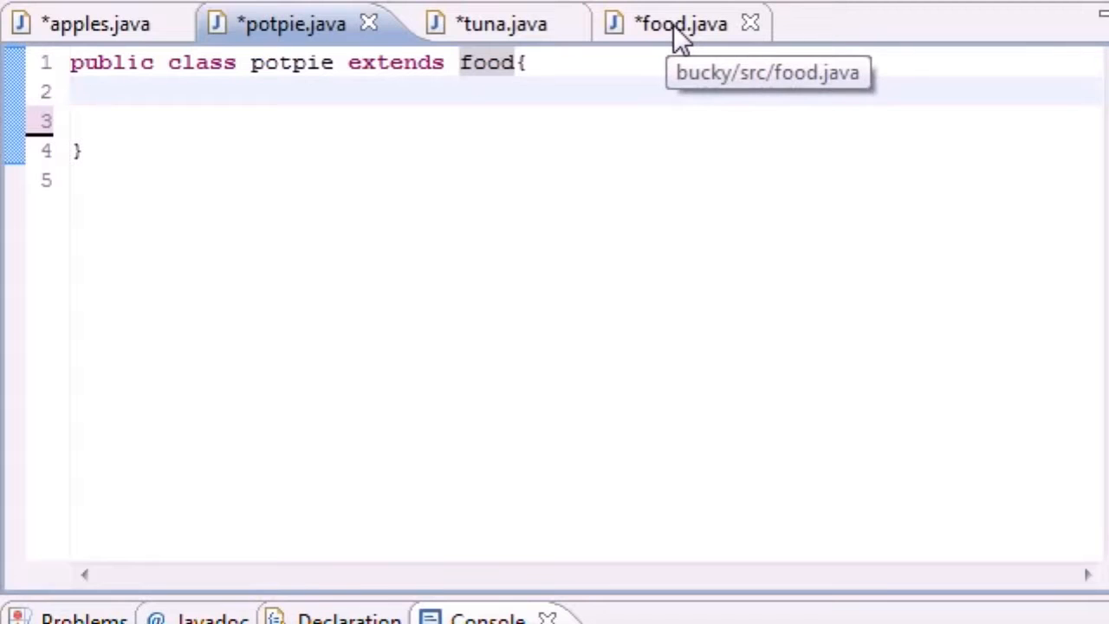
left_click(679, 25)
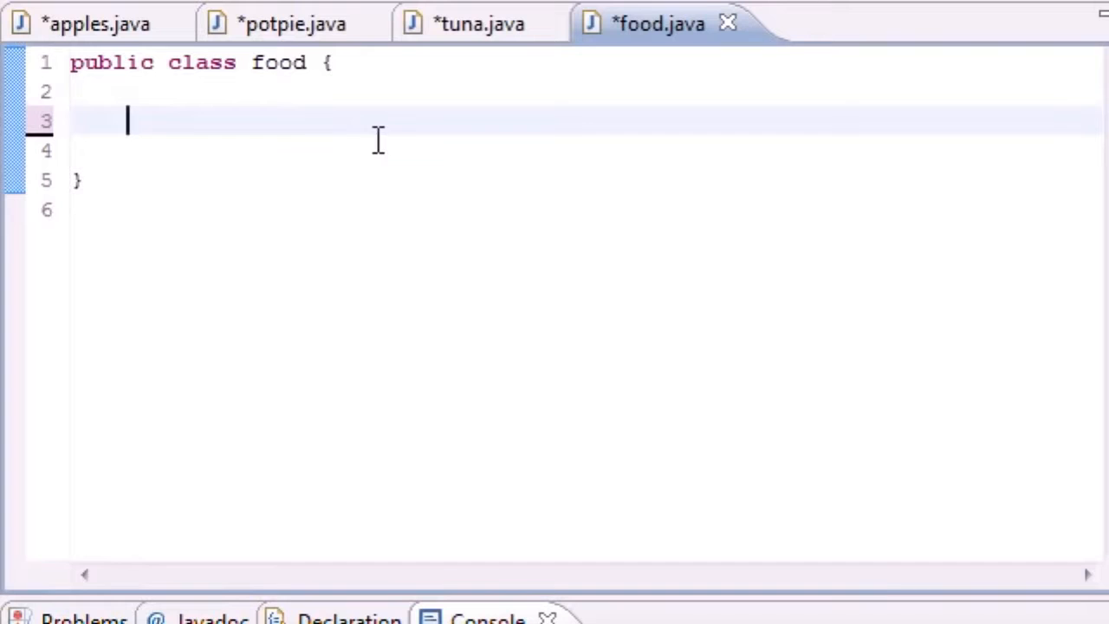
- Add to food a method void eat() printing "this food is great"
type("void e")
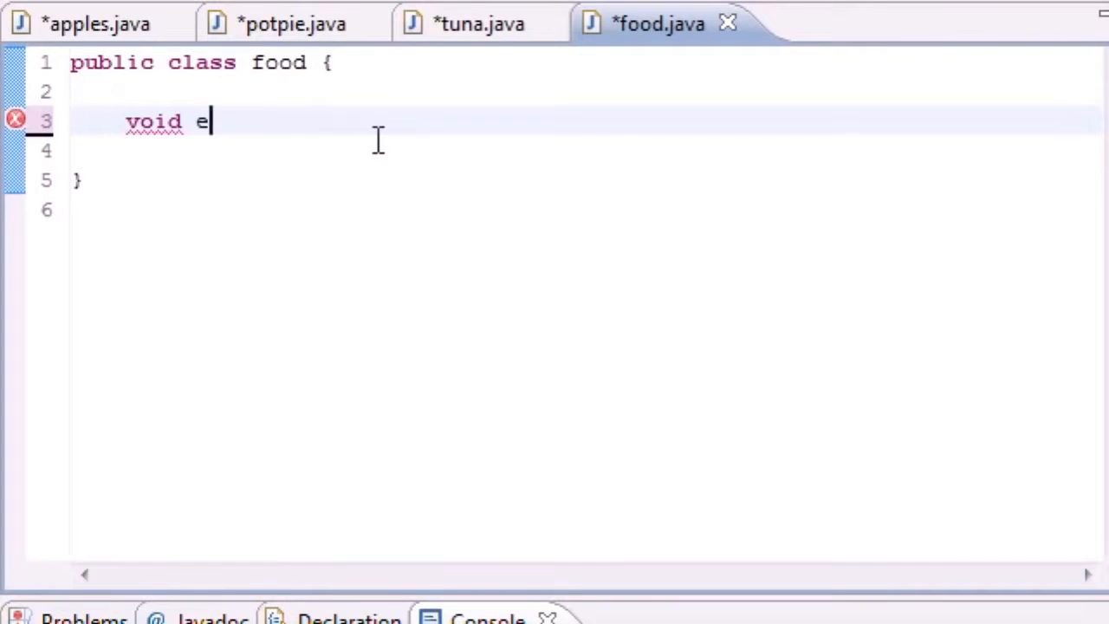
type("at(){}")
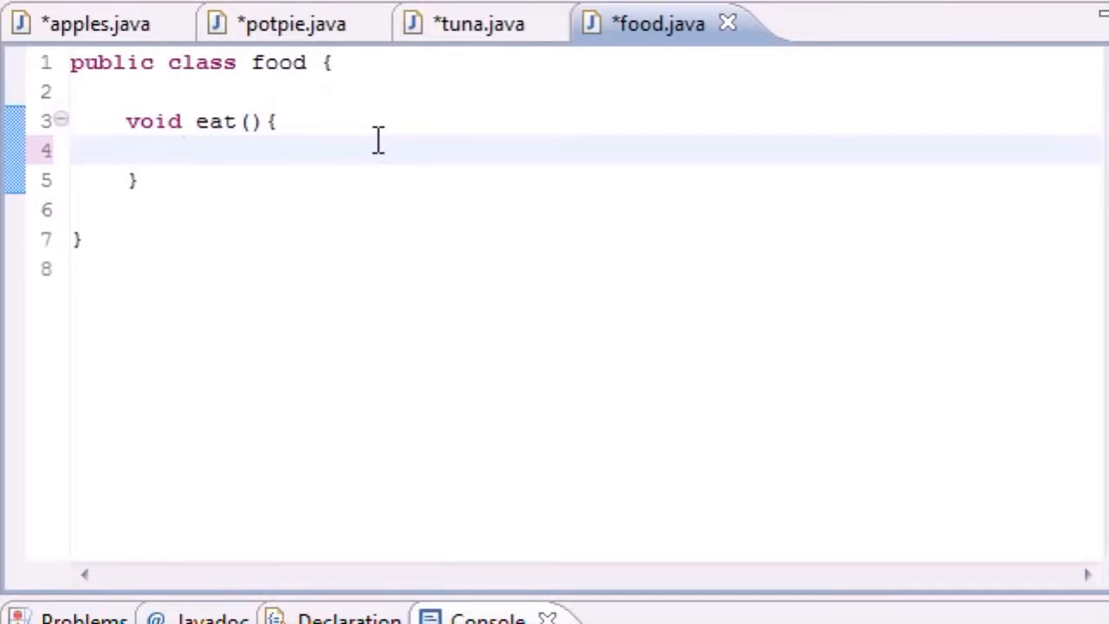
type("Syste,m")
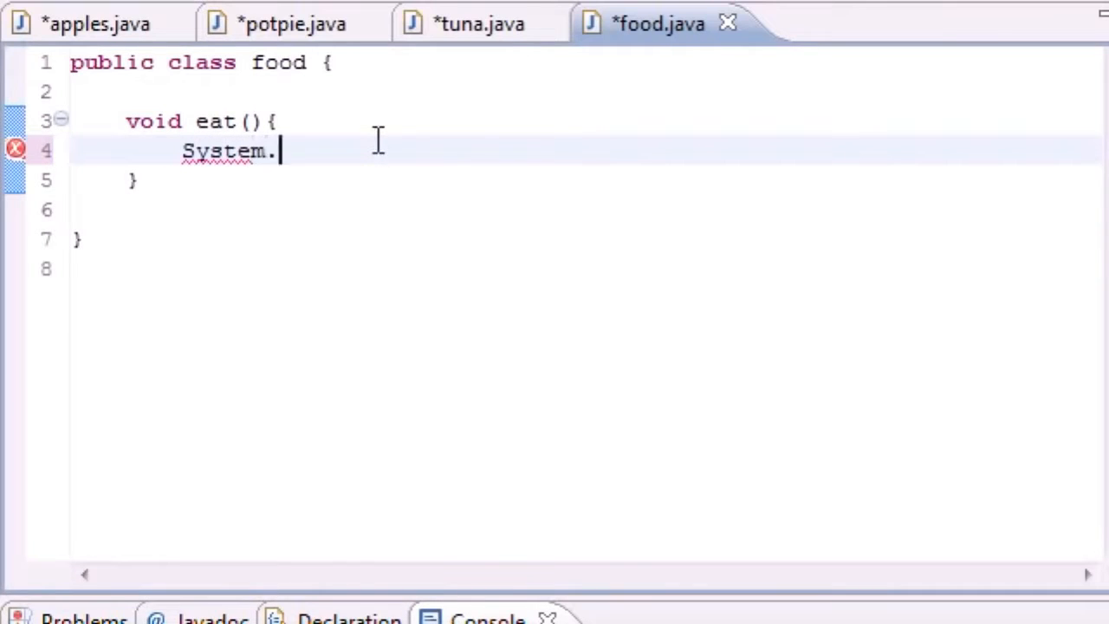
type("out.println(\"")
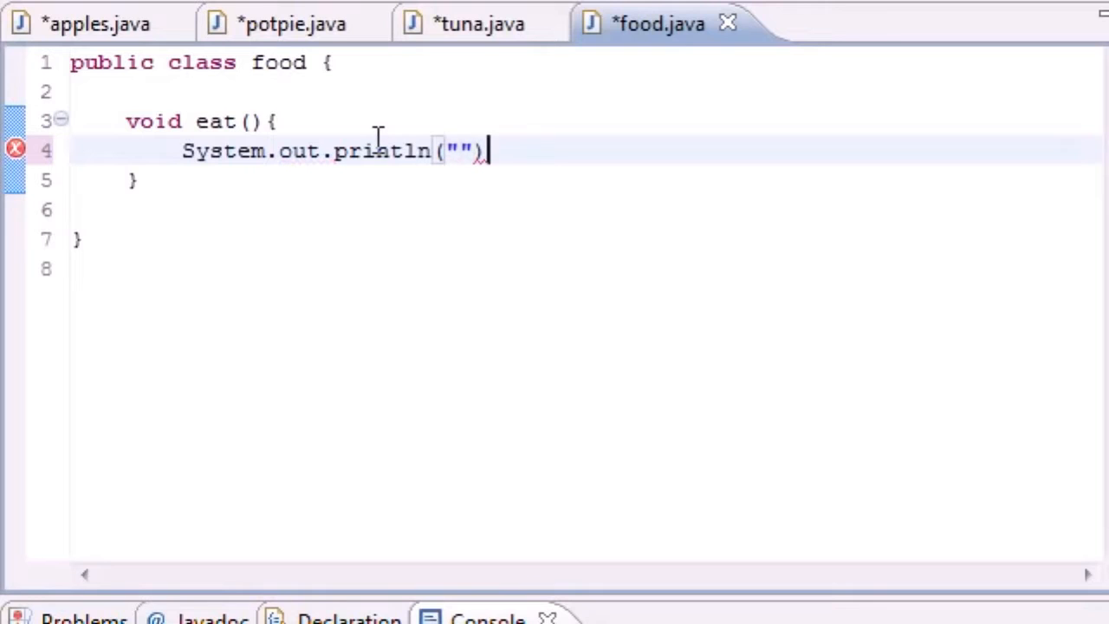
type(";")
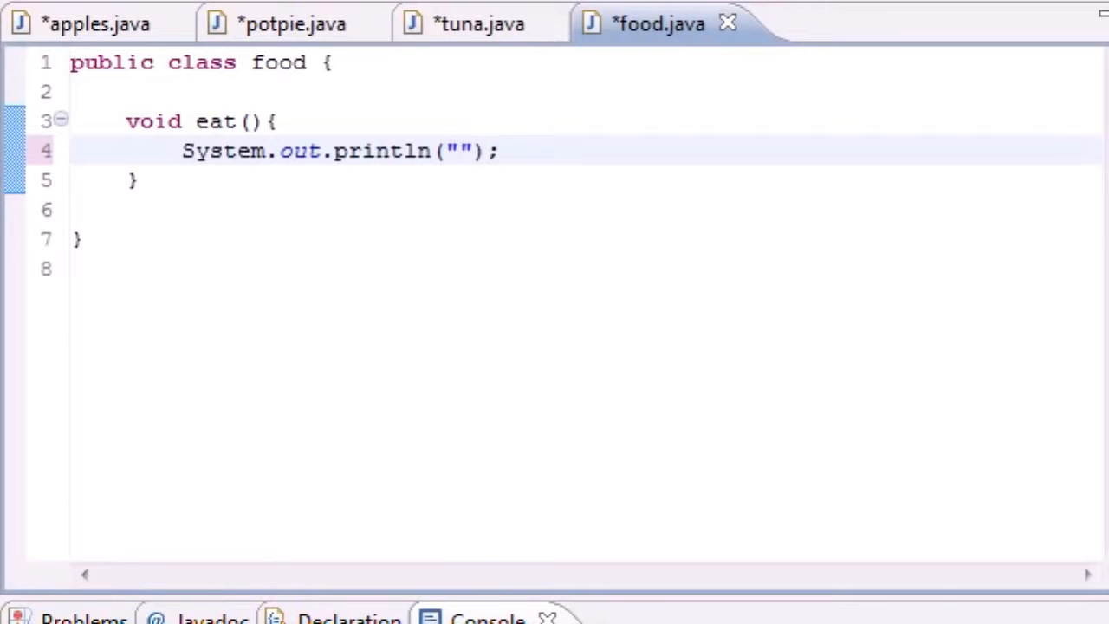
type("this food is great")
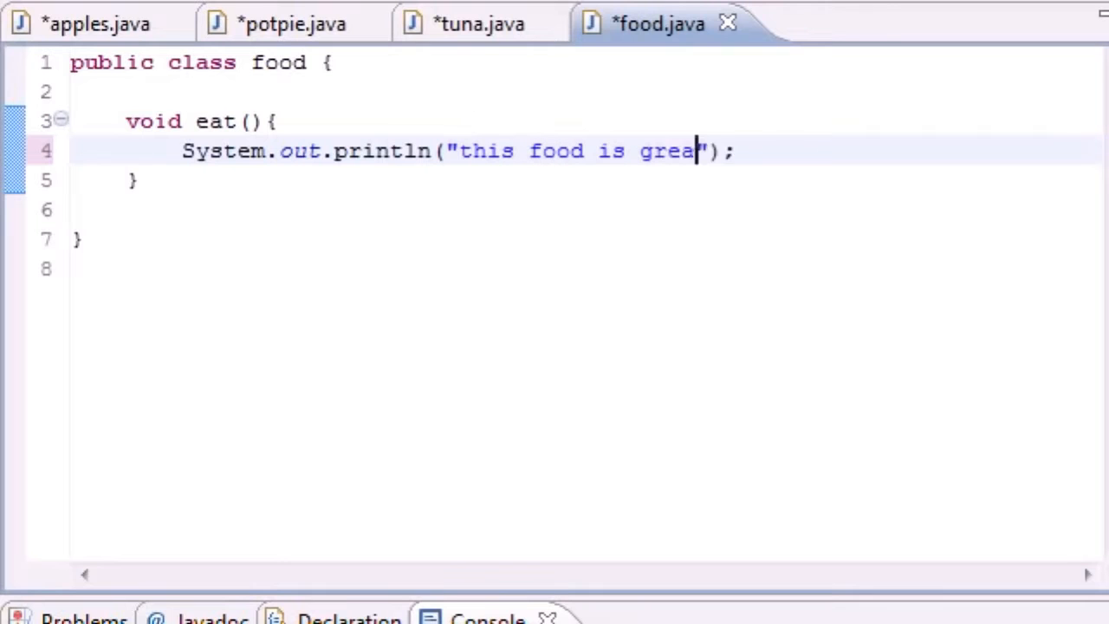
type("t")
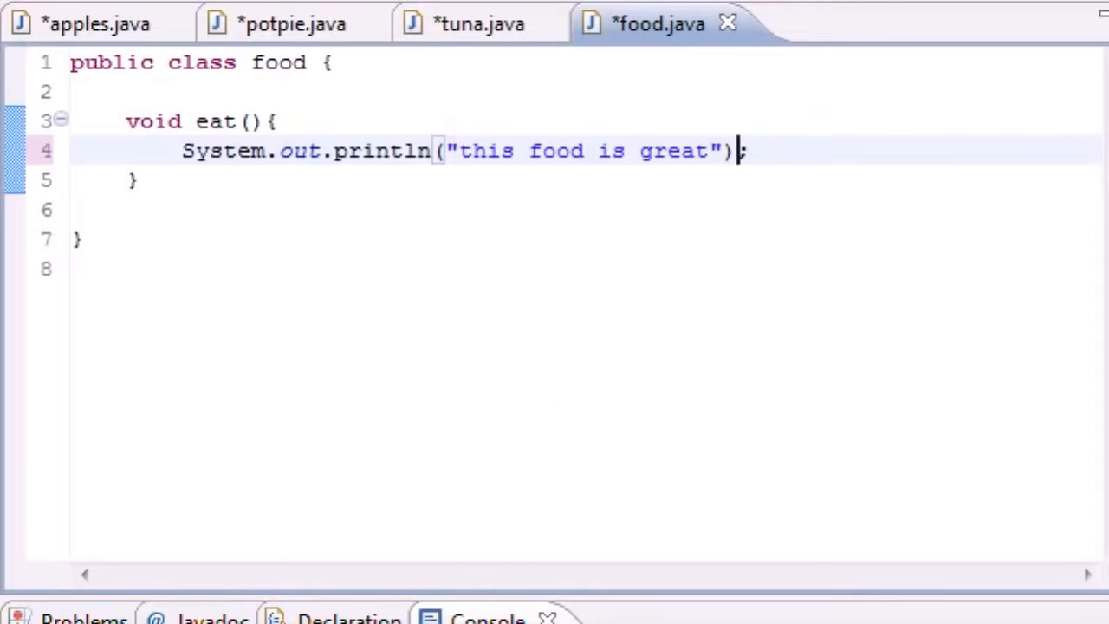
- Glance at potpie and food, then bring up the tuna class
left_click(292, 24)
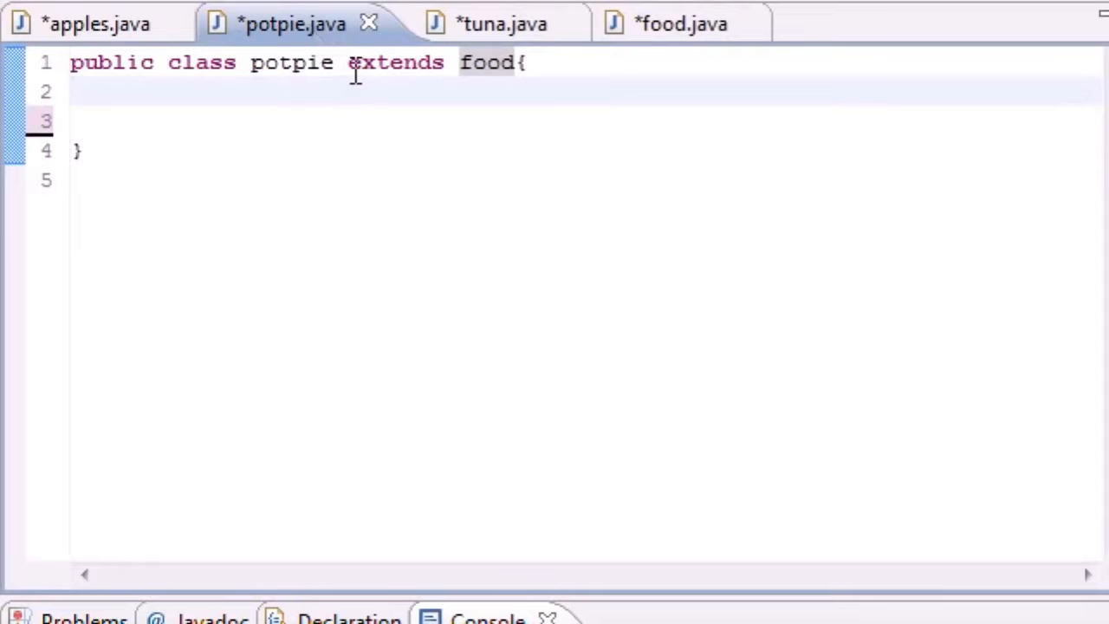
left_click(658, 25)
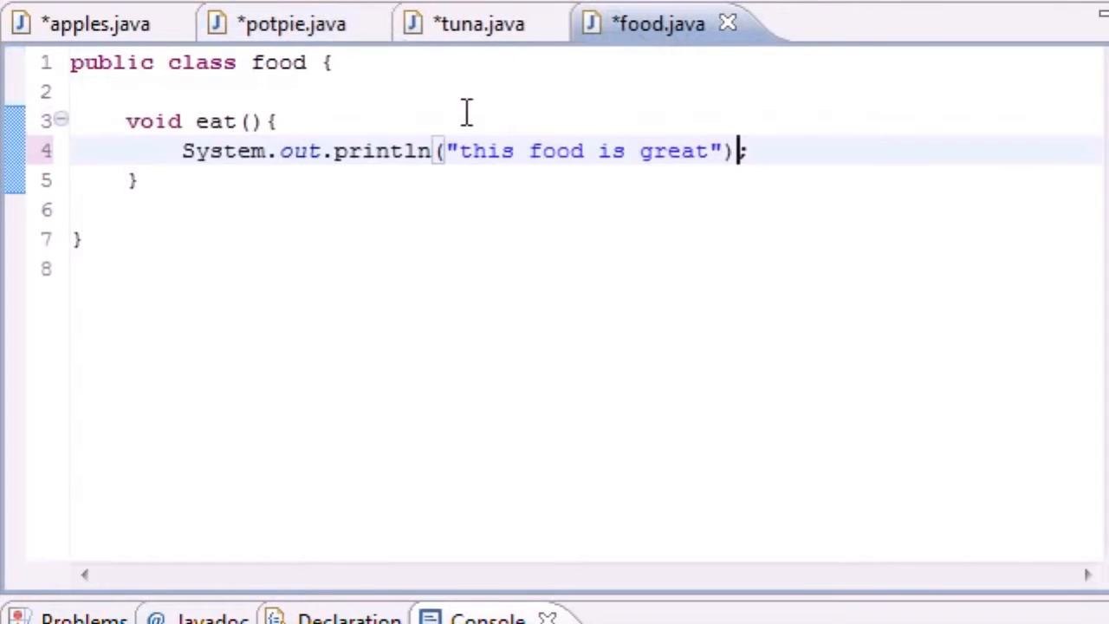
left_click(142, 178)
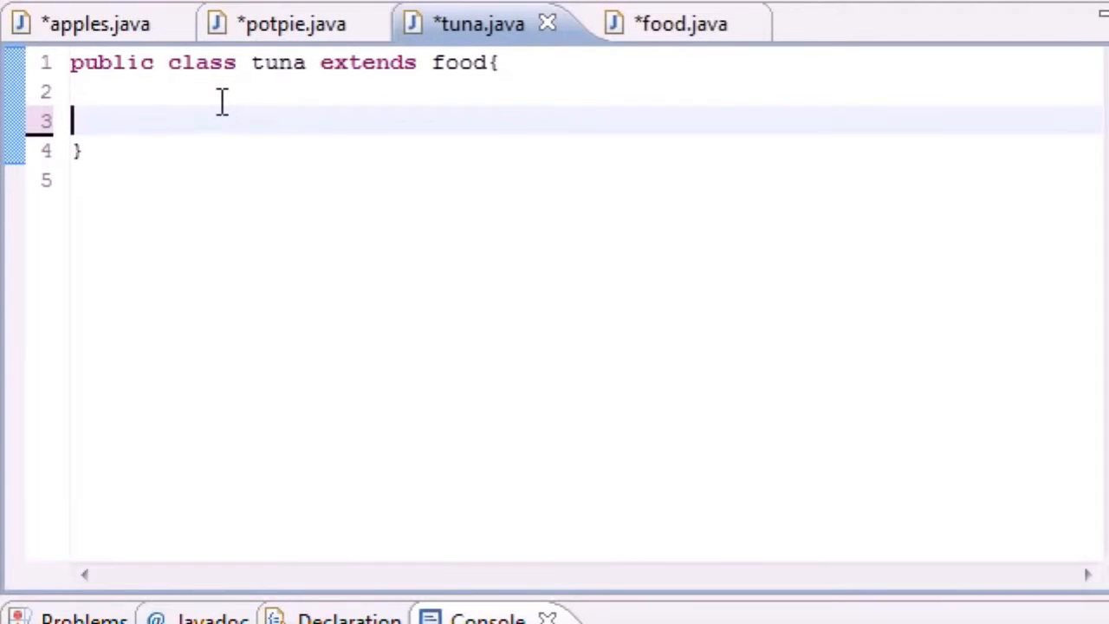
- Paste the eat method into tuna and change its message to "this tuna is great"
key("Return")
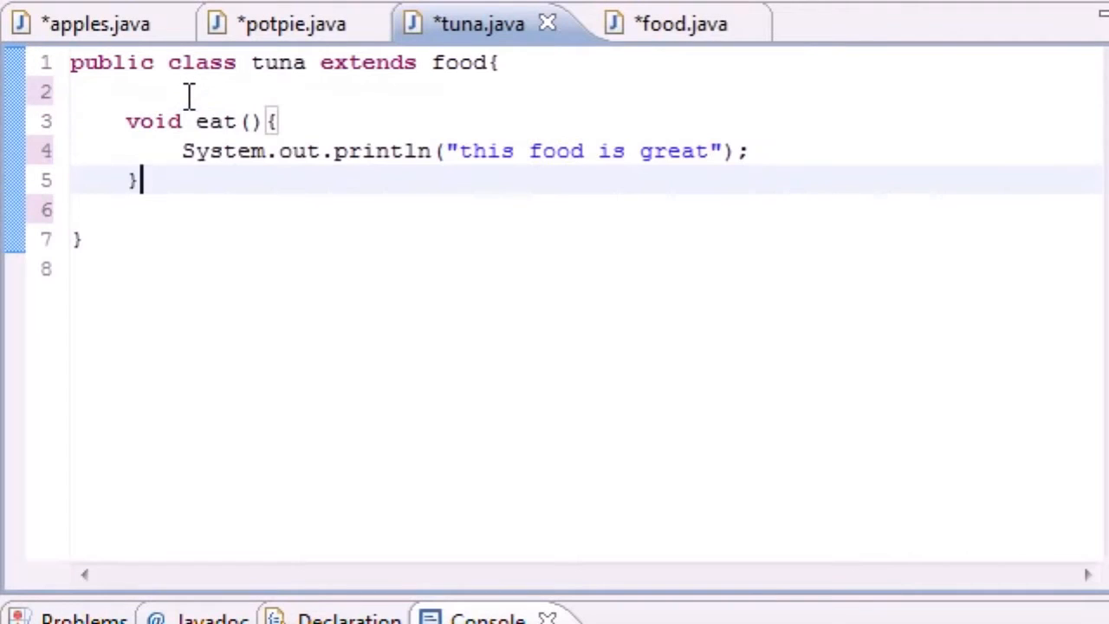
left_click(561, 151)
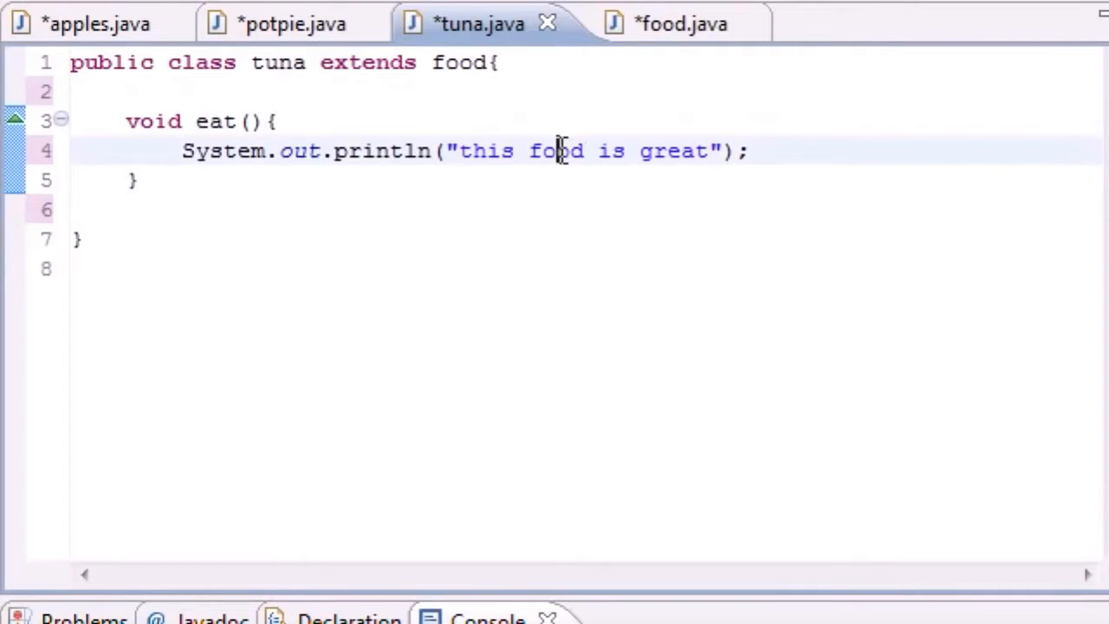
type("tu")
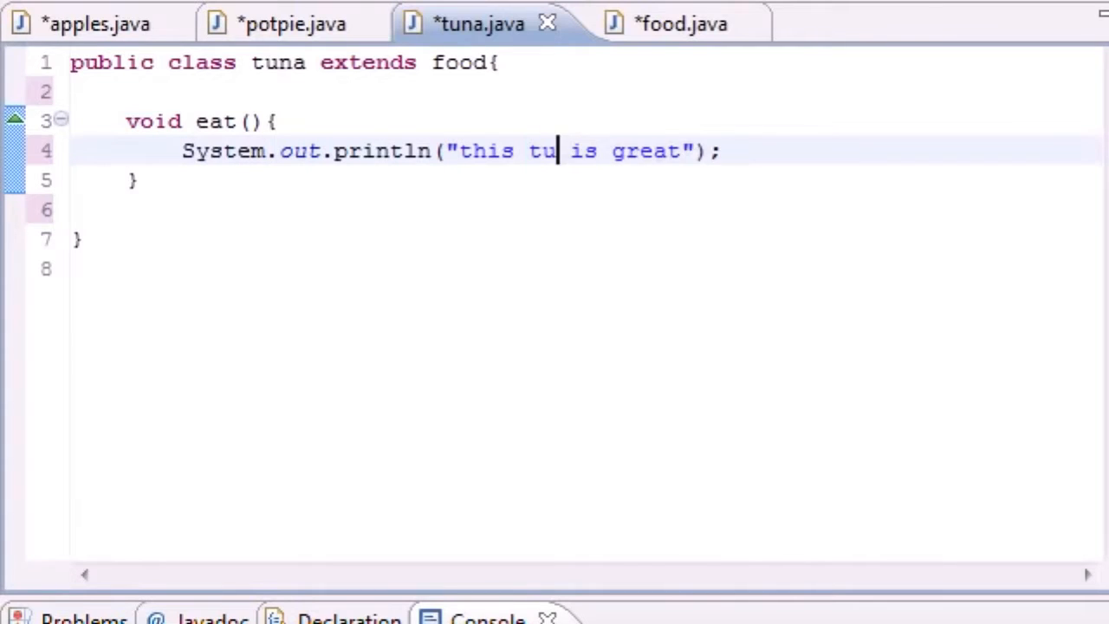
type("na")
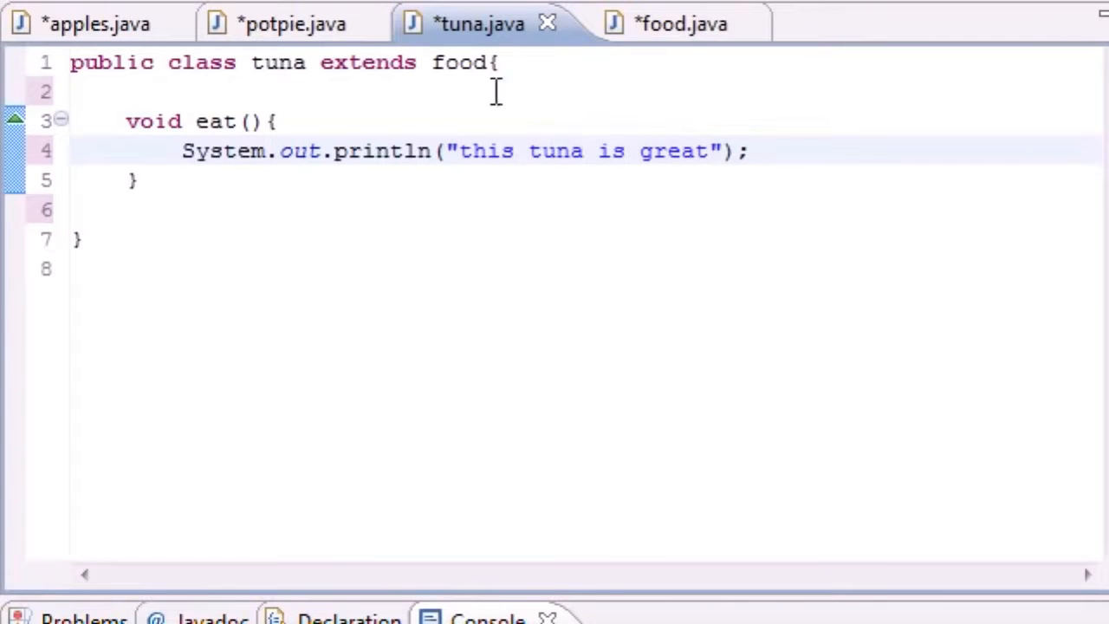
- Change potpie's eat message to "this potpie is great" and compare with food and tuna
left_click(292, 24)
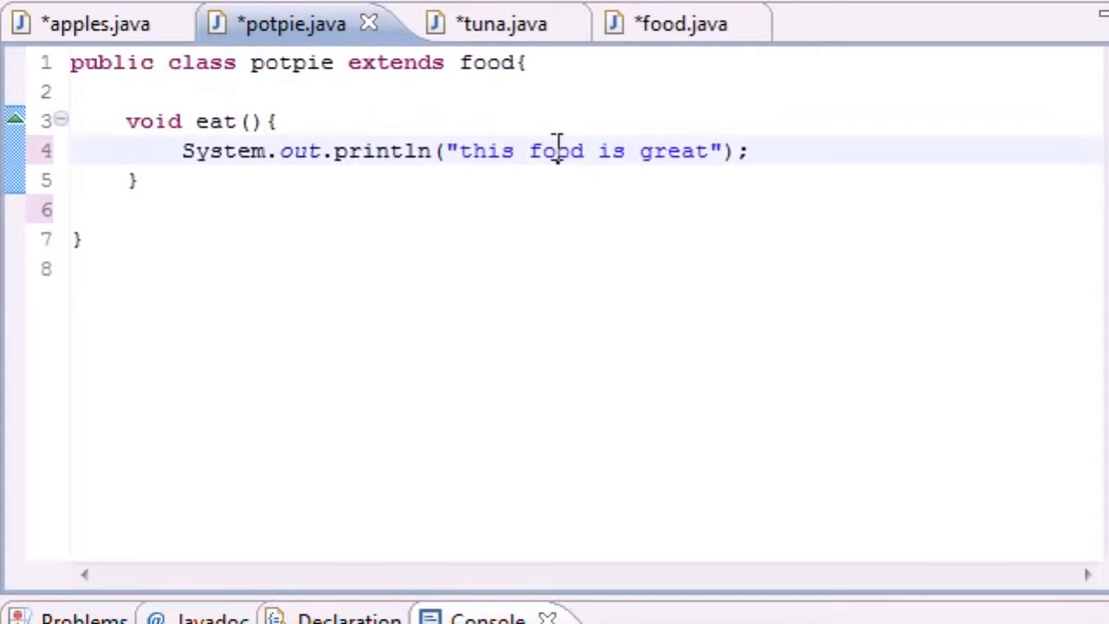
type("potpie")
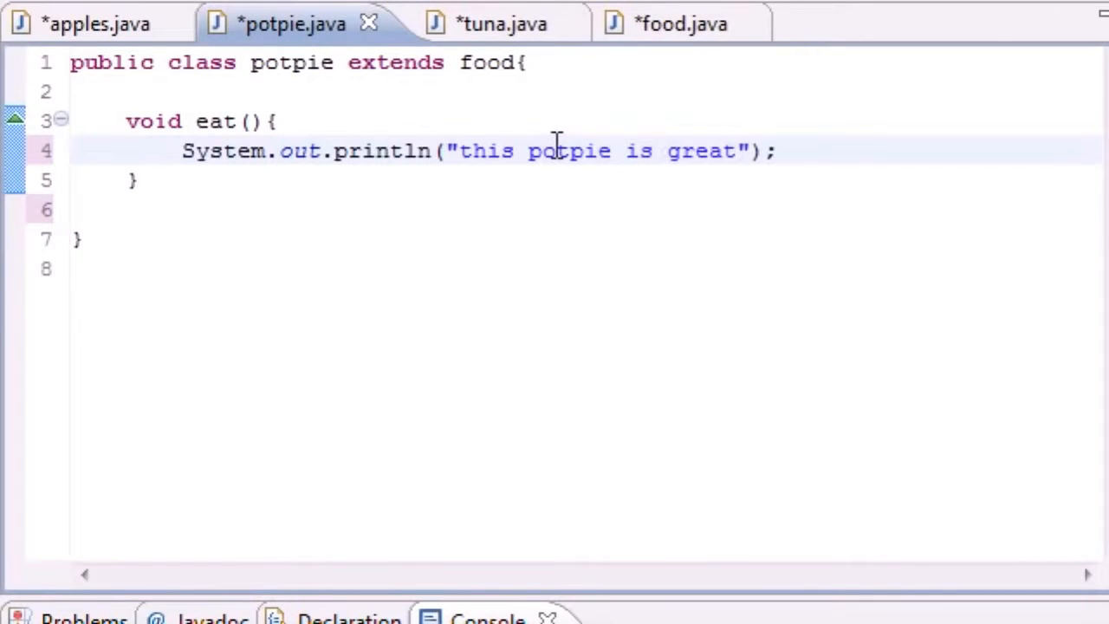
mouse_move(344, 104)
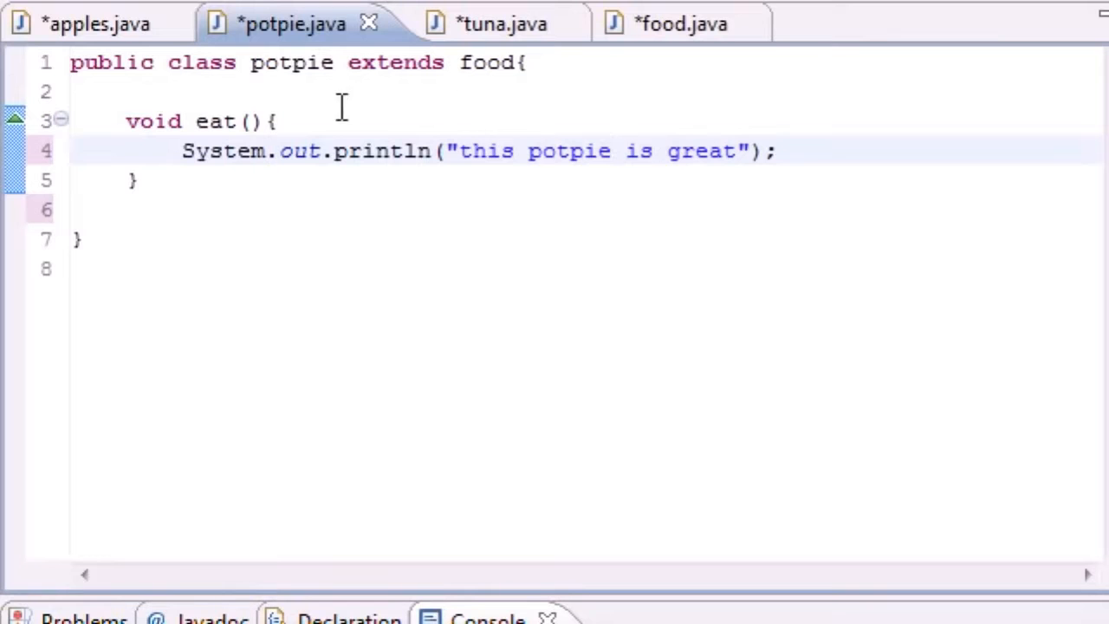
left_click(657, 24)
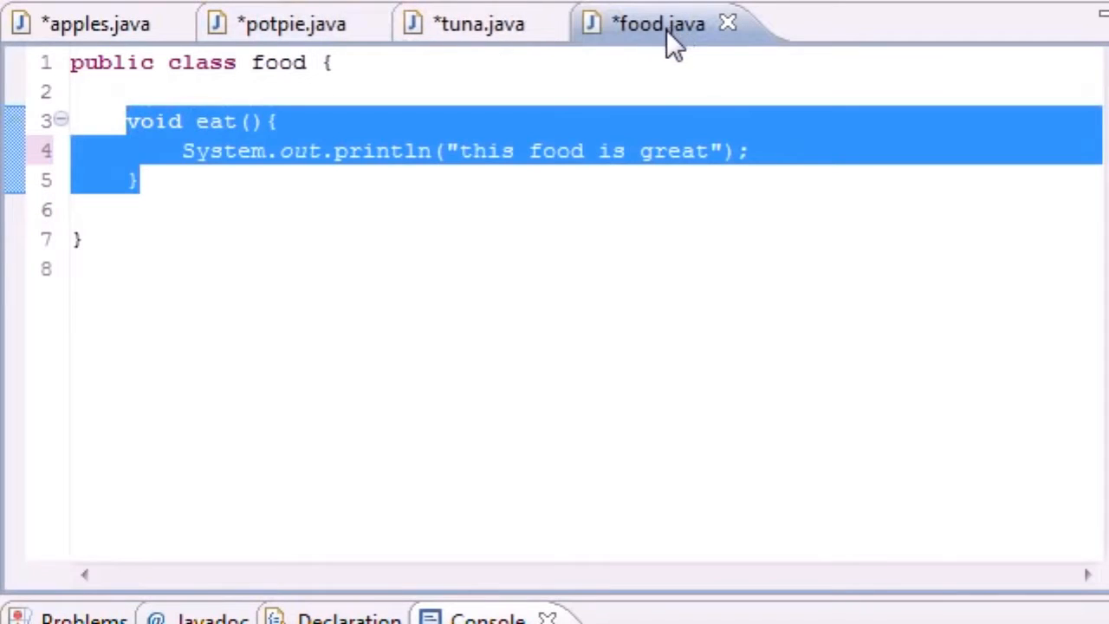
left_click(477, 25)
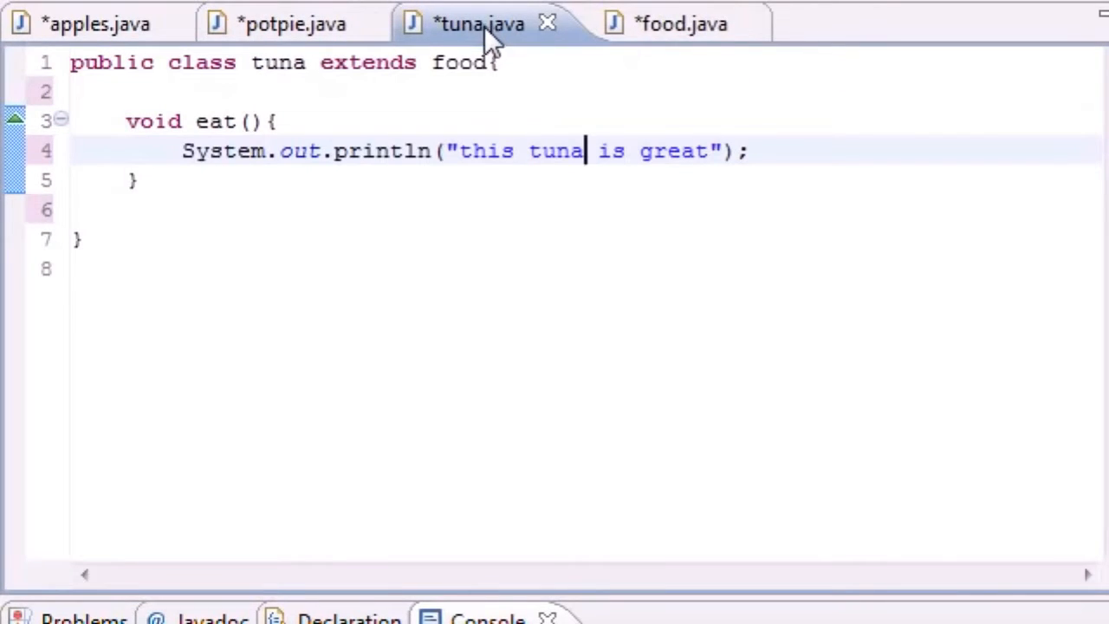
mouse_move(541, 220)
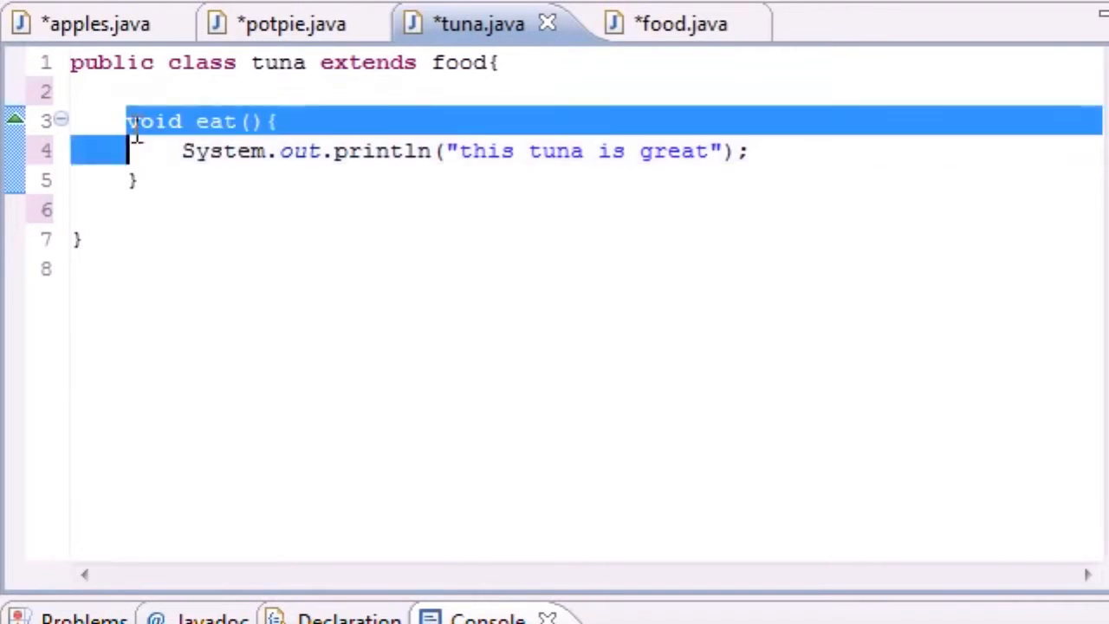
- Flip between potpie and tuna to compare their overridden eat methods
left_click(291, 24)
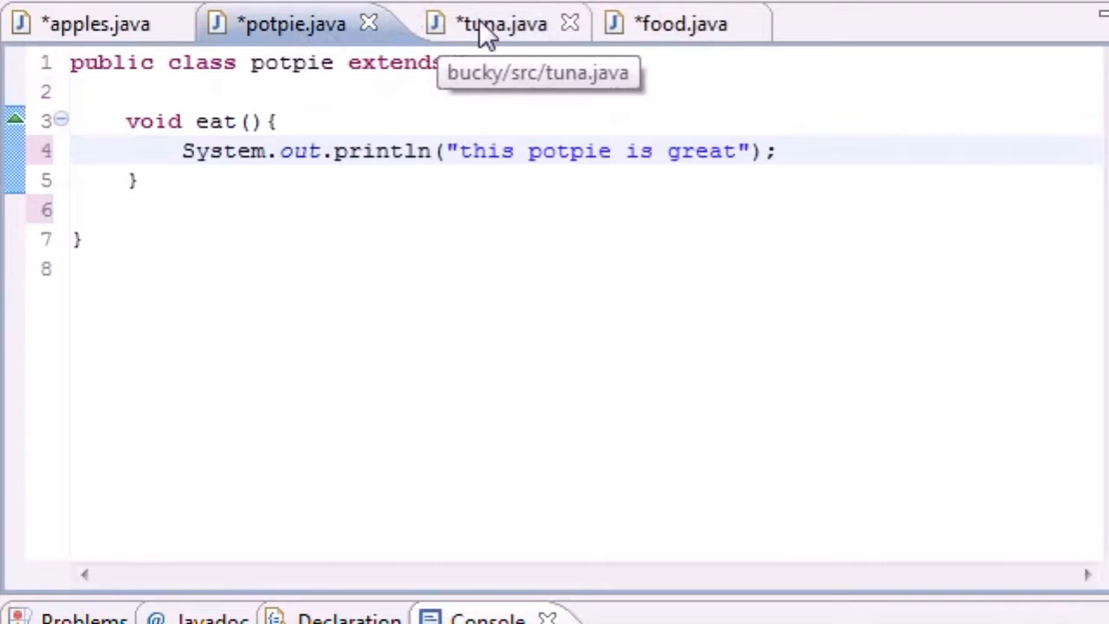
left_click(489, 24)
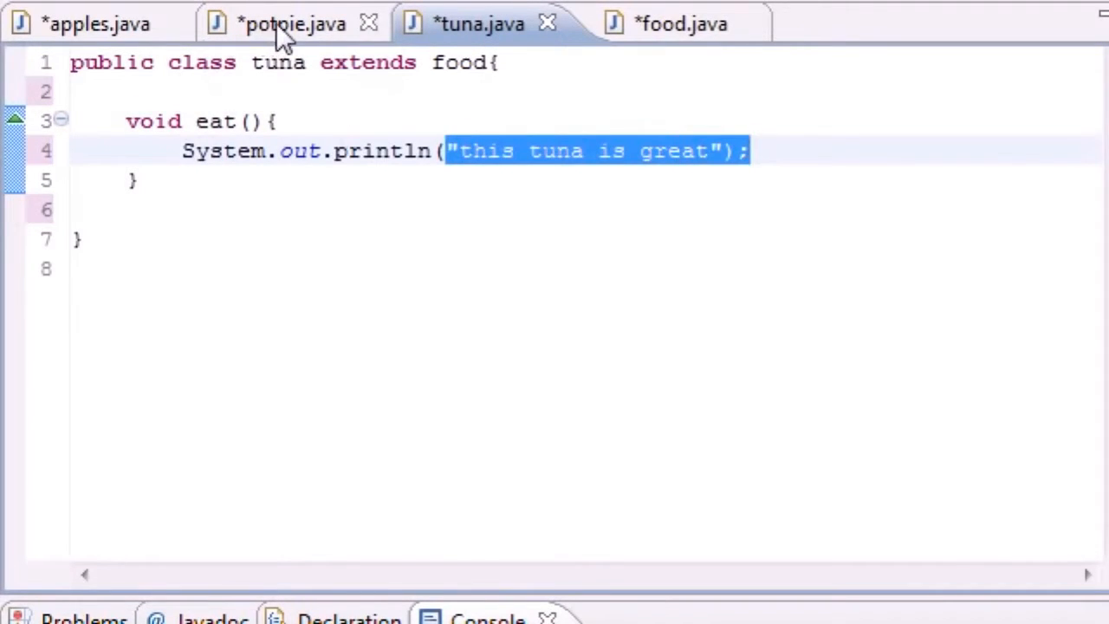
left_click(291, 24)
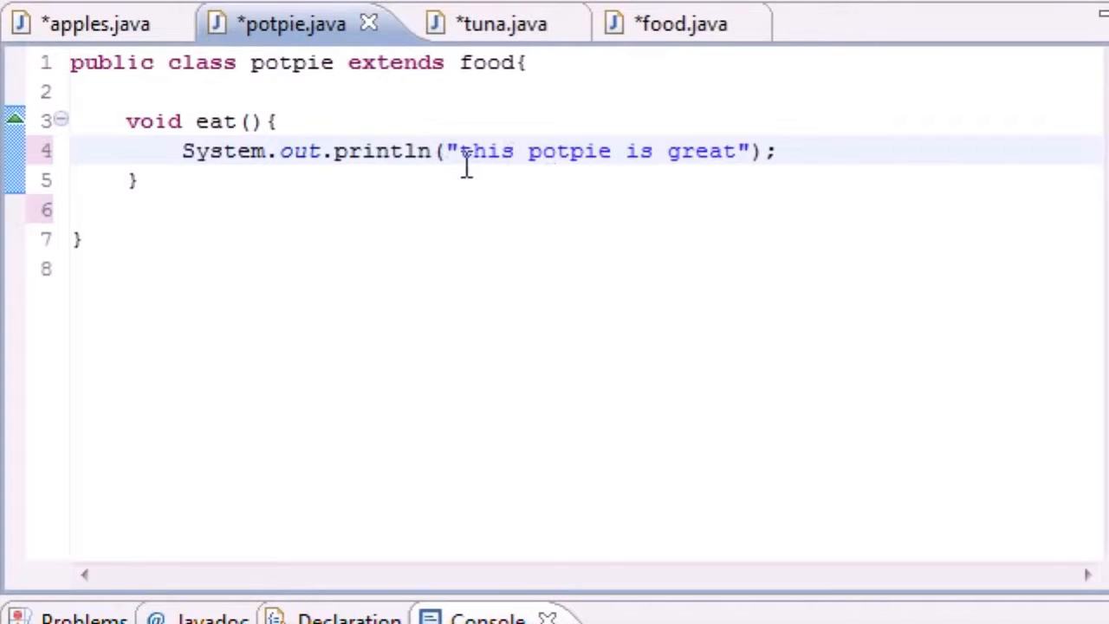
mouse_move(96, 24)
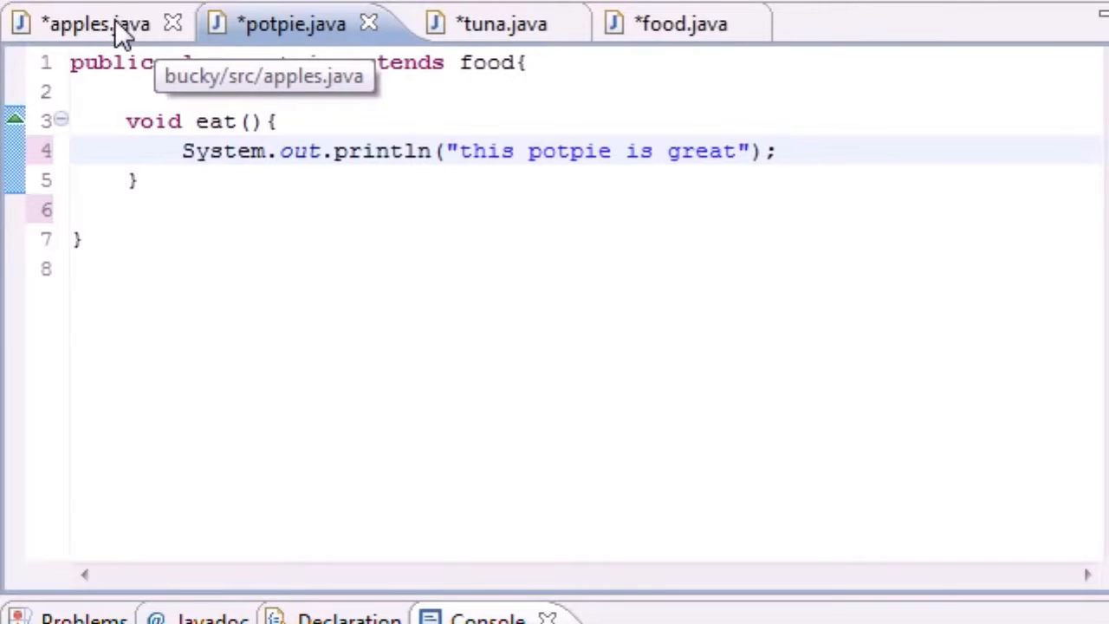
- In apples main, write the statement tuna bucky = new tuna();
left_click(95, 24)
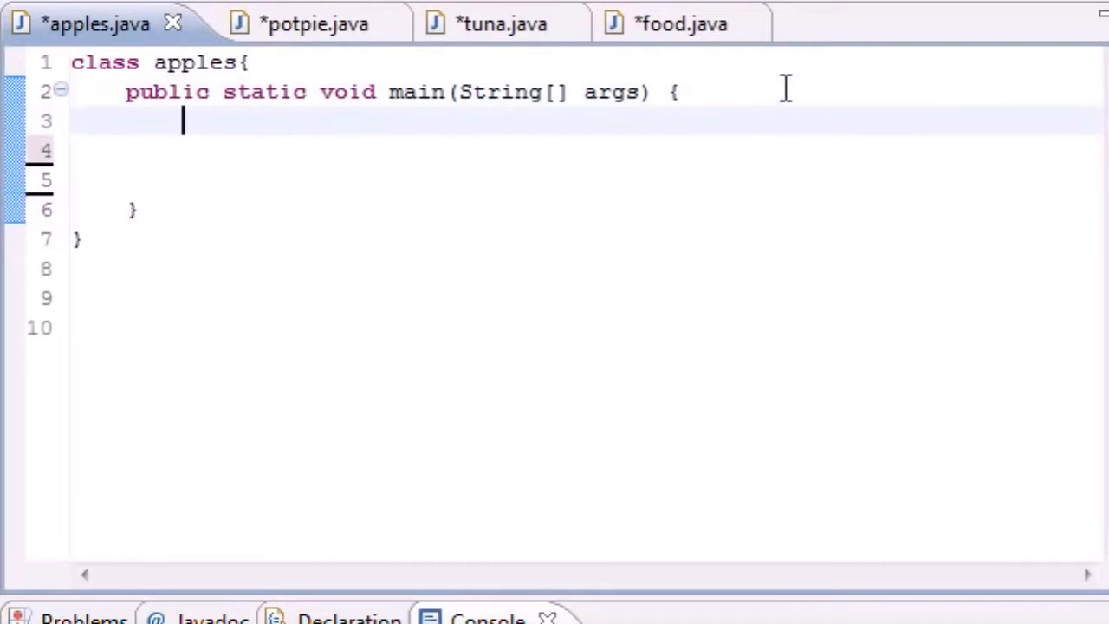
key("Return")
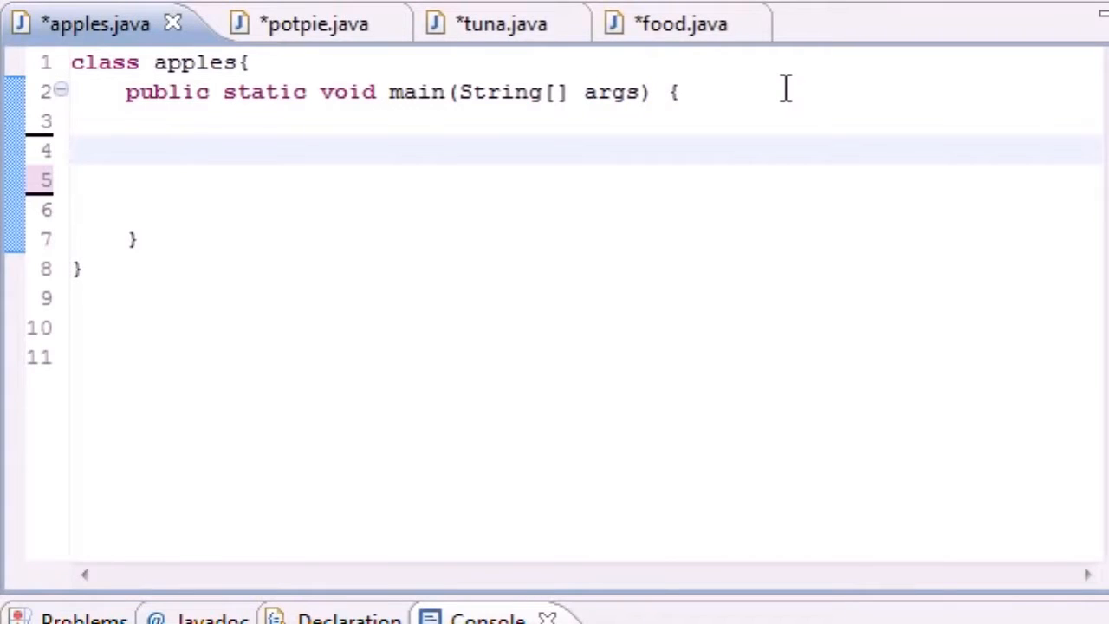
type("tuna")
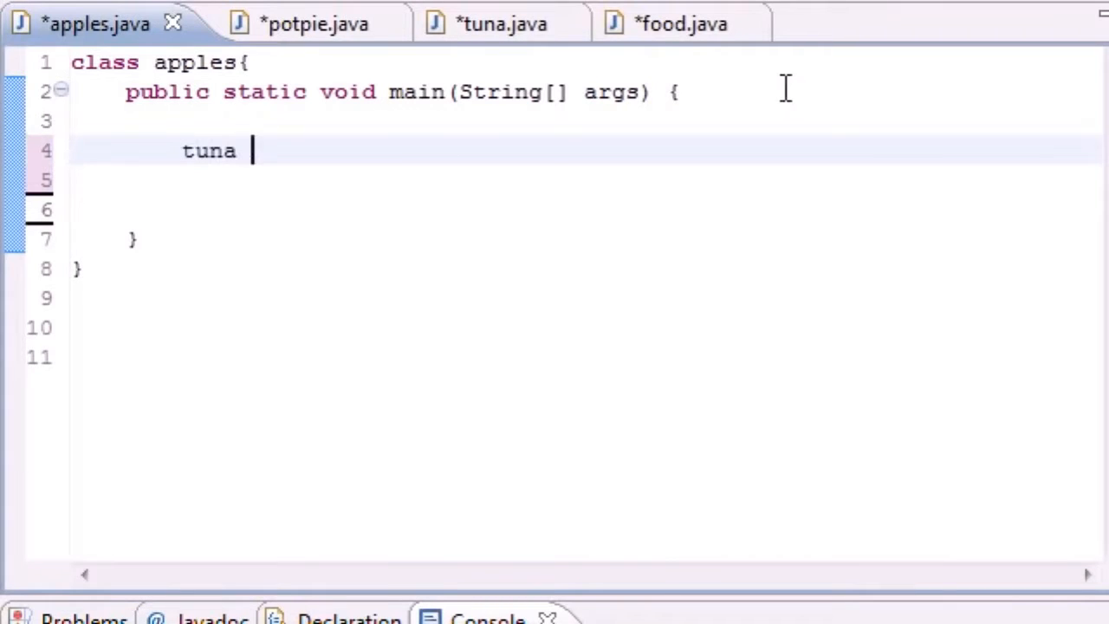
type("bucky =")
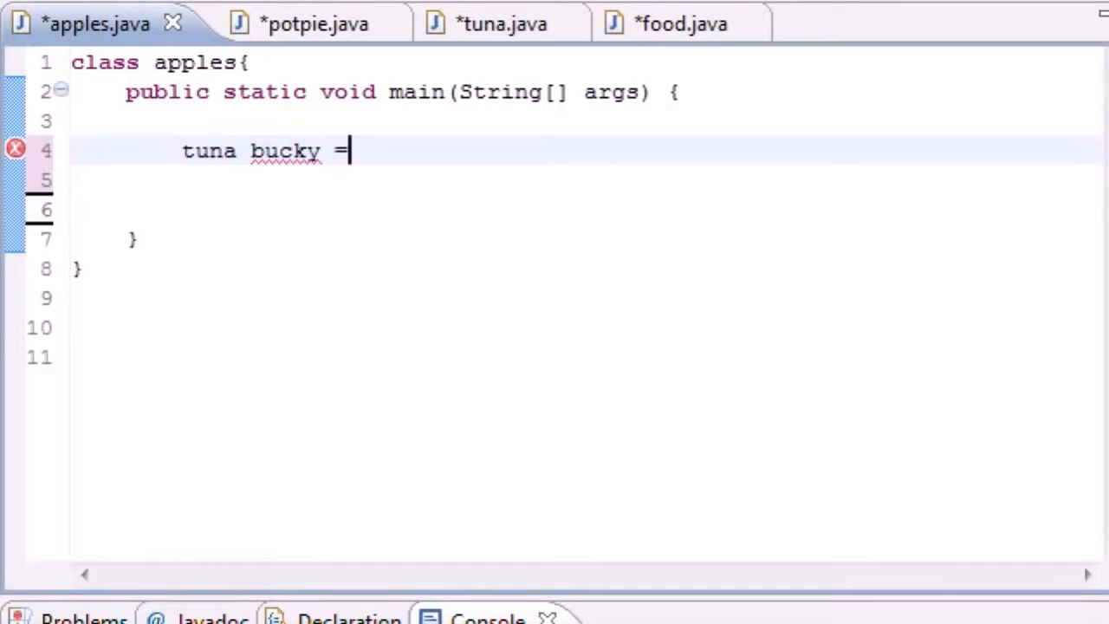
type("new tui")
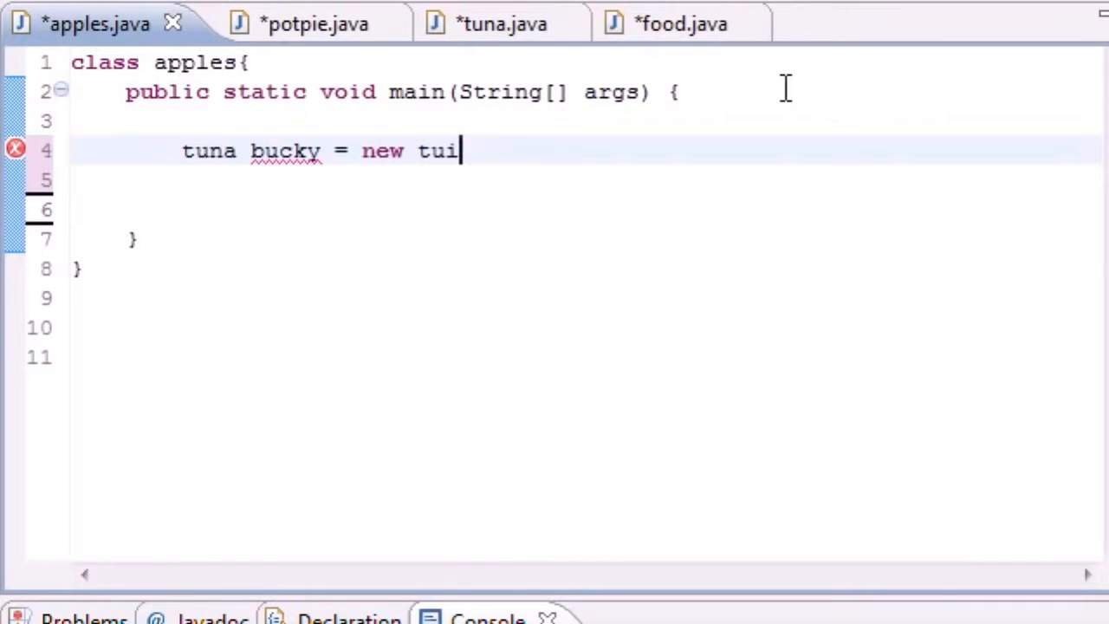
type("na()")
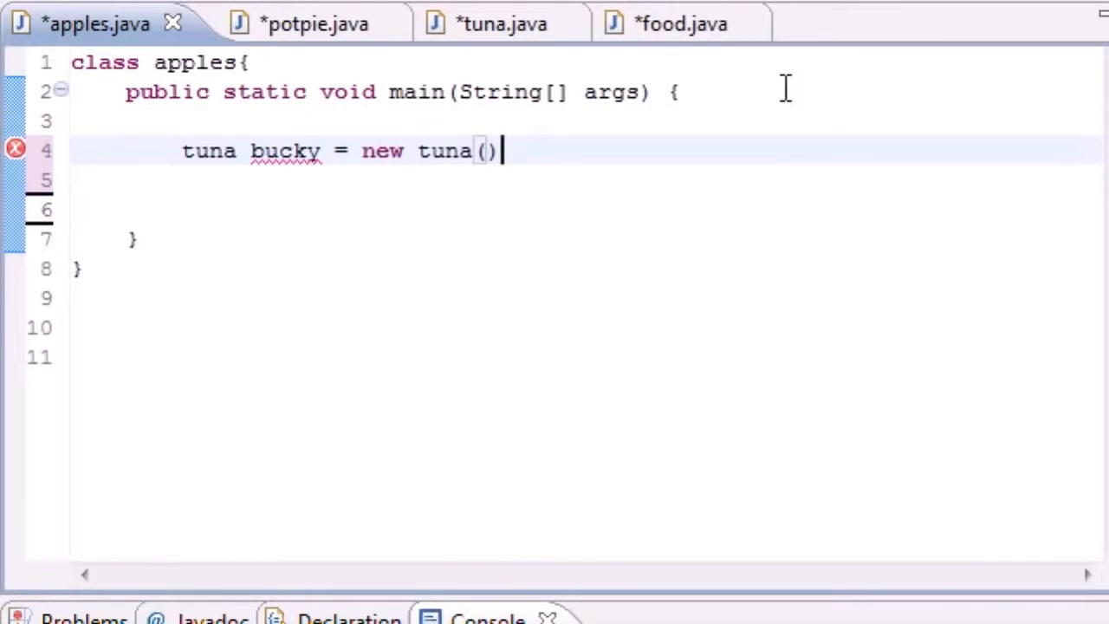
type(";")
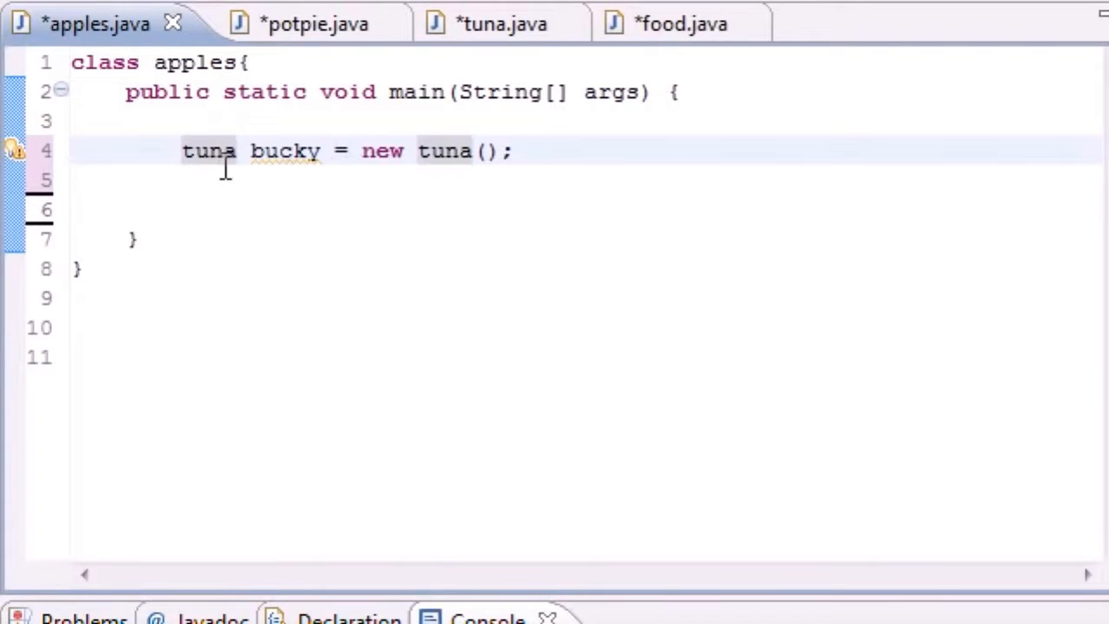
- Highlight the type tuna, the name bucky and new tuna(), then select the declared type
double_click(208, 151)
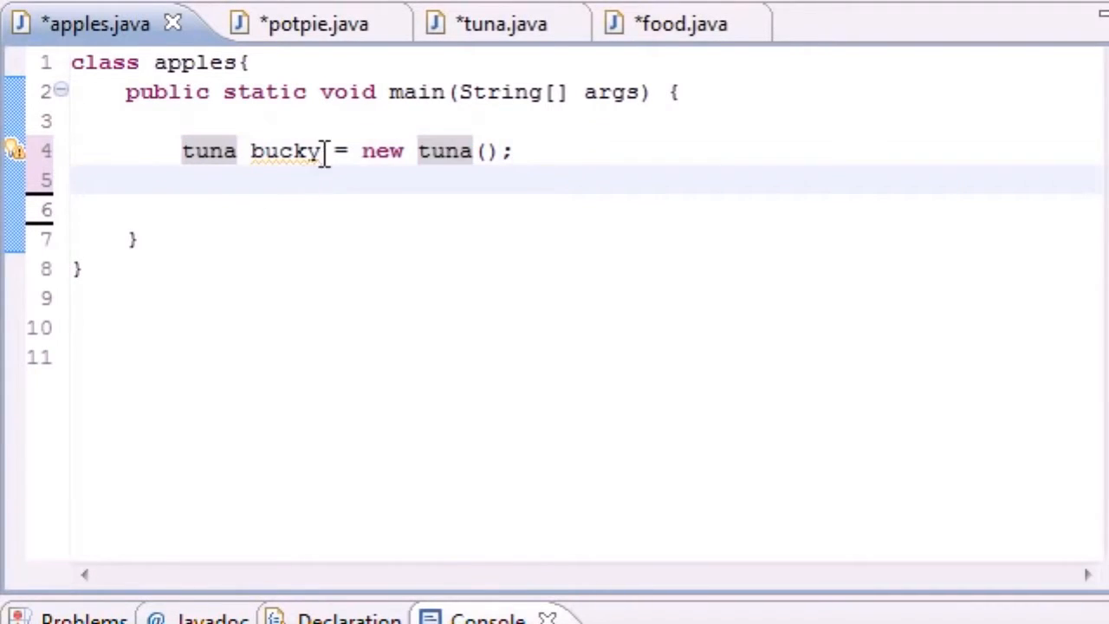
double_click(284, 151)
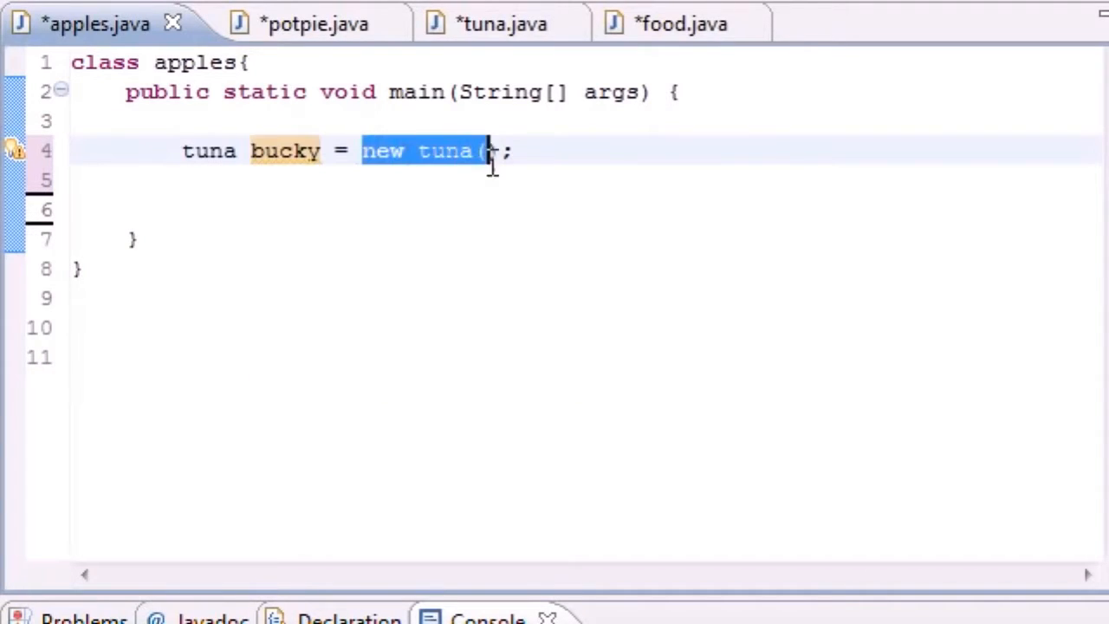
double_click(208, 150)
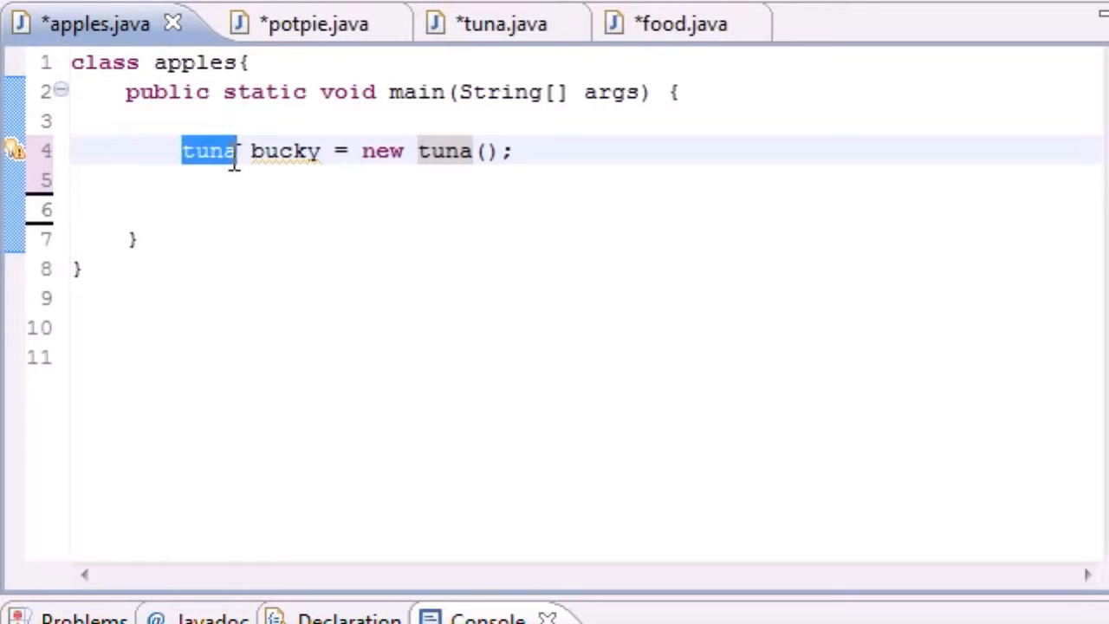
left_click(425, 151)
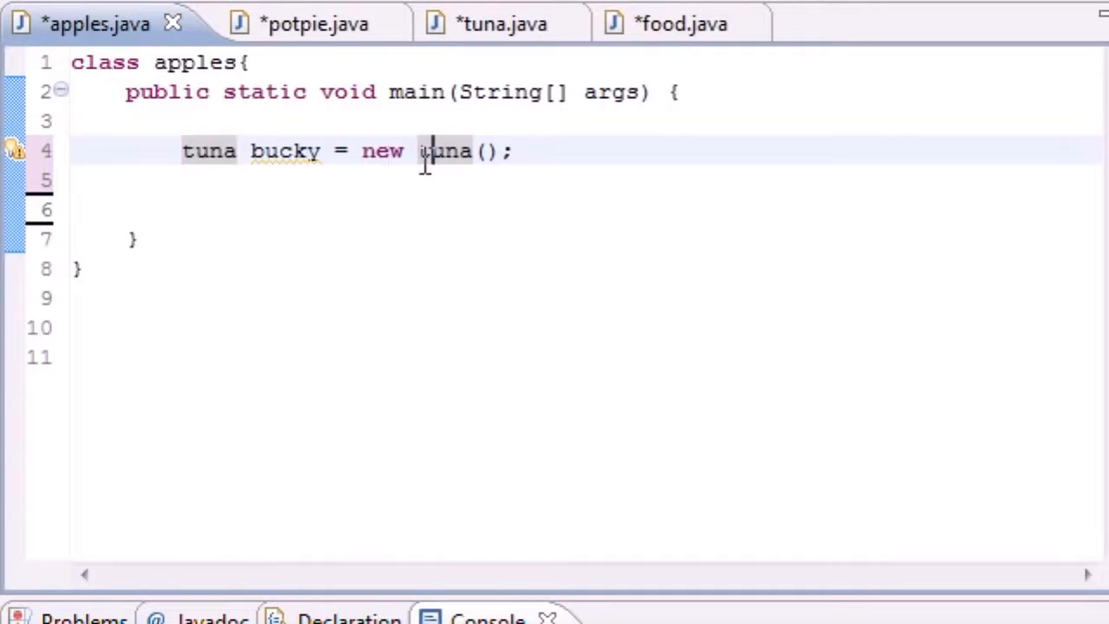
double_click(208, 151)
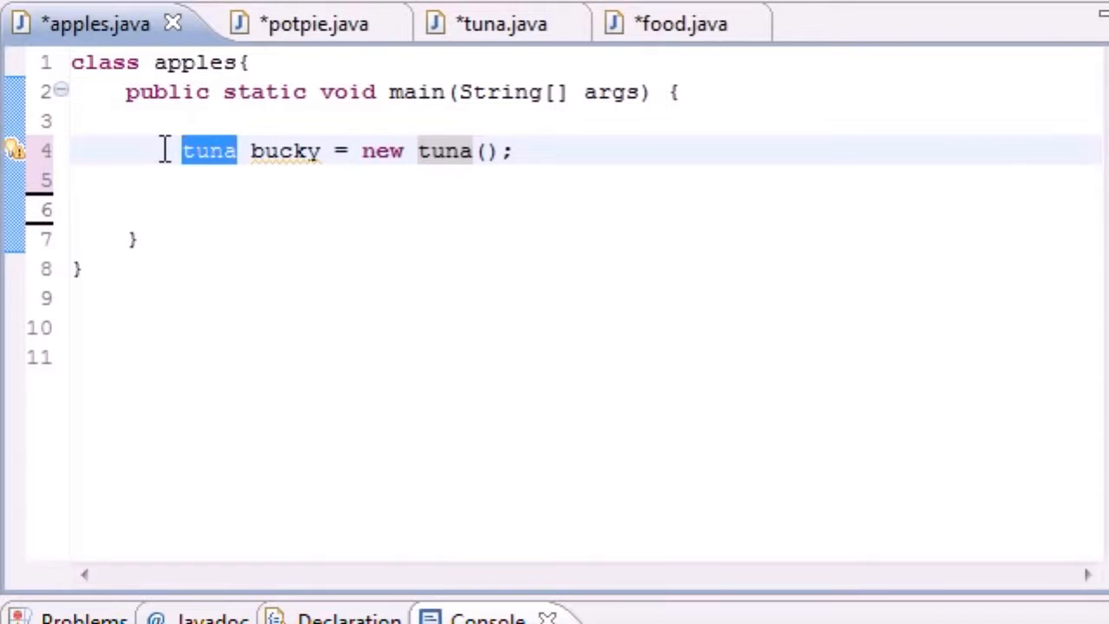
- Replace the declared type with food so the line reads food bucky = new tuna();
type("food")
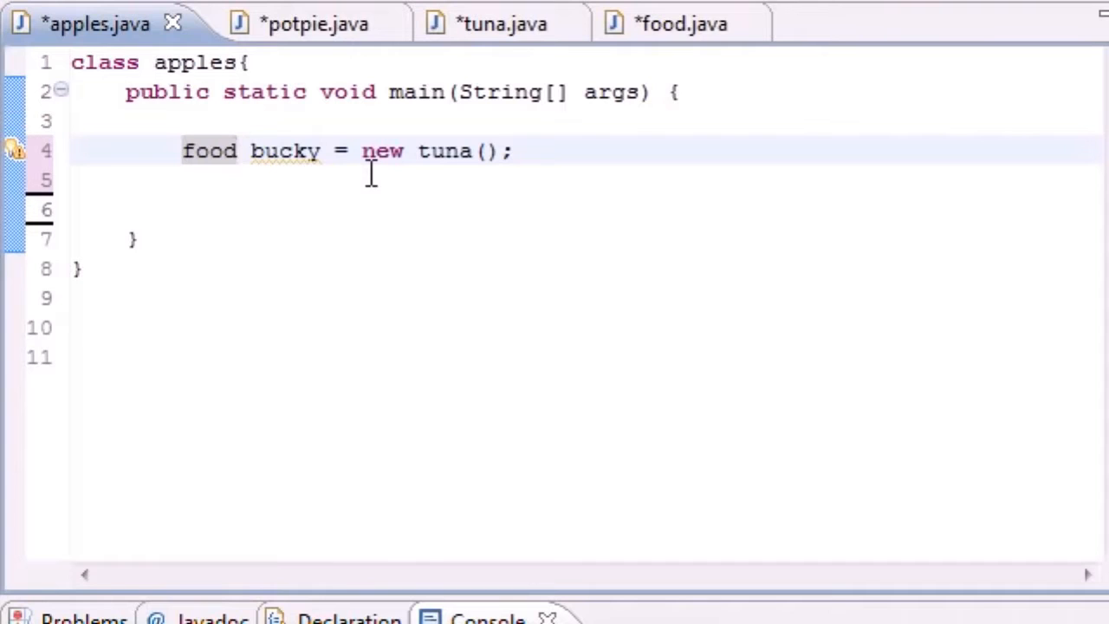
mouse_move(350, 204)
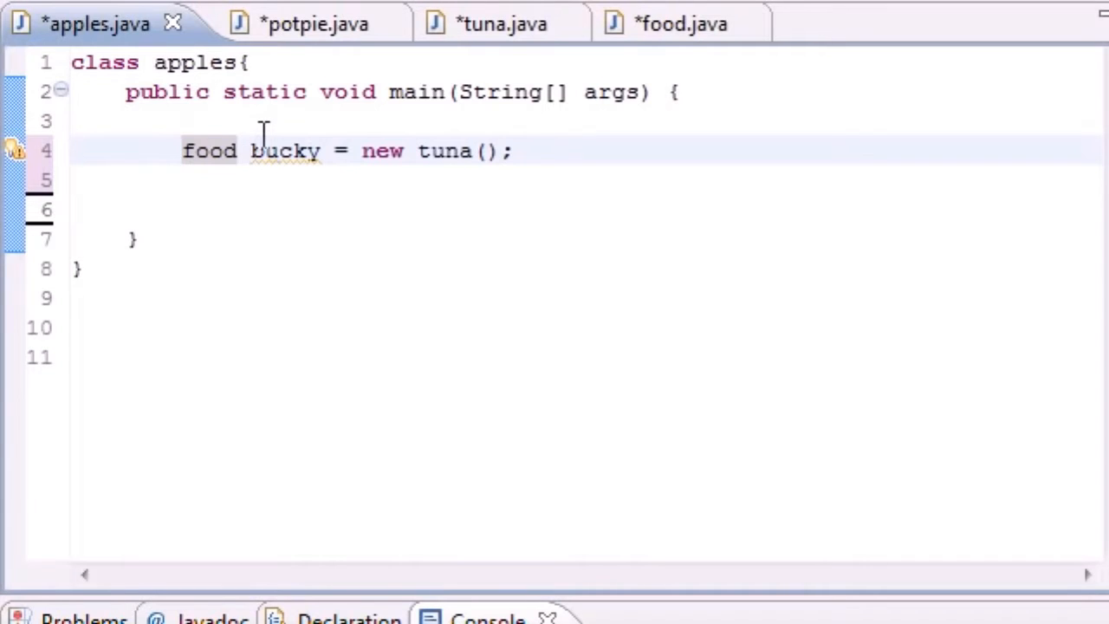
left_click(14, 149)
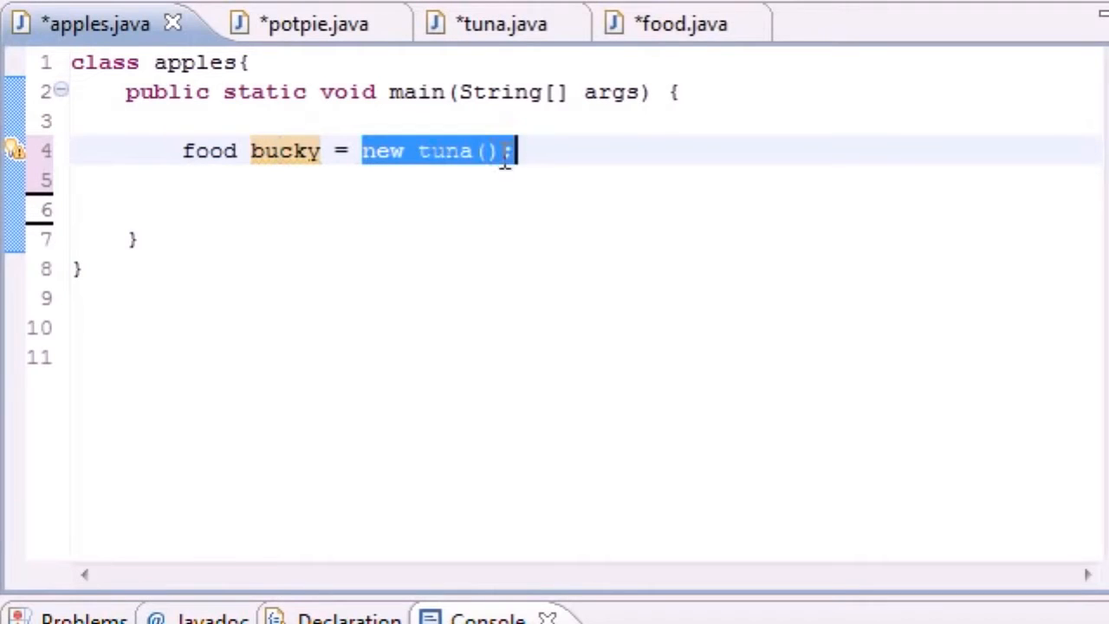
double_click(208, 149)
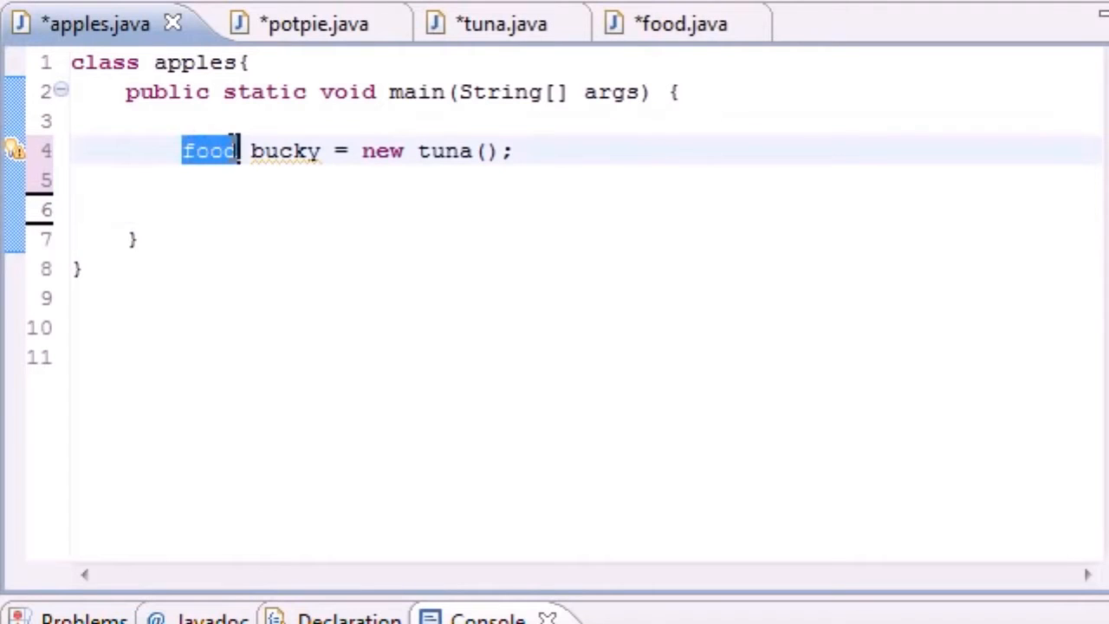
left_click(182, 150)
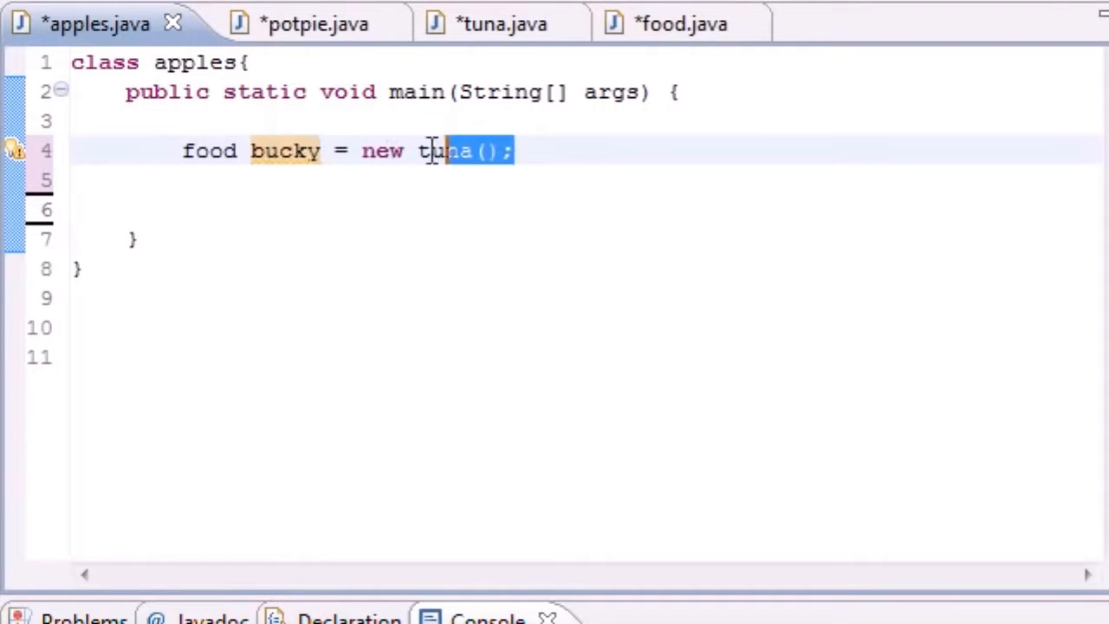
- Highlight the new tuna() expression and select the whole bucky declaration line for removal
double_click(208, 149)
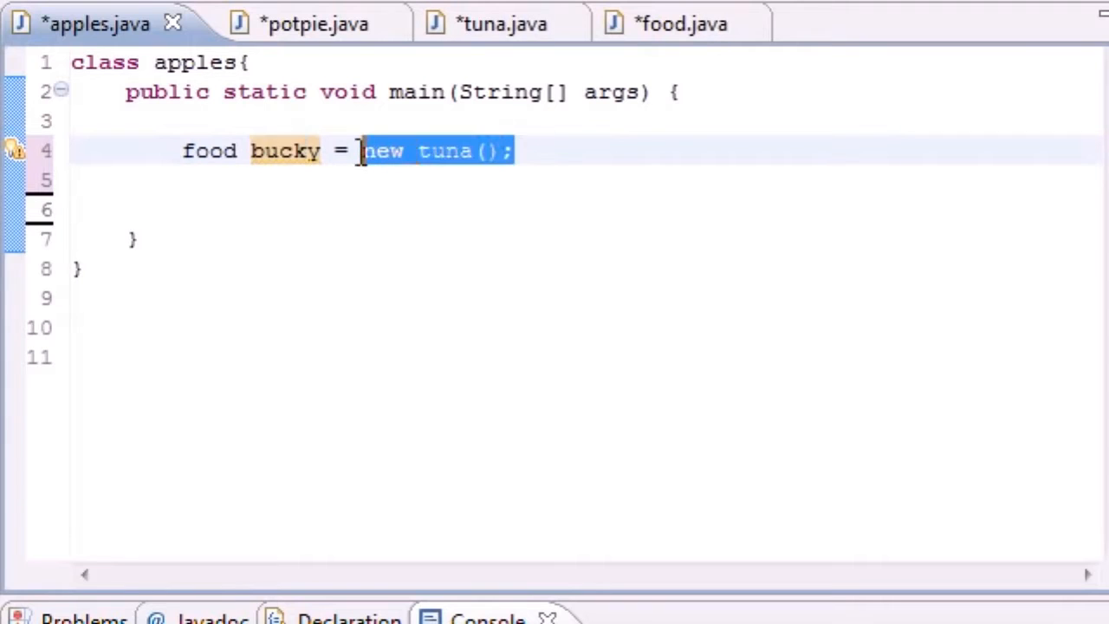
double_click(208, 151)
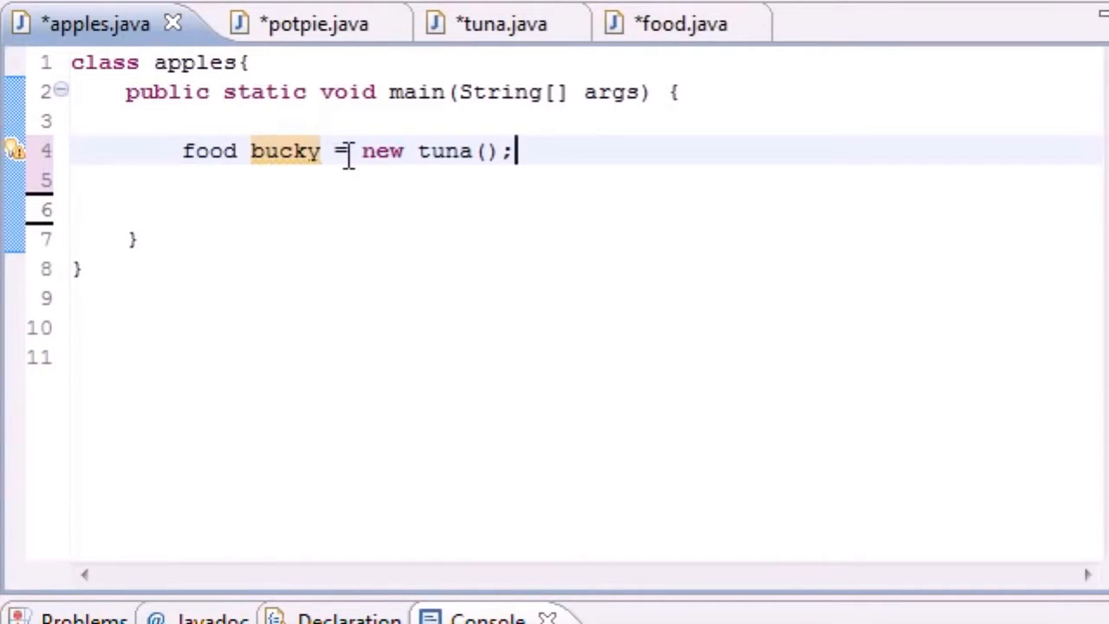
left_click_drag(511, 151, 298, 151)
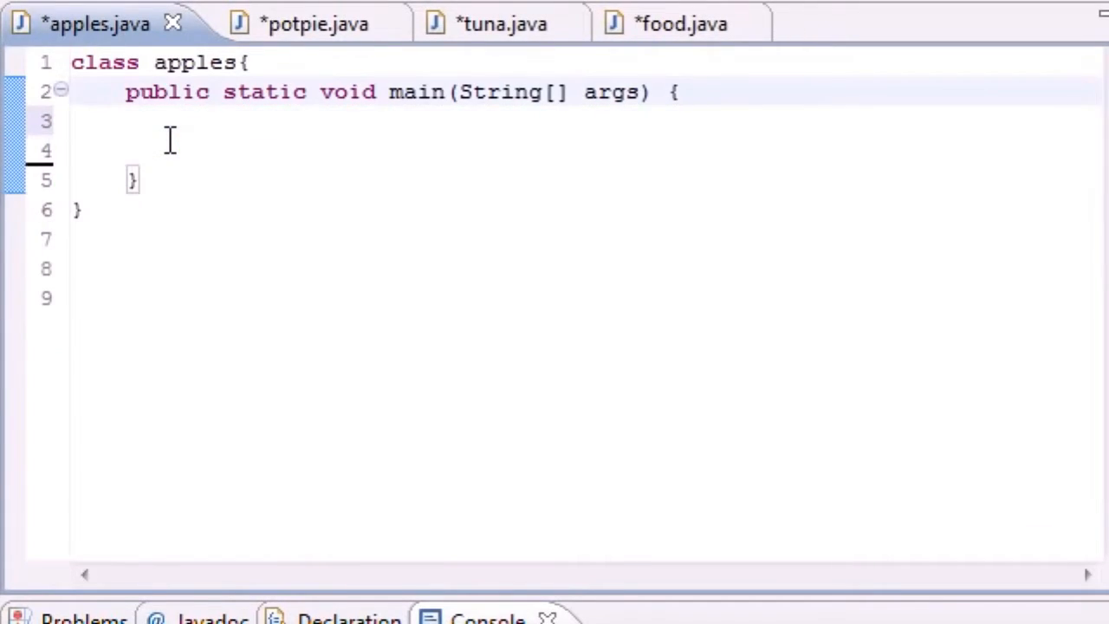
- Clear the old line and write food bucky[]=new food[2]; declaring a two-element food array
key("Return")
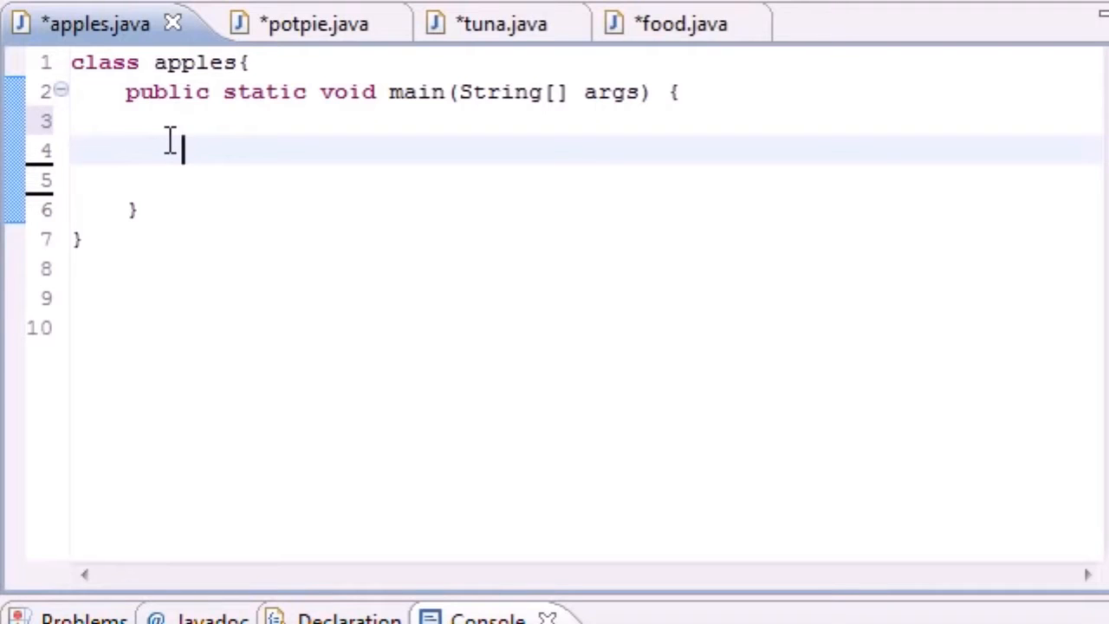
type("food")
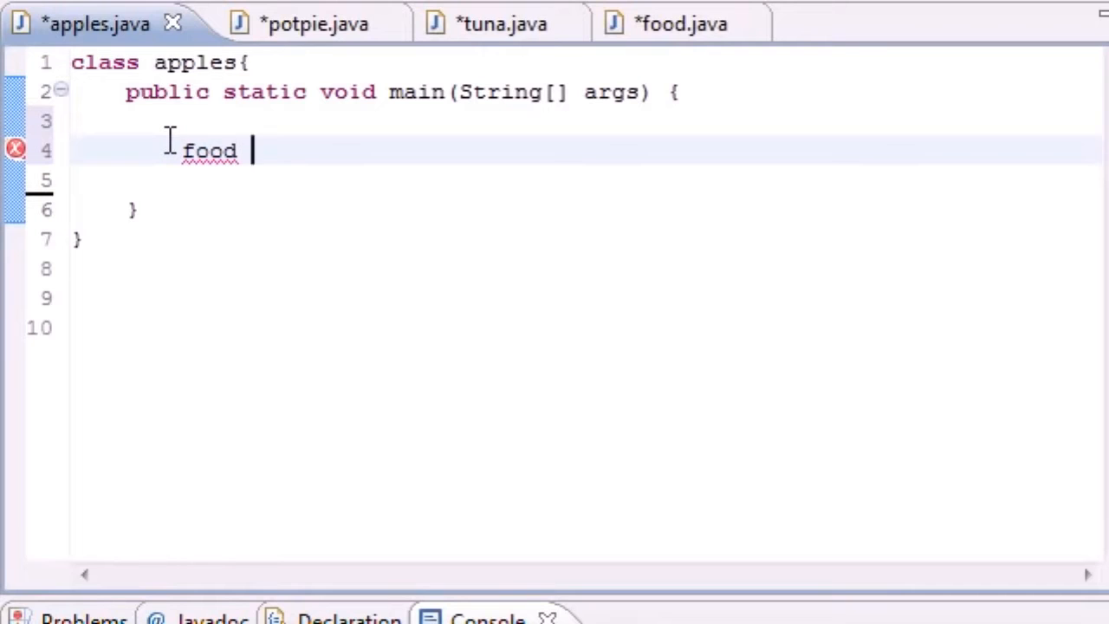
type("bucky")
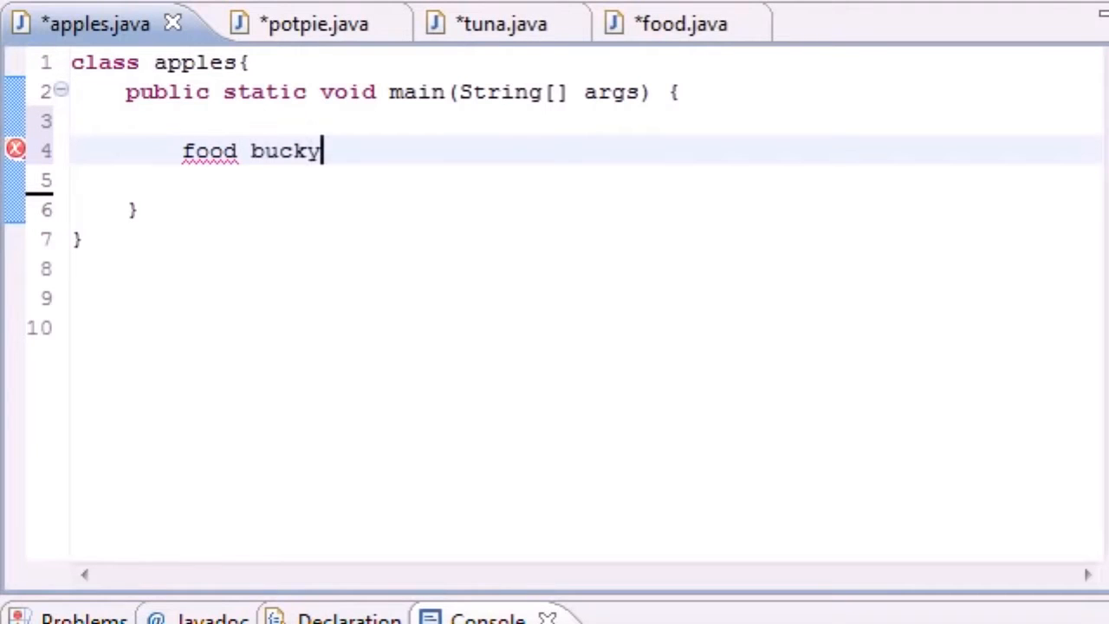
type("[]=")
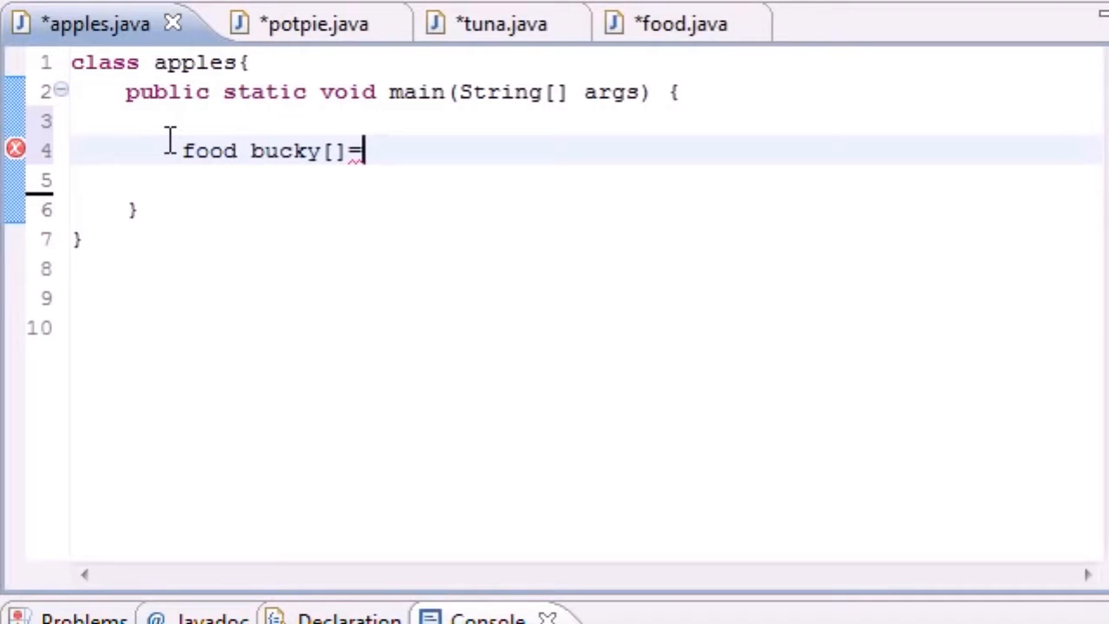
type("new food")
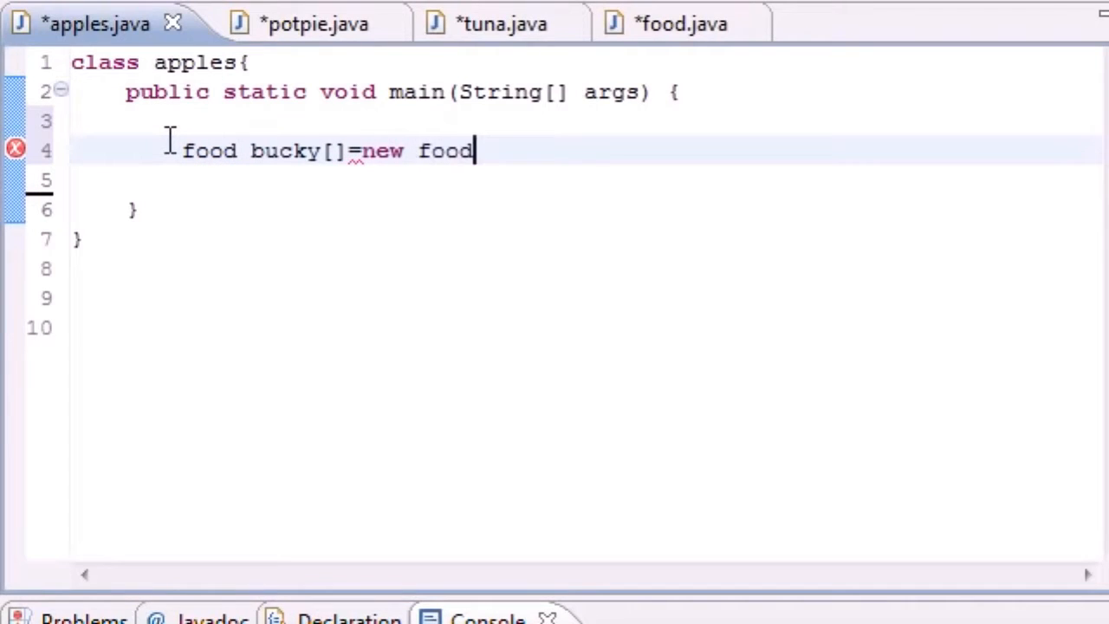
type("[2];")
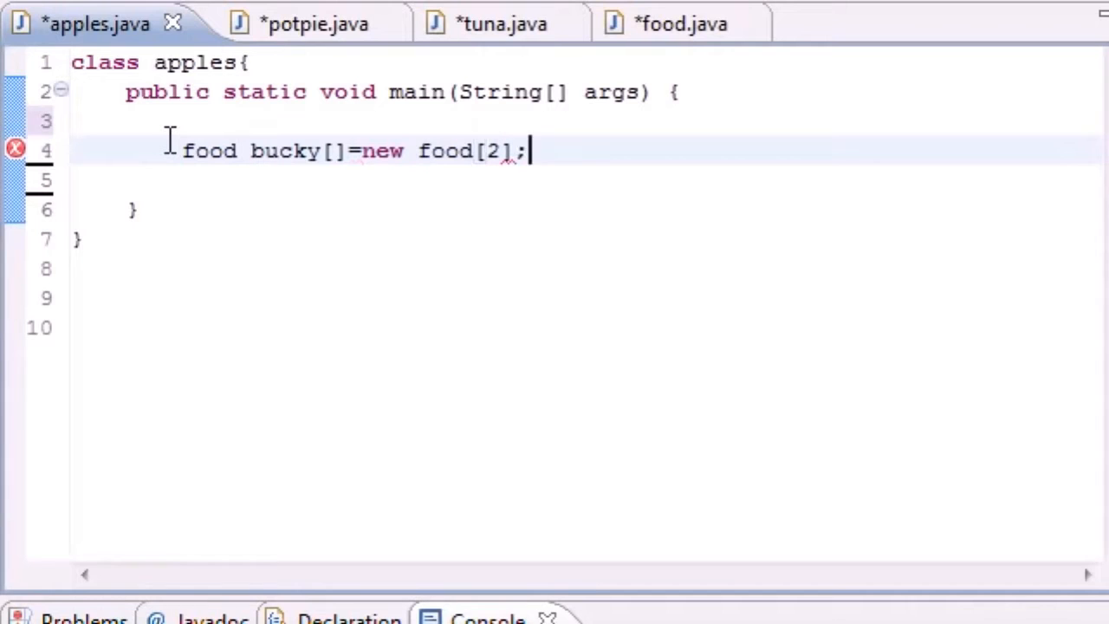
double_click(286, 150)
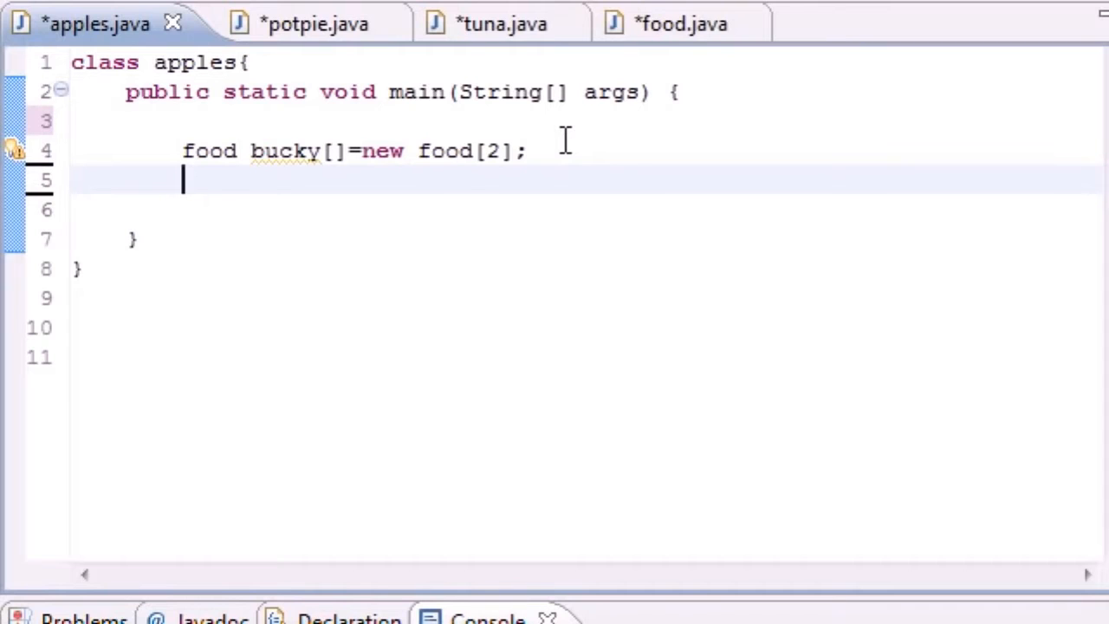
- Write bucky[0]=new potpie(); to fill the first array slot
type("bucky")
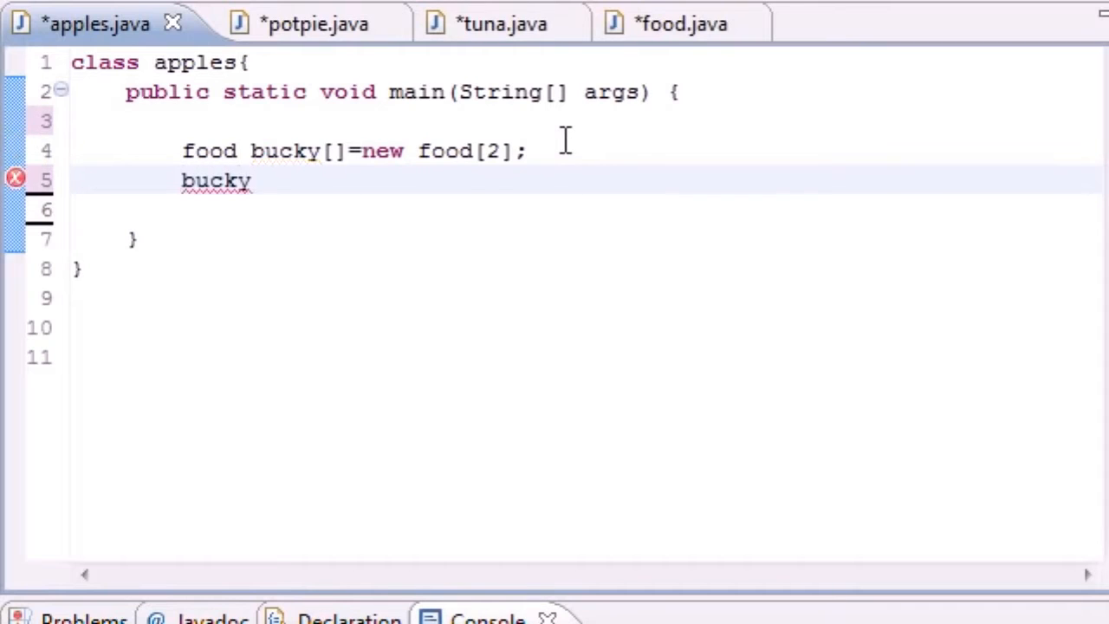
type("[")
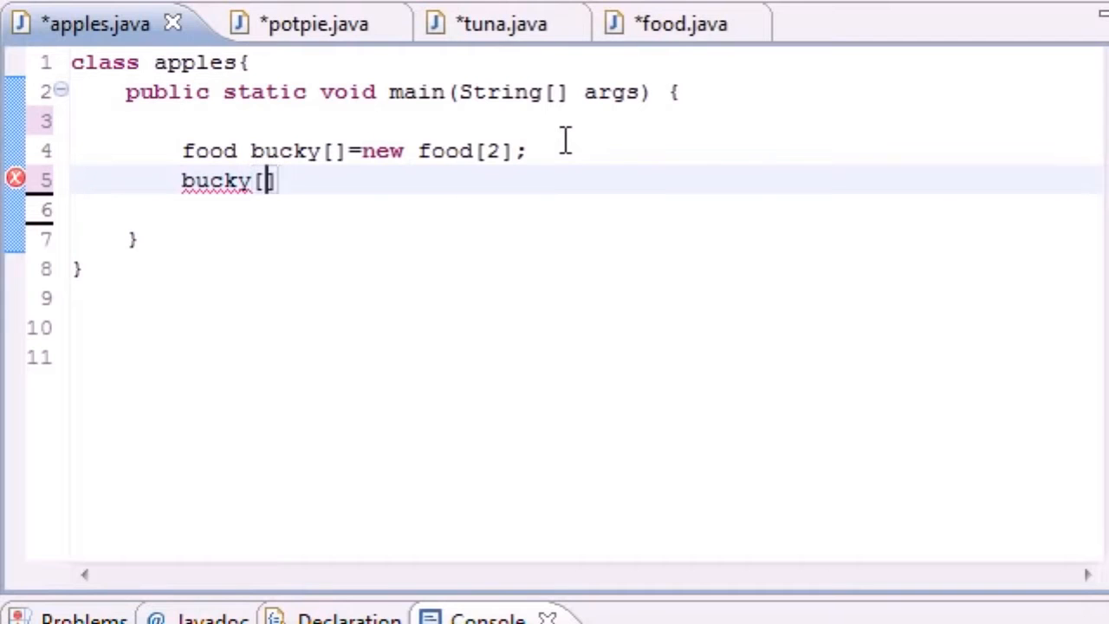
type("0]=")
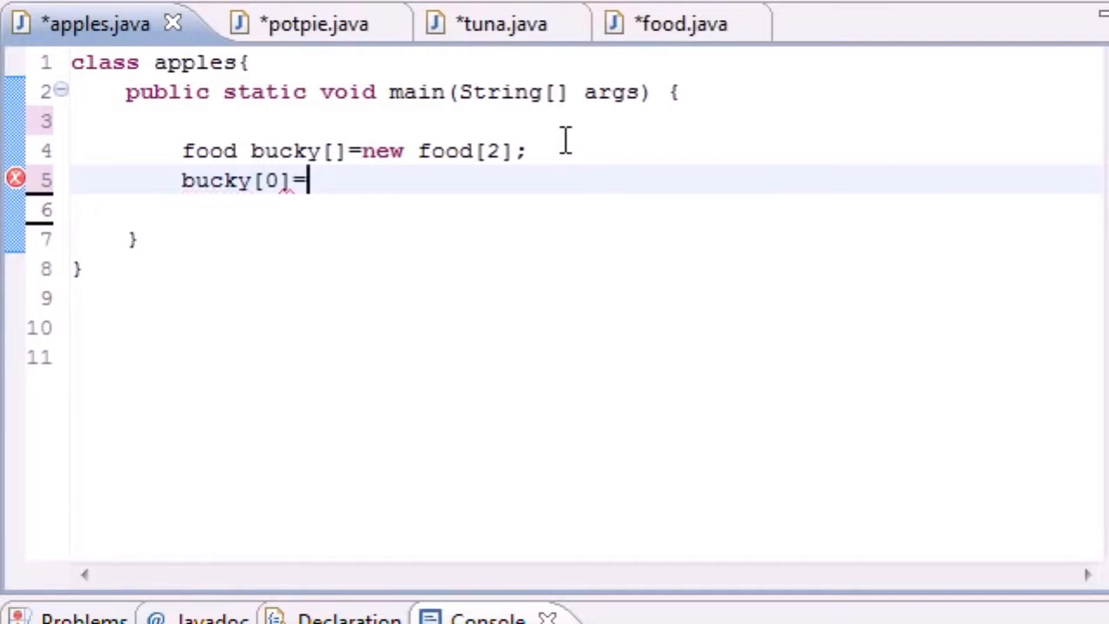
type("new potpie")
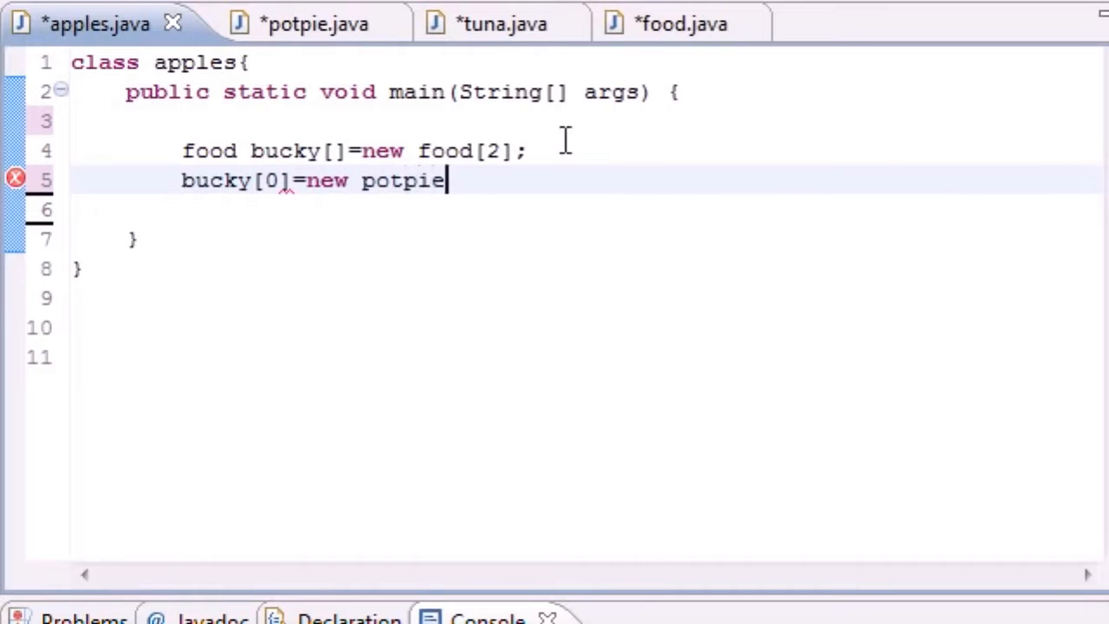
type("();")
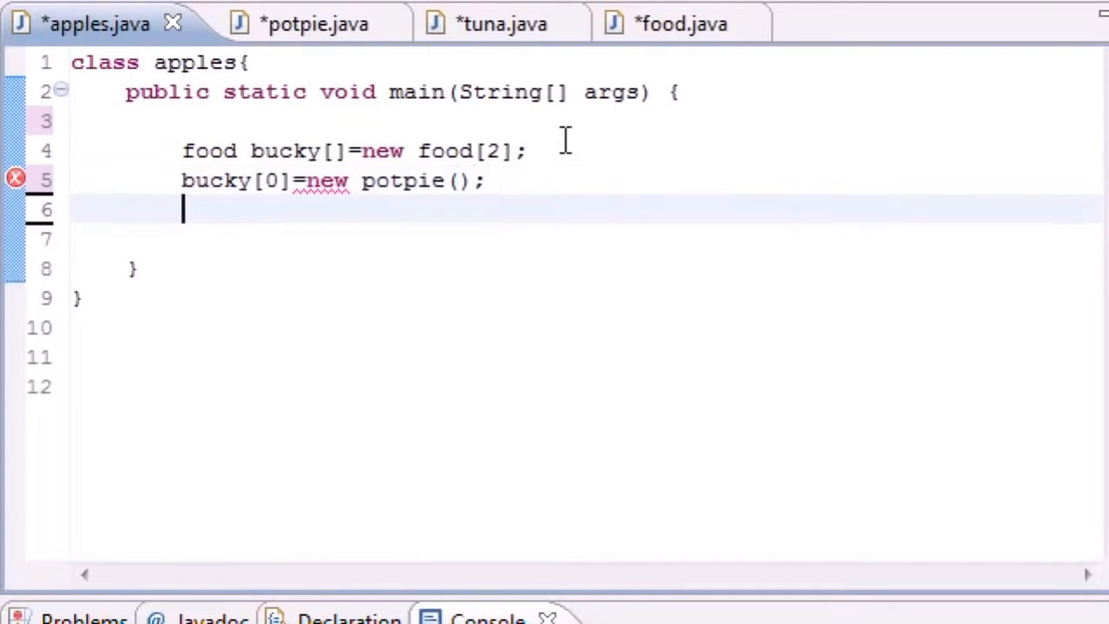
- Write bucky[1]=new tuna(); to fill the second array slot
type("bucky")
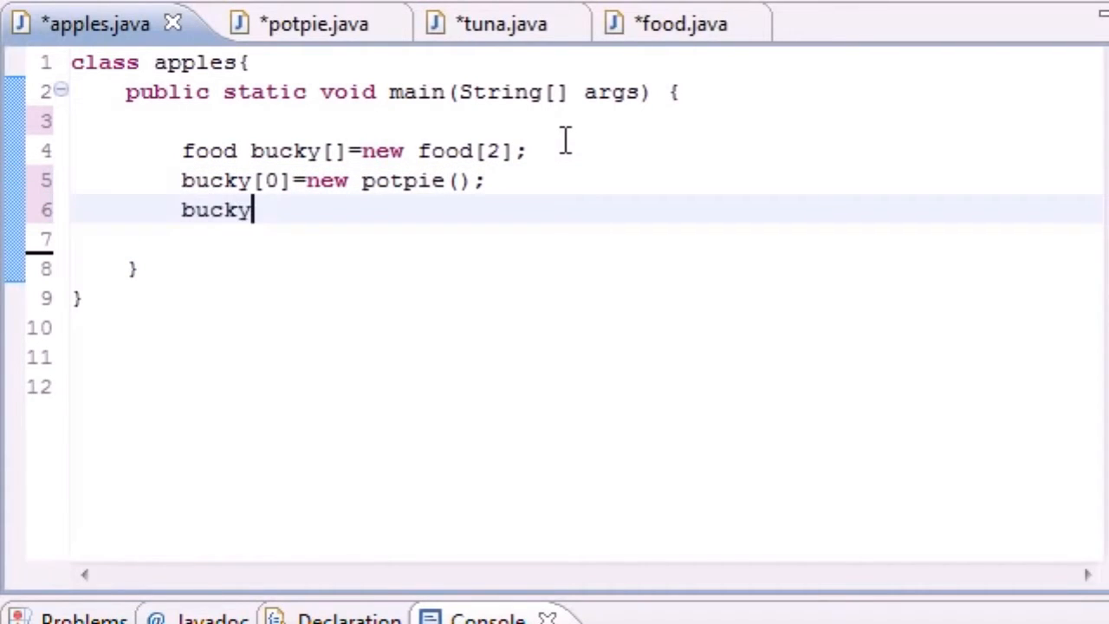
type("[1]")
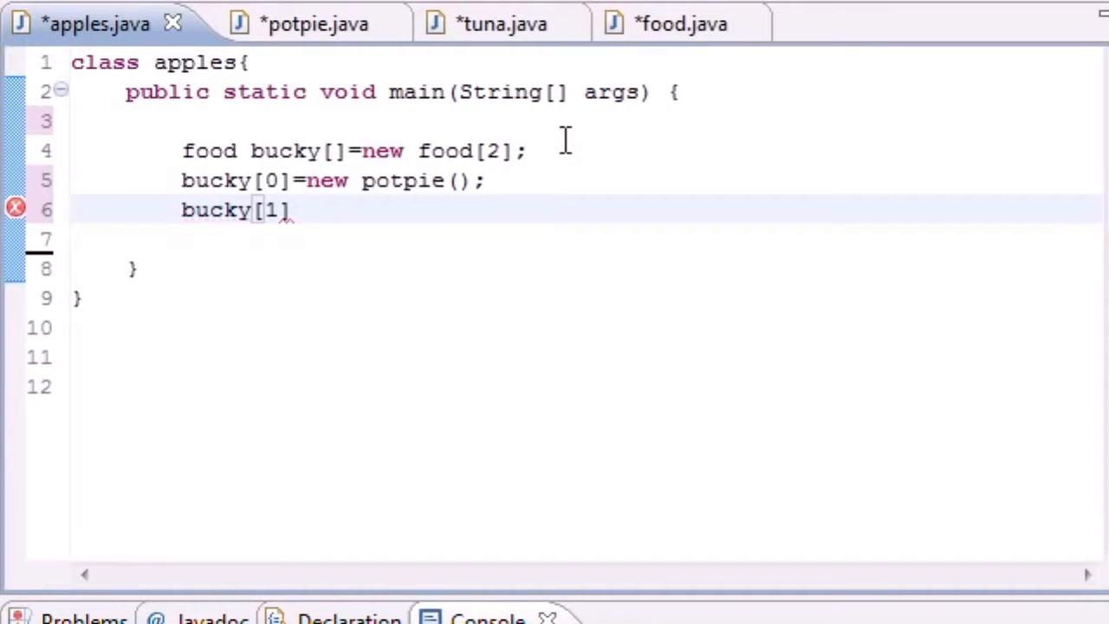
type("=new")
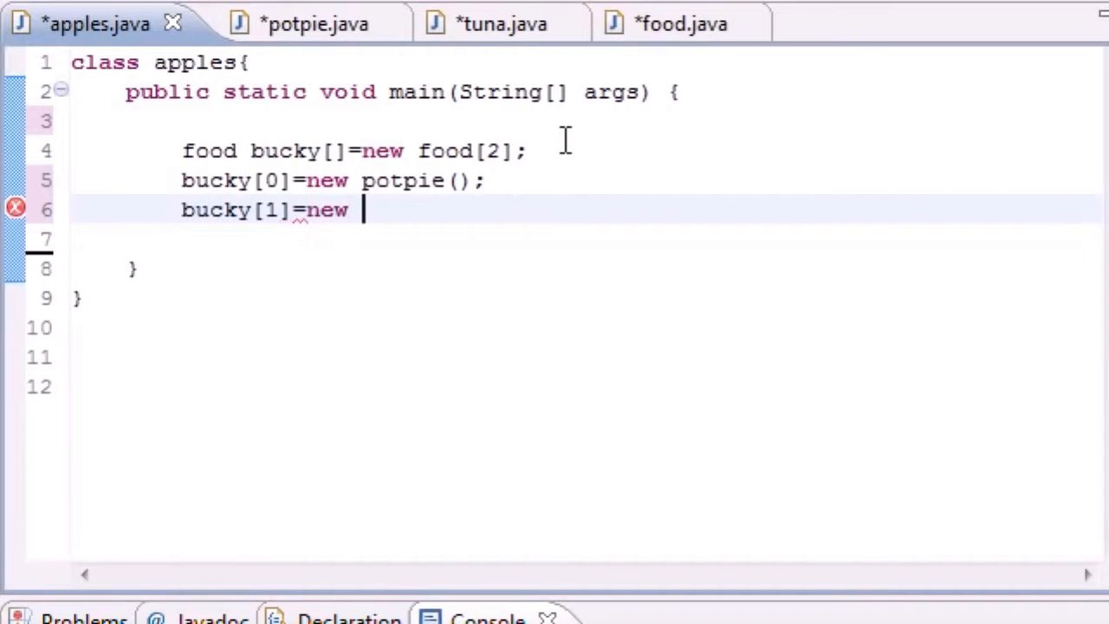
type("tuna()")
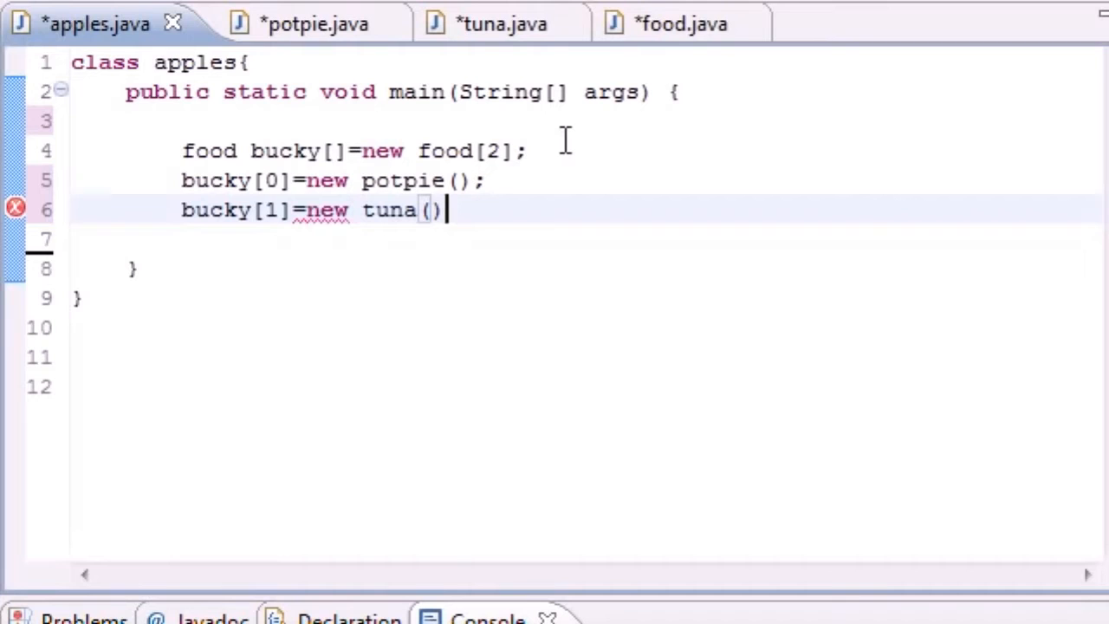
type(";")
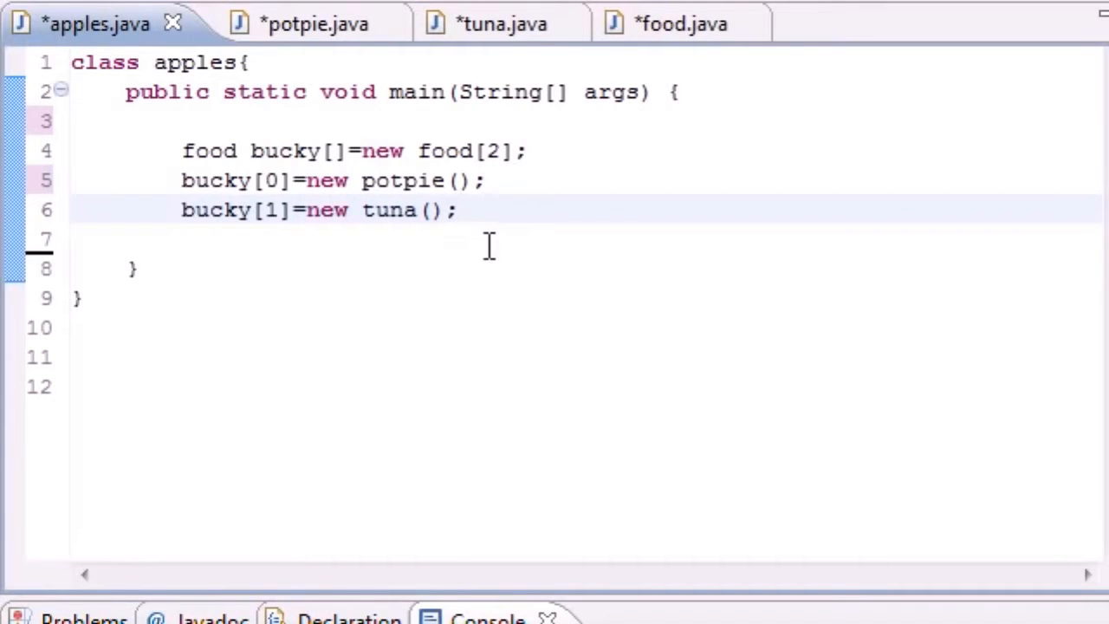
- Point out the food array declaration and add blank lines below the assignments
left_click(182, 181)
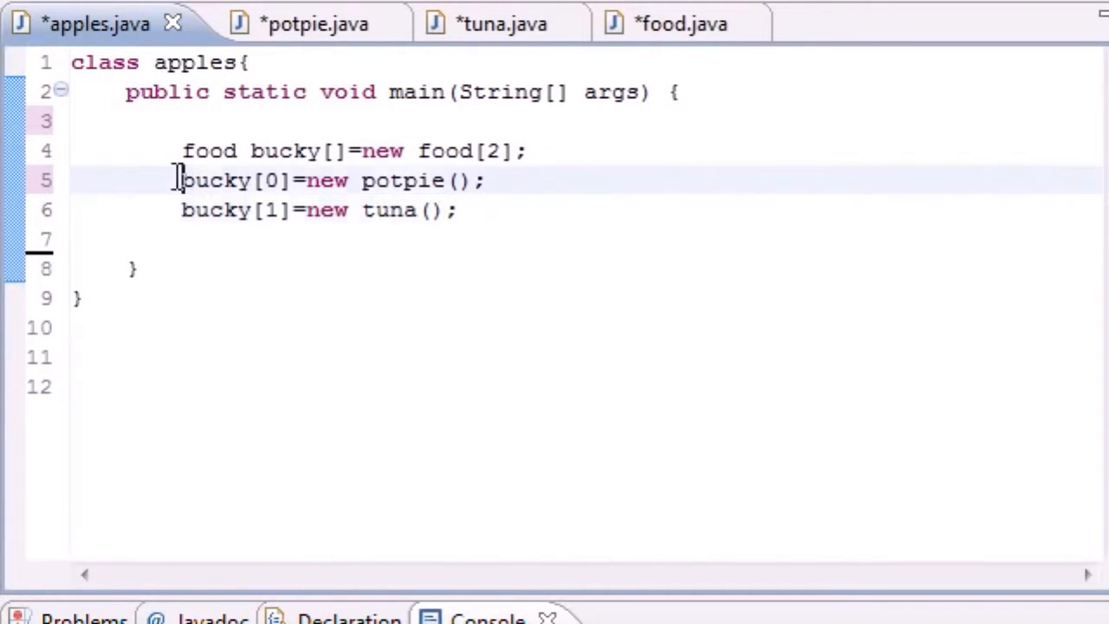
left_click(486, 181)
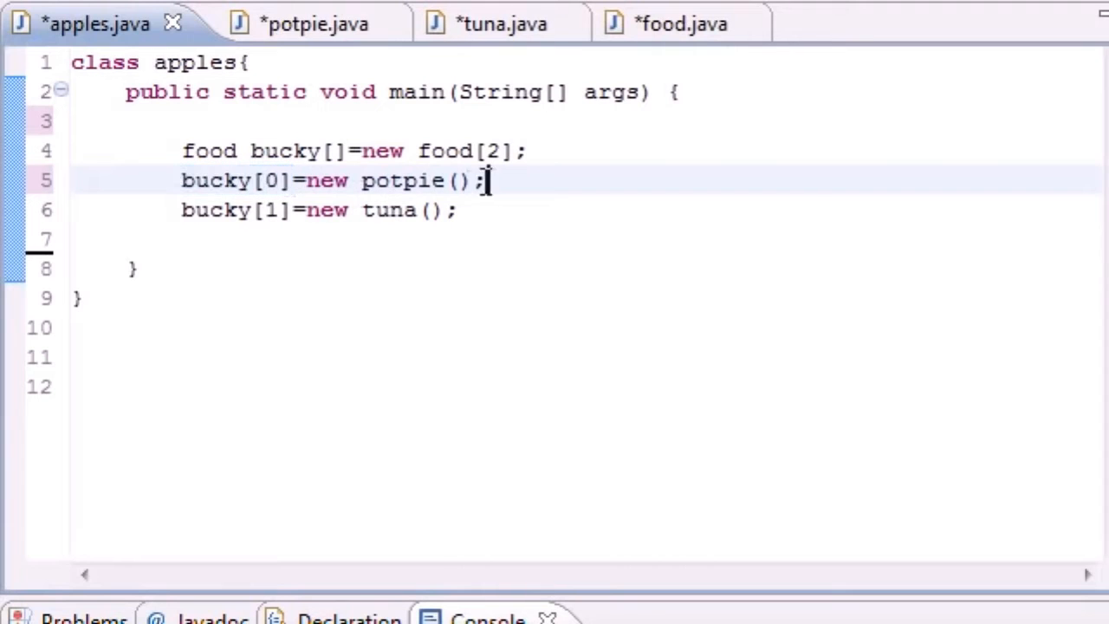
double_click(215, 210)
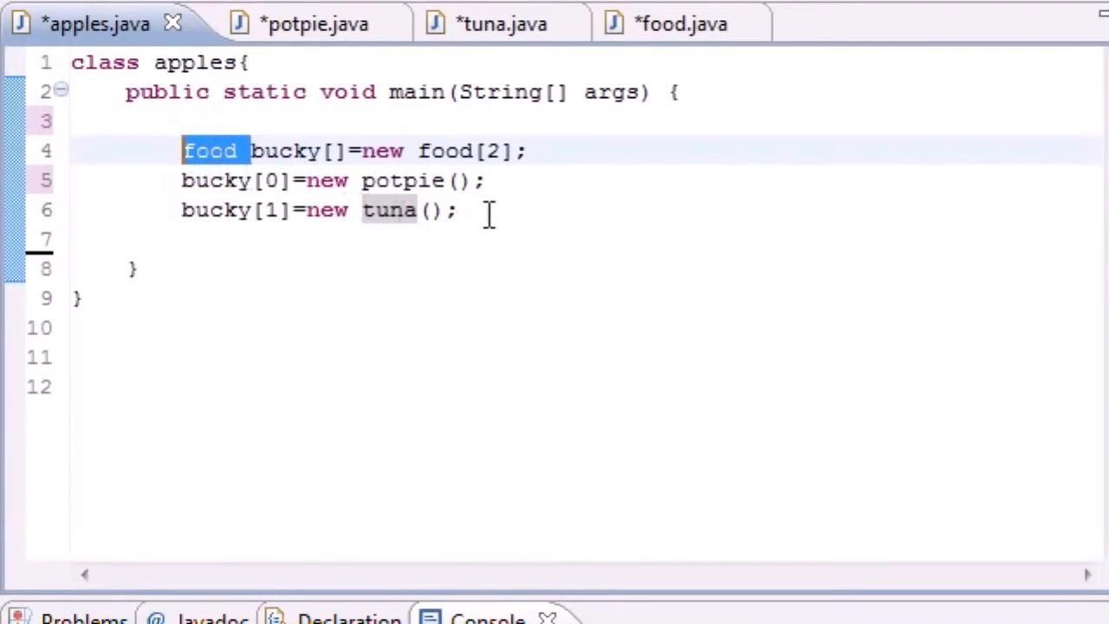
key("Return")
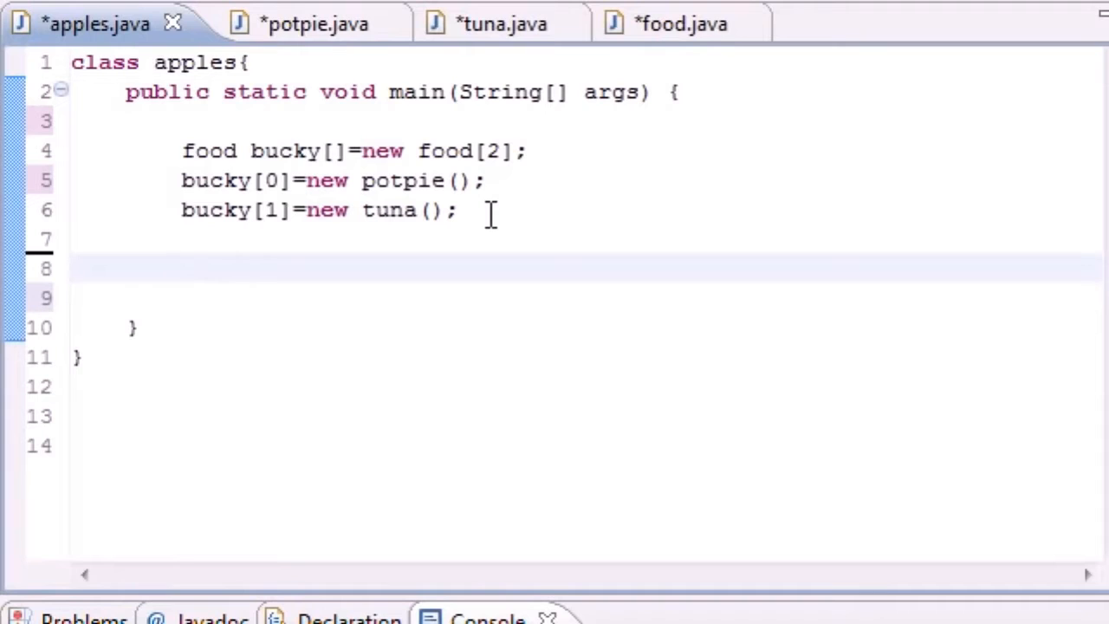
- Write the loop header for(int x=0;x<2;++x)
type("f")
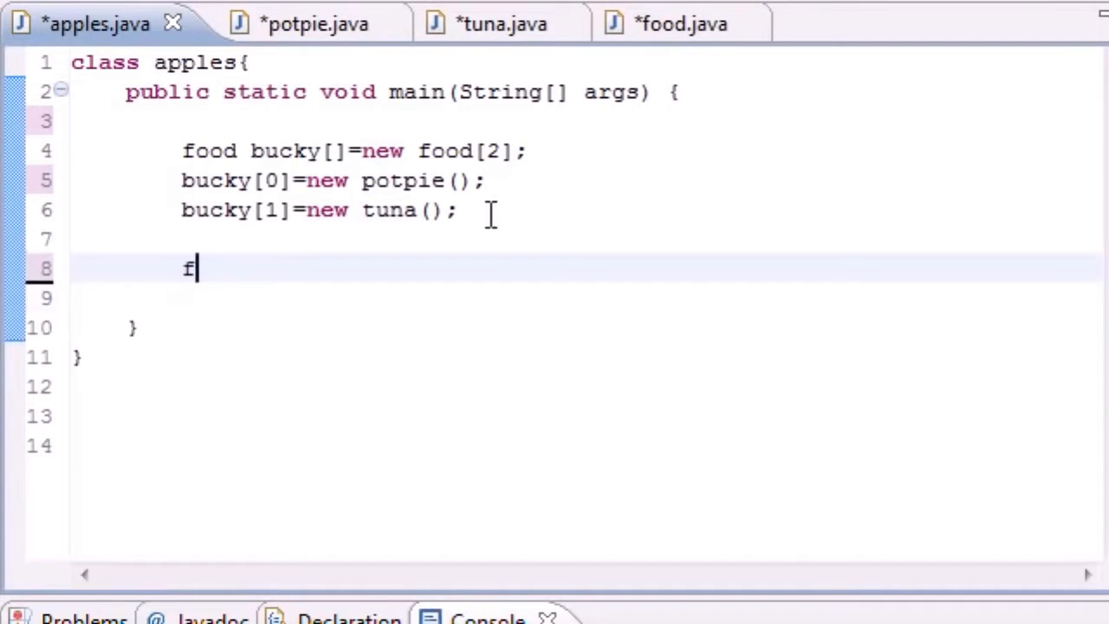
type("or")
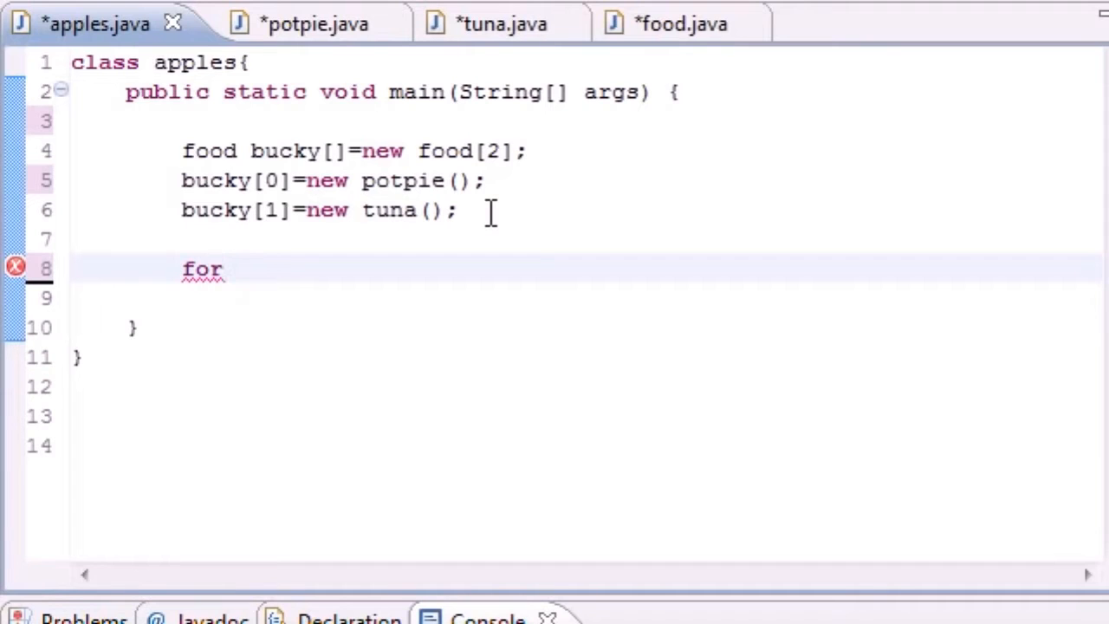
mouse_move(385, 181)
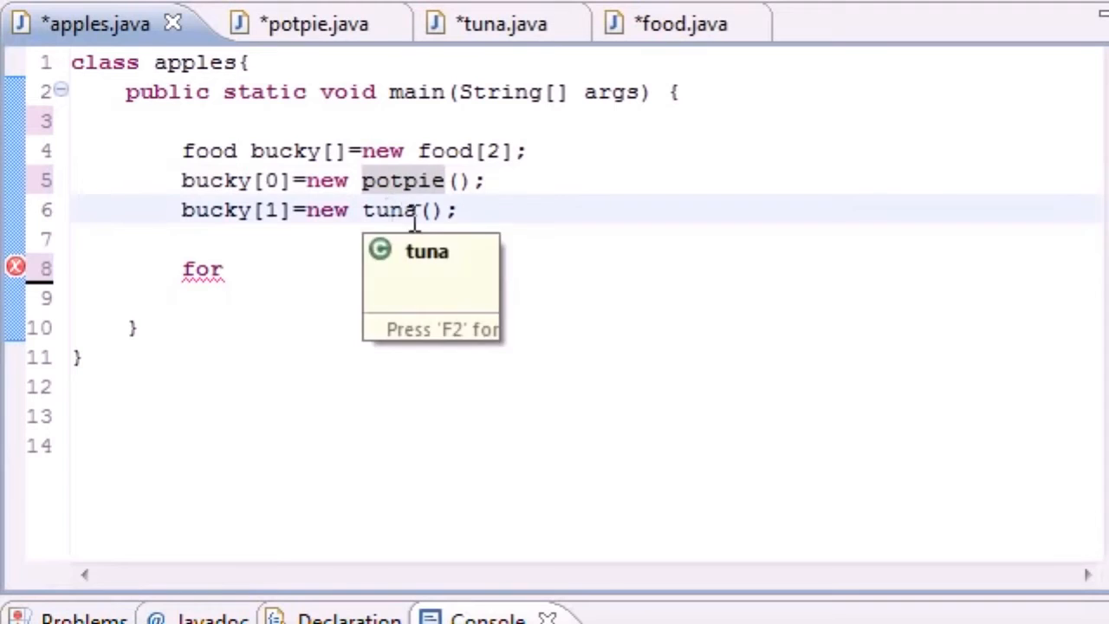
type("(")
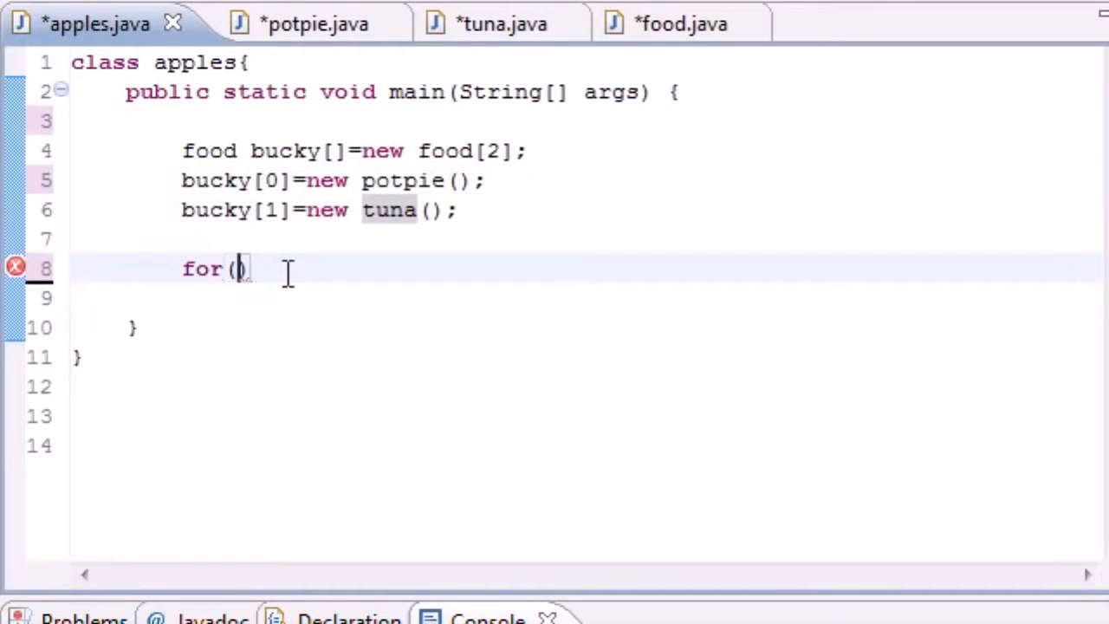
type("int")
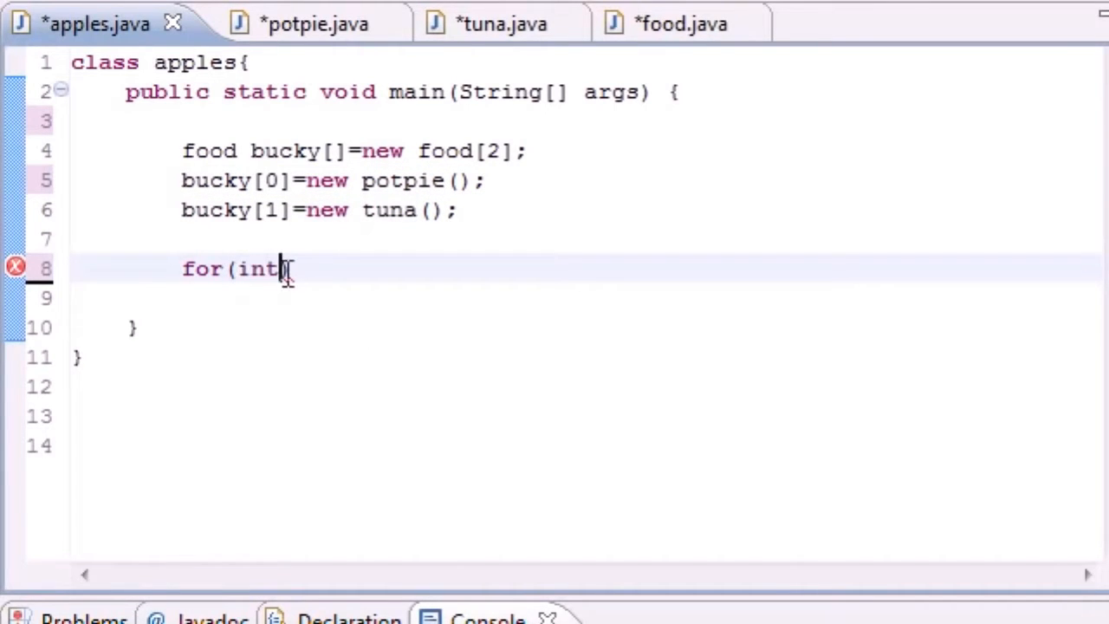
type("x=0;")
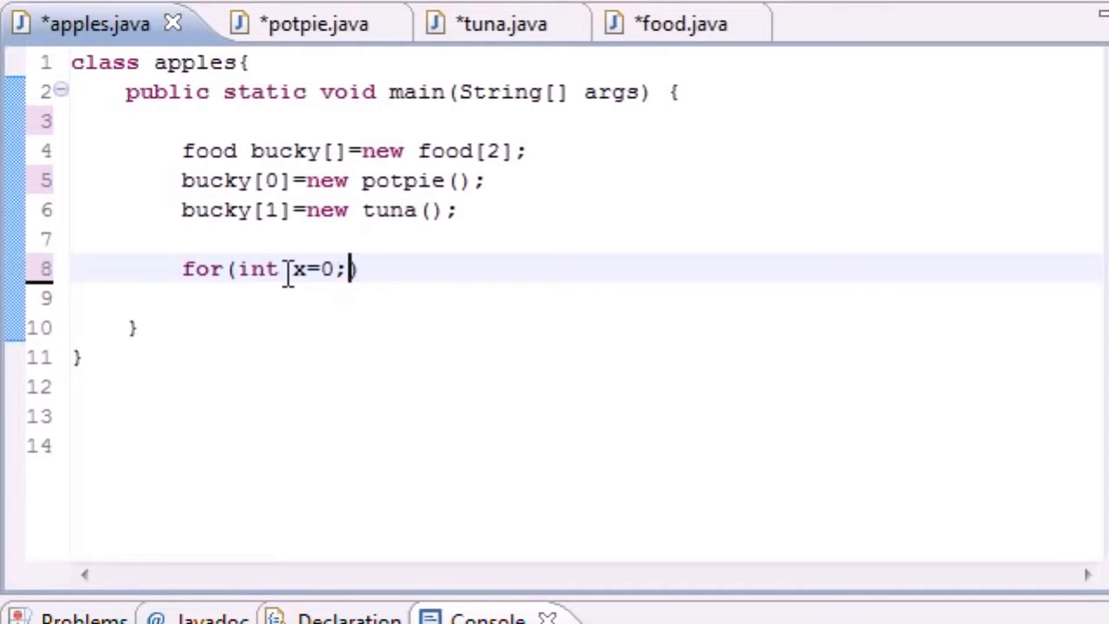
type("x")
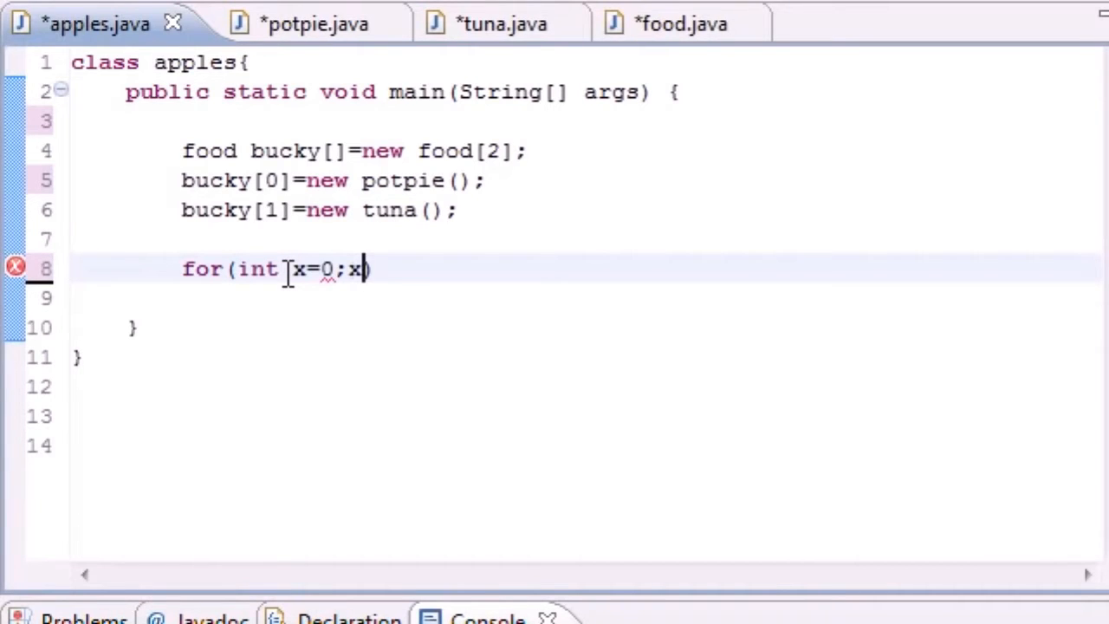
type("<2;")
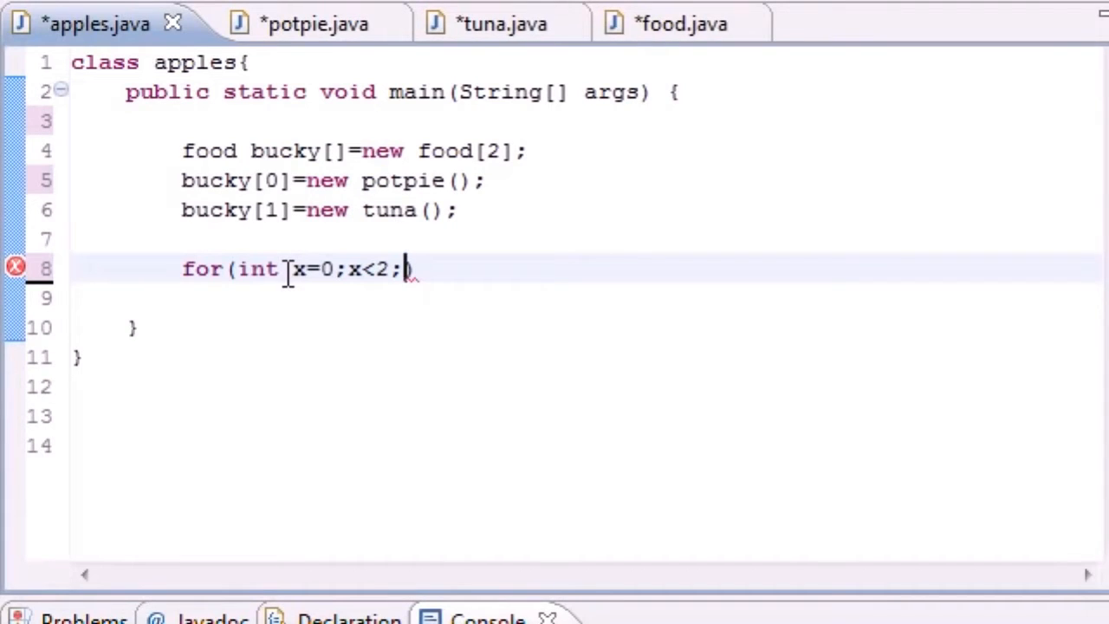
type("++x")
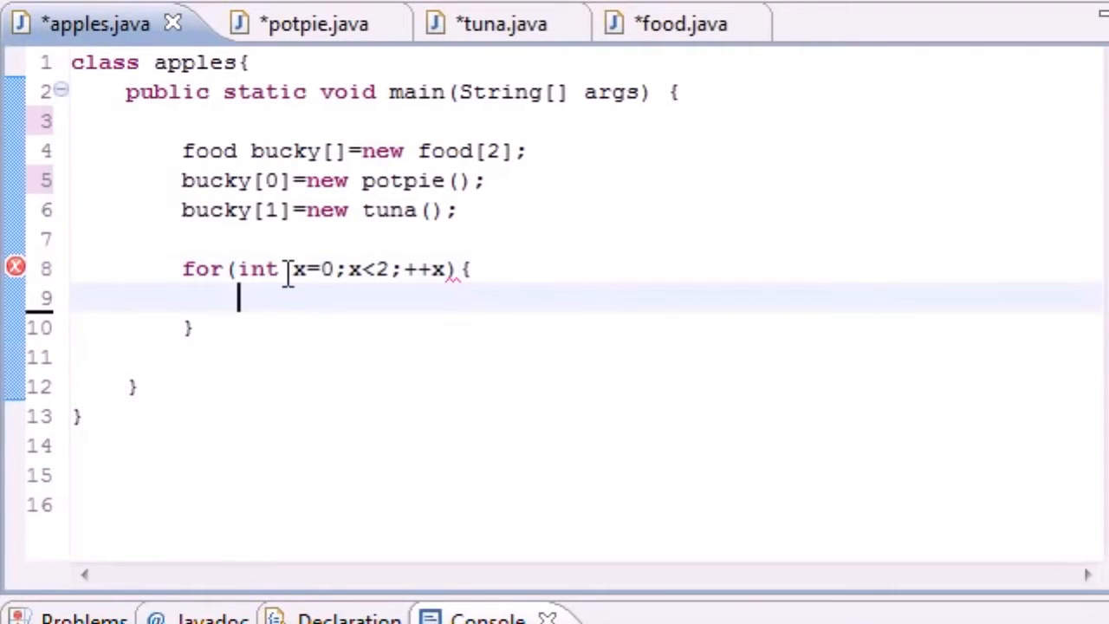
- Inside the loop call bucky[x].eat(), highlighting the element, the eat call and new potpie()
type("buc")
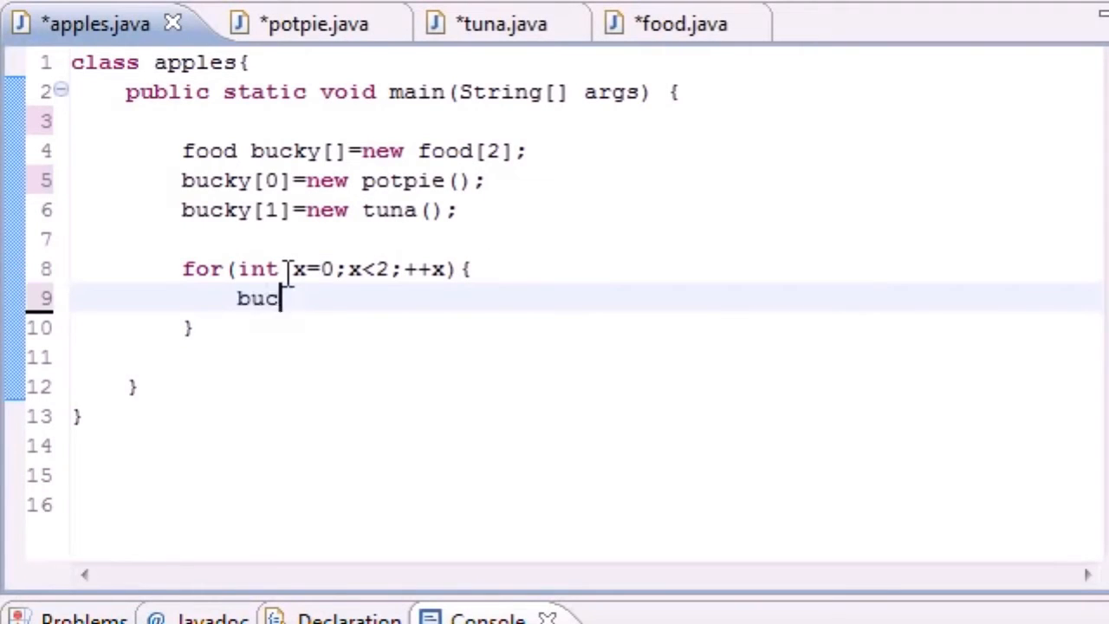
type("ky[]")
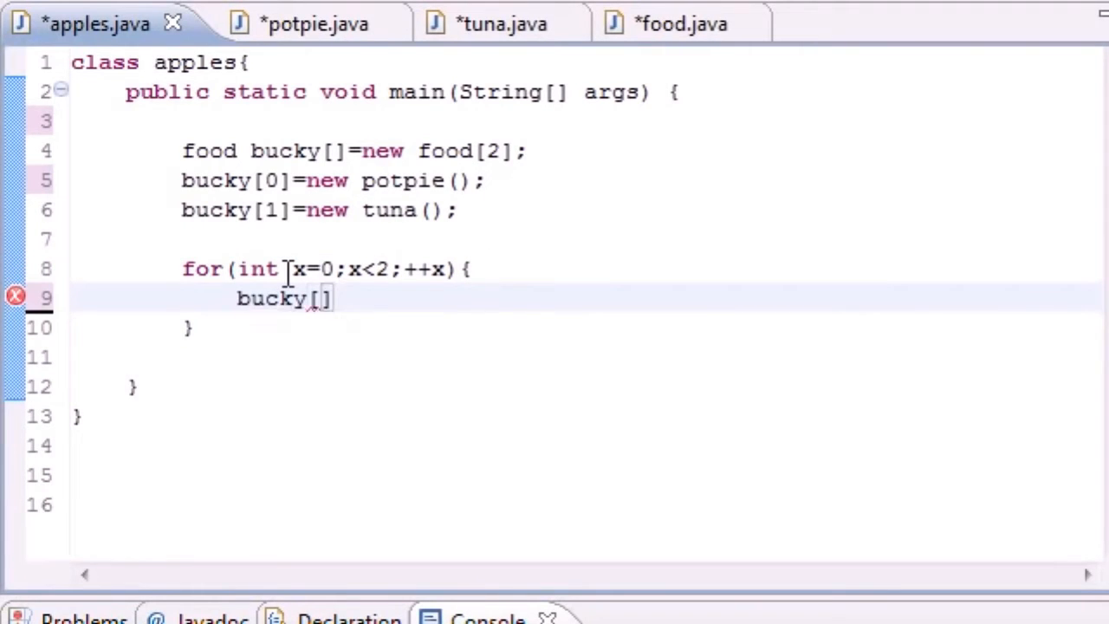
type("x].eat();")
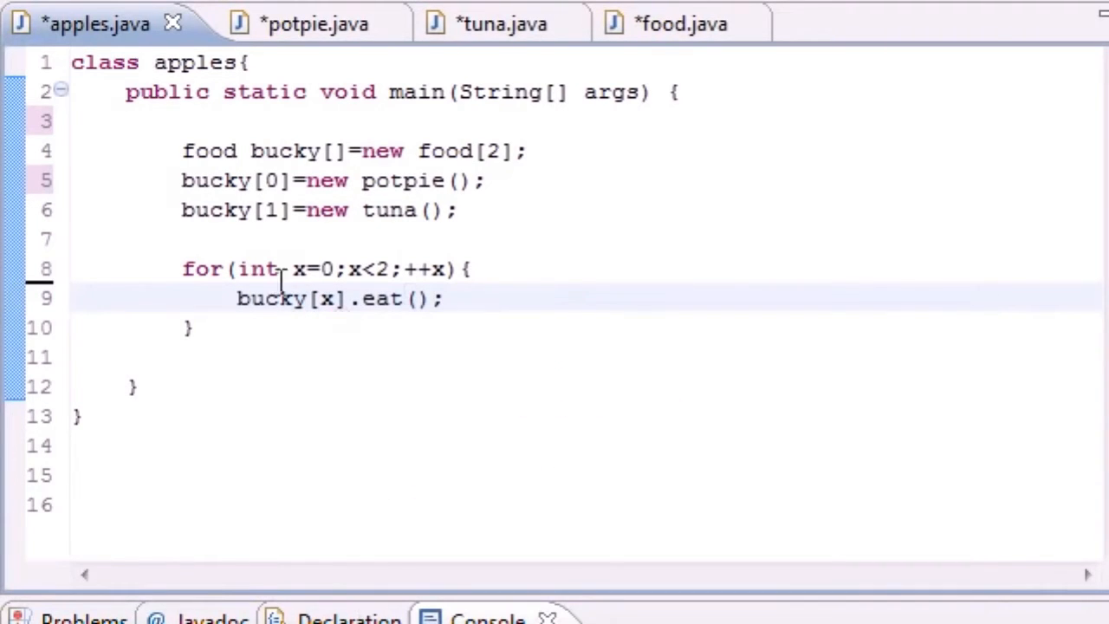
double_click(287, 298)
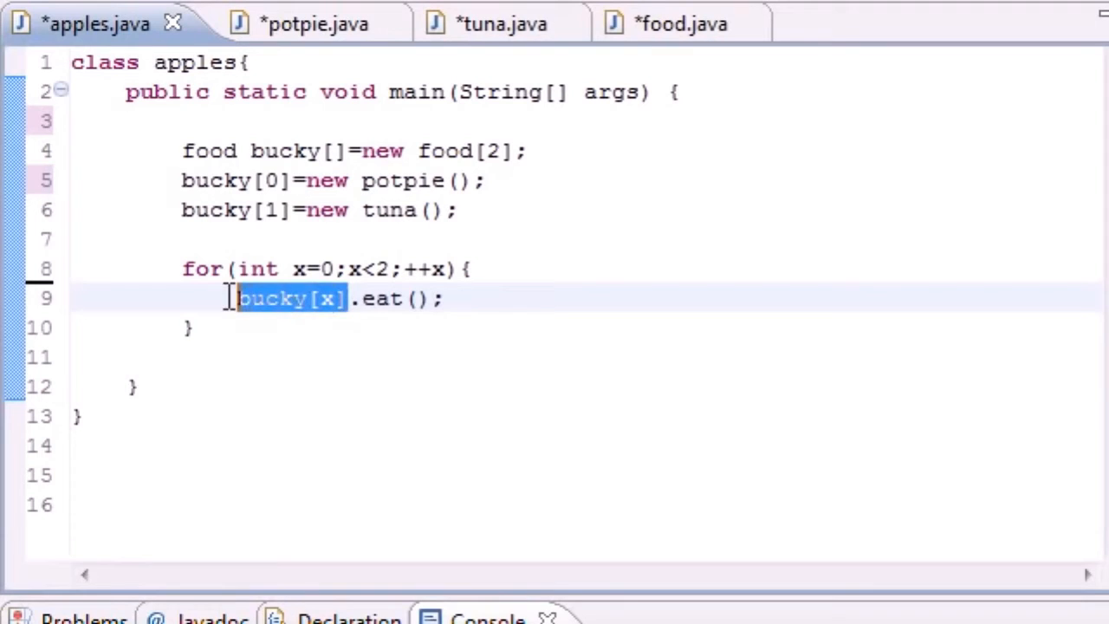
double_click(379, 298)
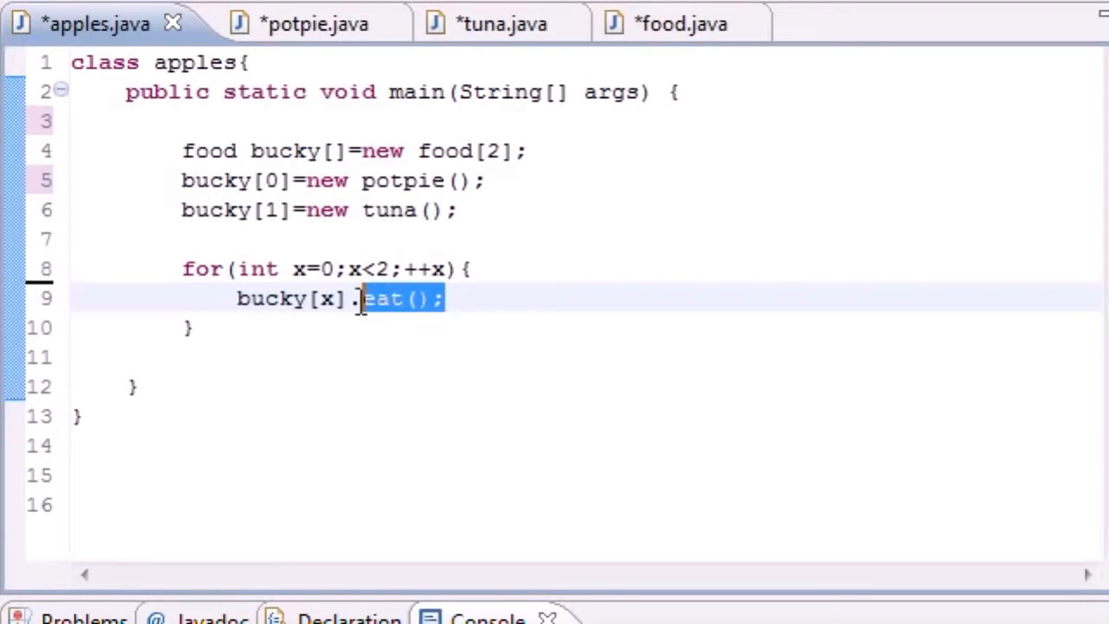
left_click(198, 328)
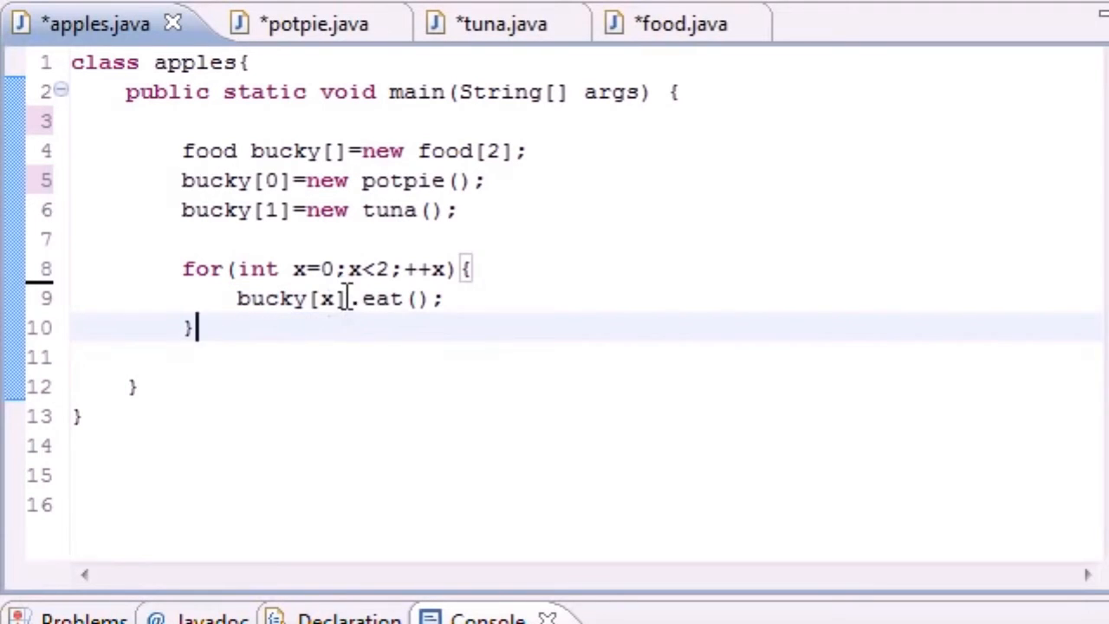
double_click(269, 298)
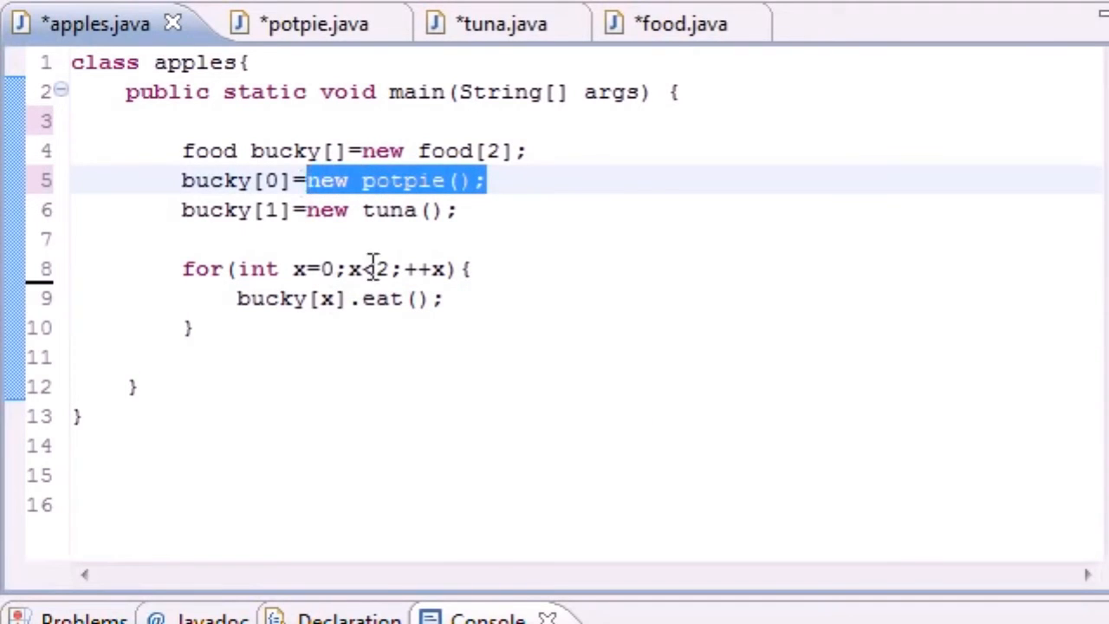
left_click(293, 24)
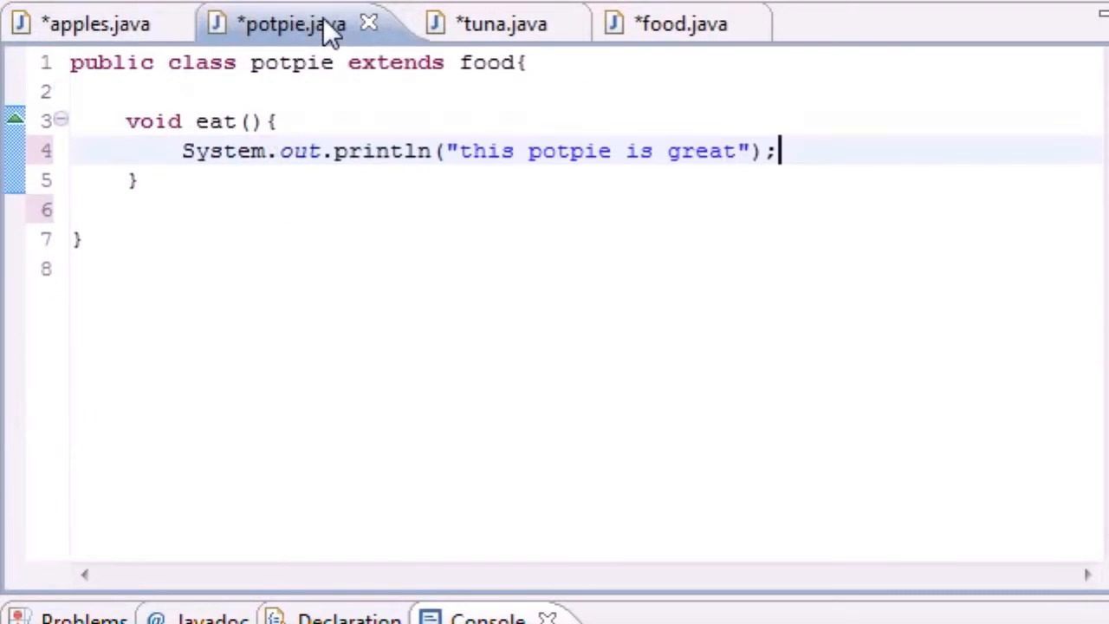
left_click(587, 151)
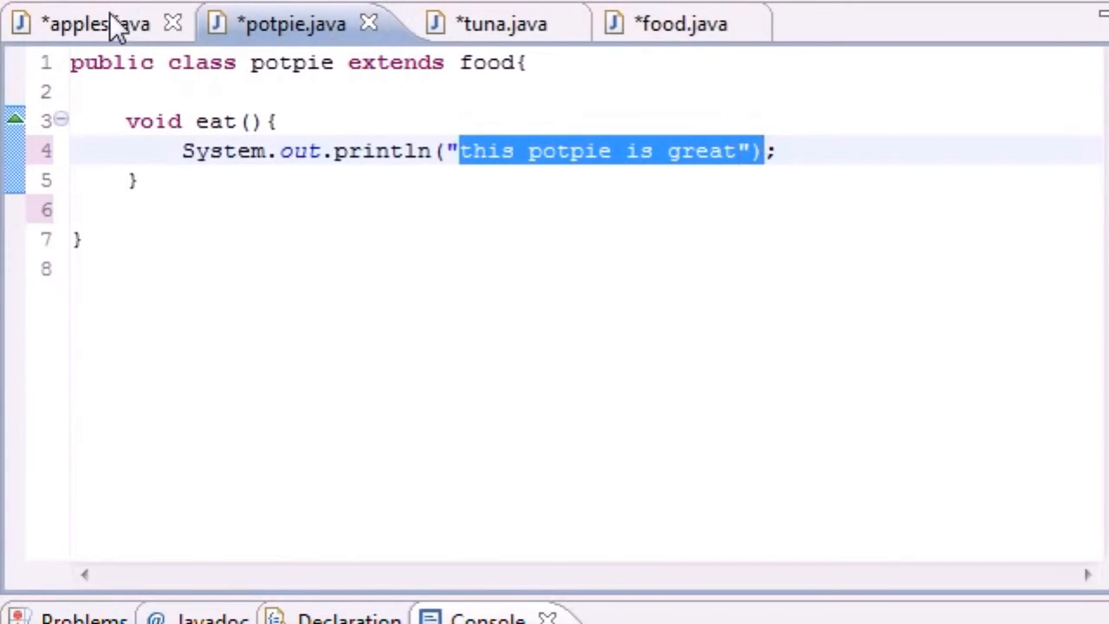
left_click(95, 24)
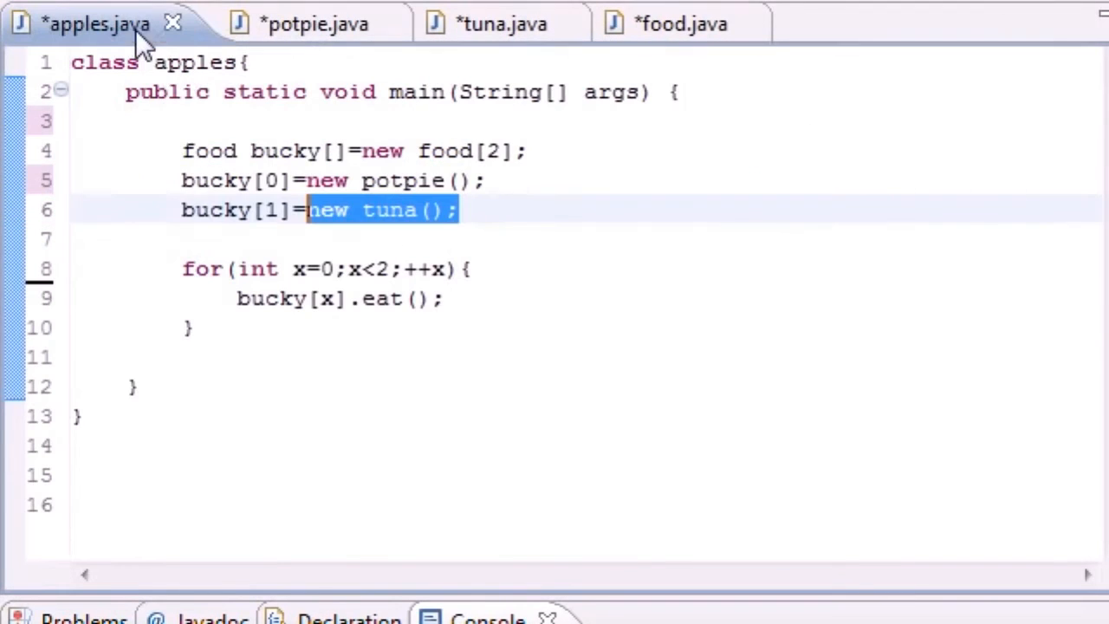
left_click(301, 326)
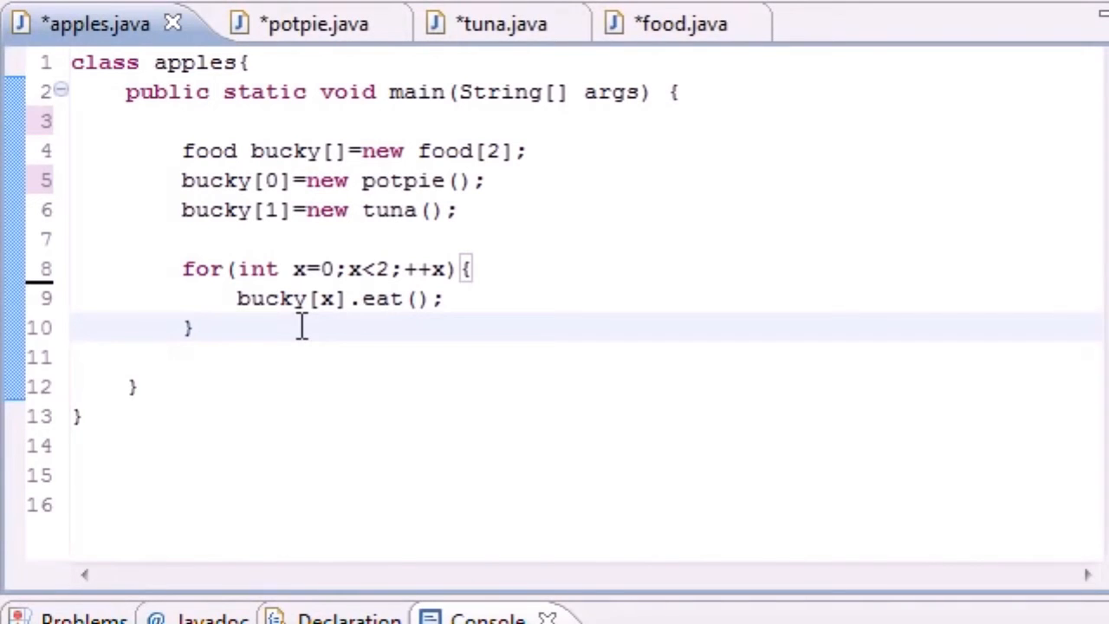
type("tuna tun")
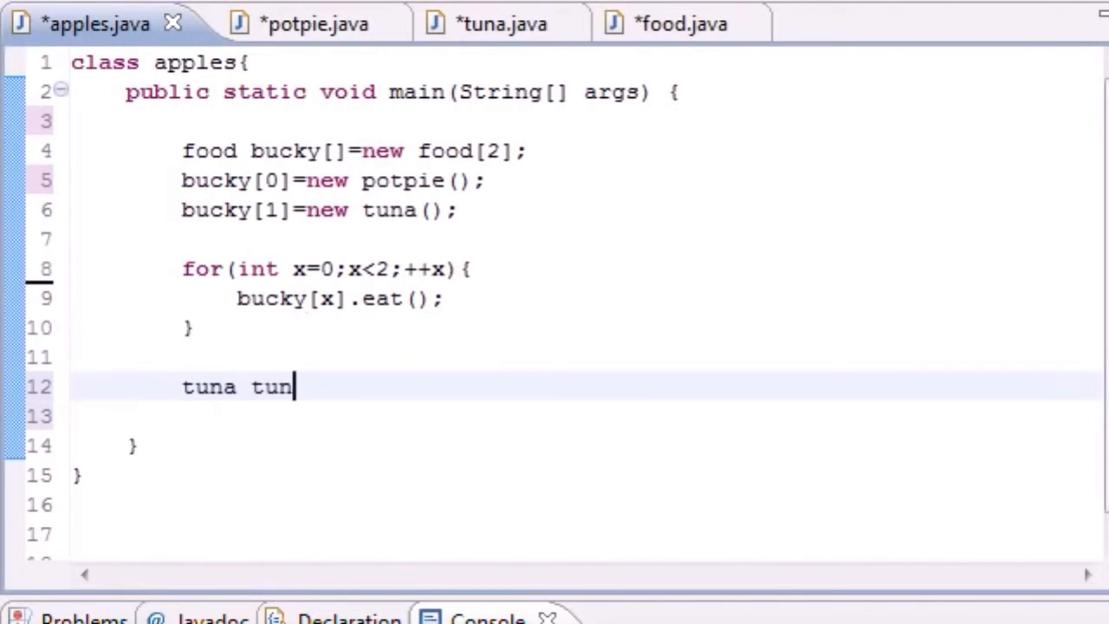
type("aobkject")
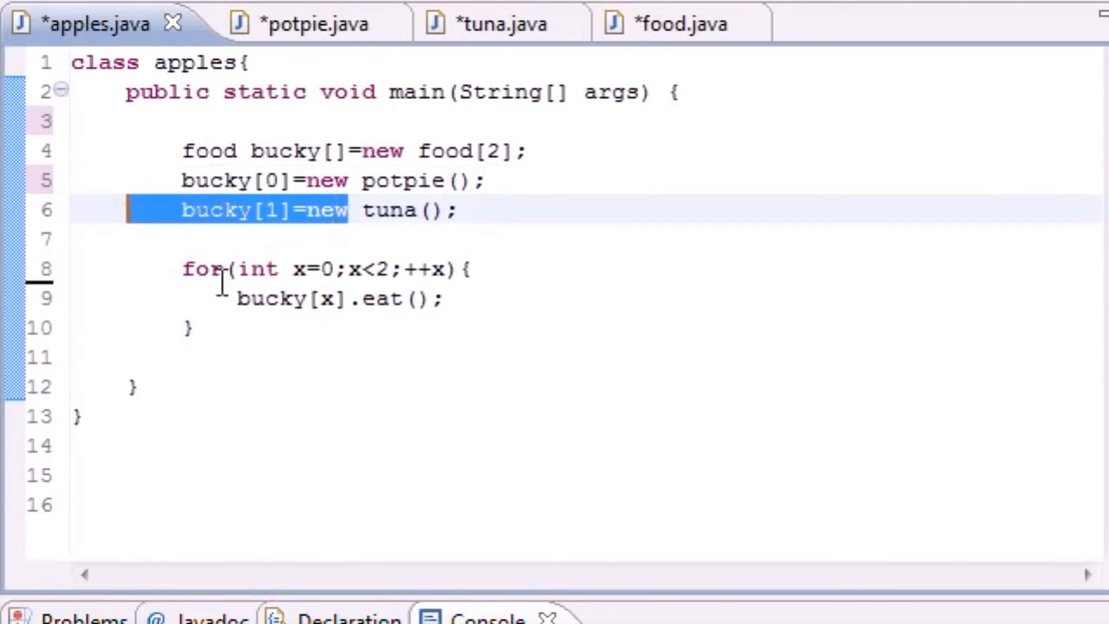
left_click(276, 298)
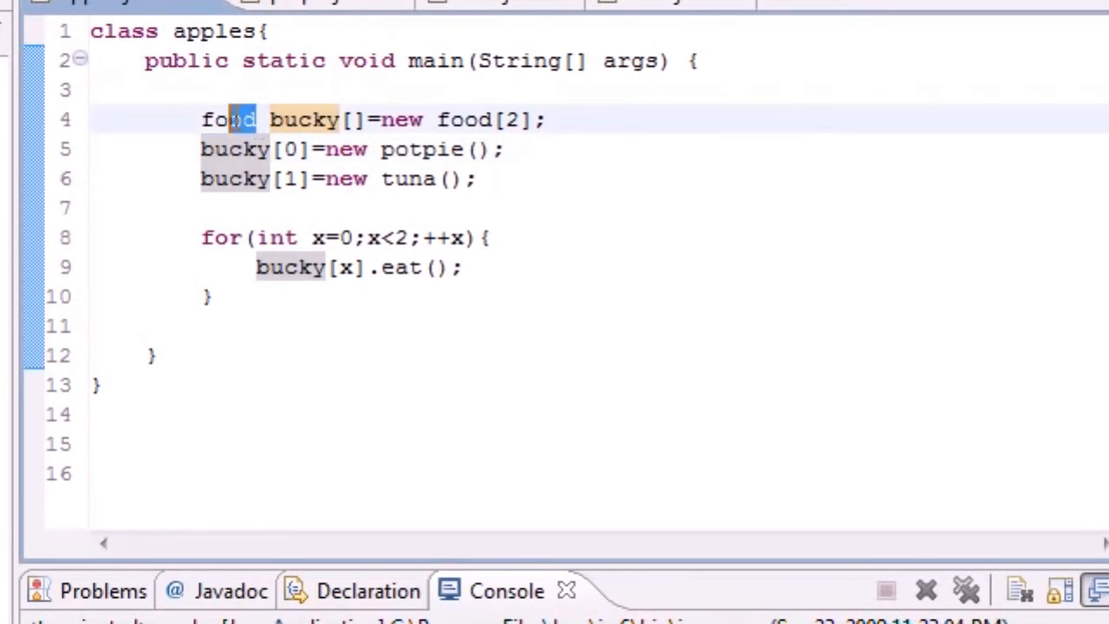
double_click(229, 120)
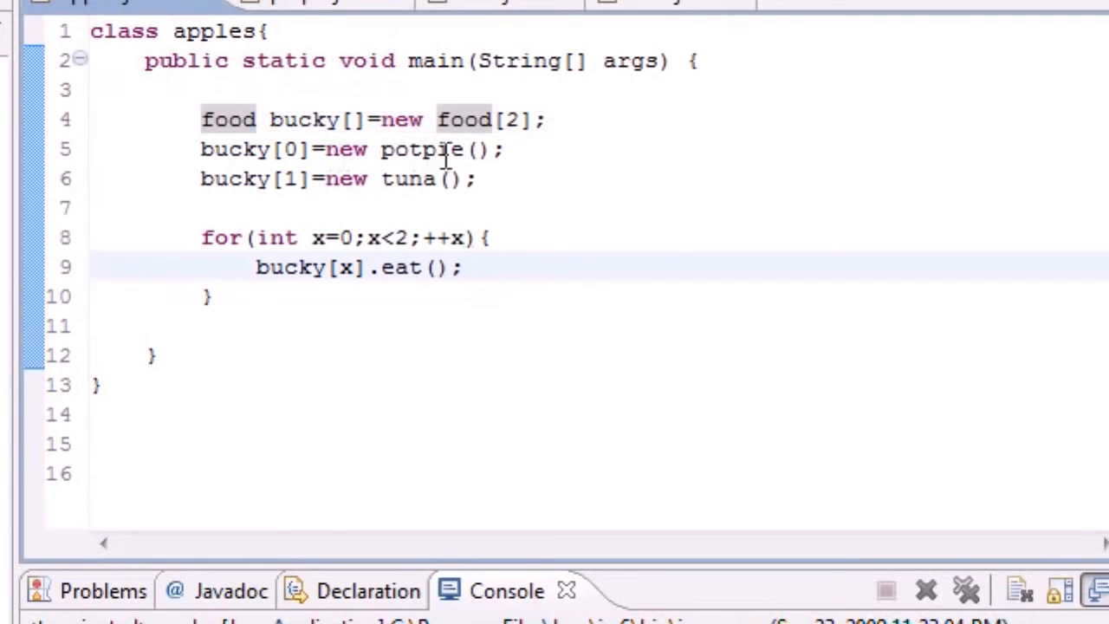
left_click_drag(201, 120, 475, 178)
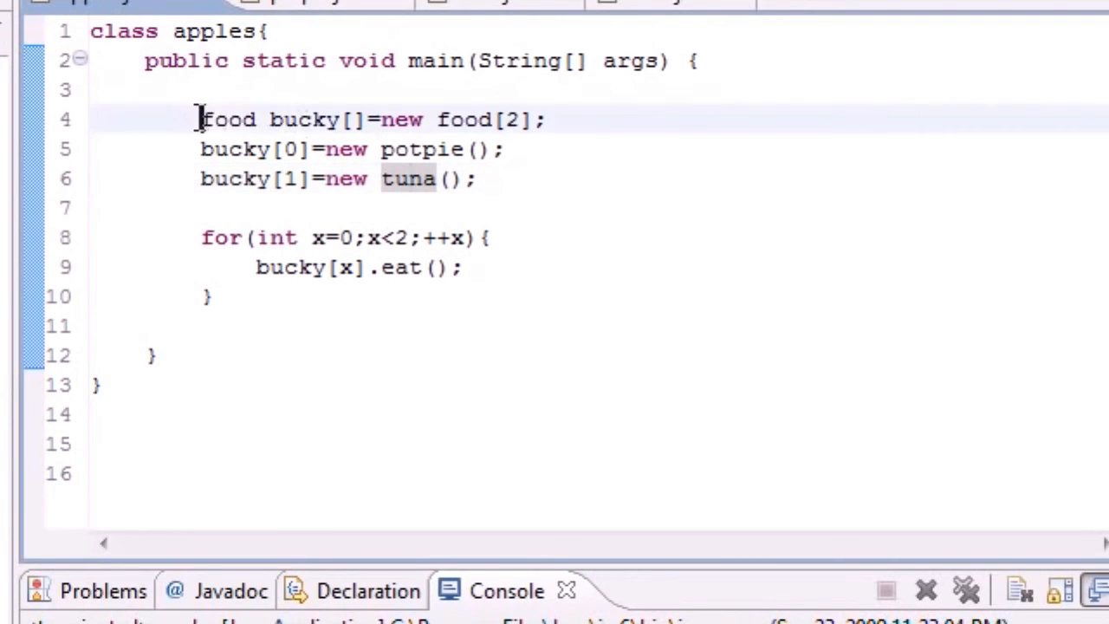
left_click_drag(199, 119, 368, 120)
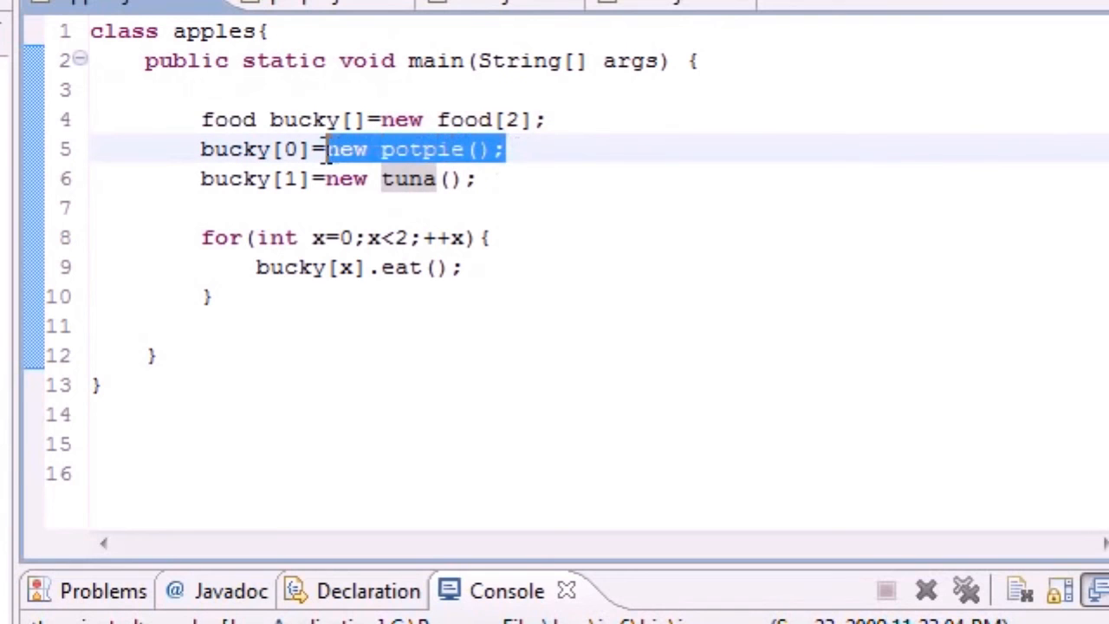
mouse_move(512, 222)
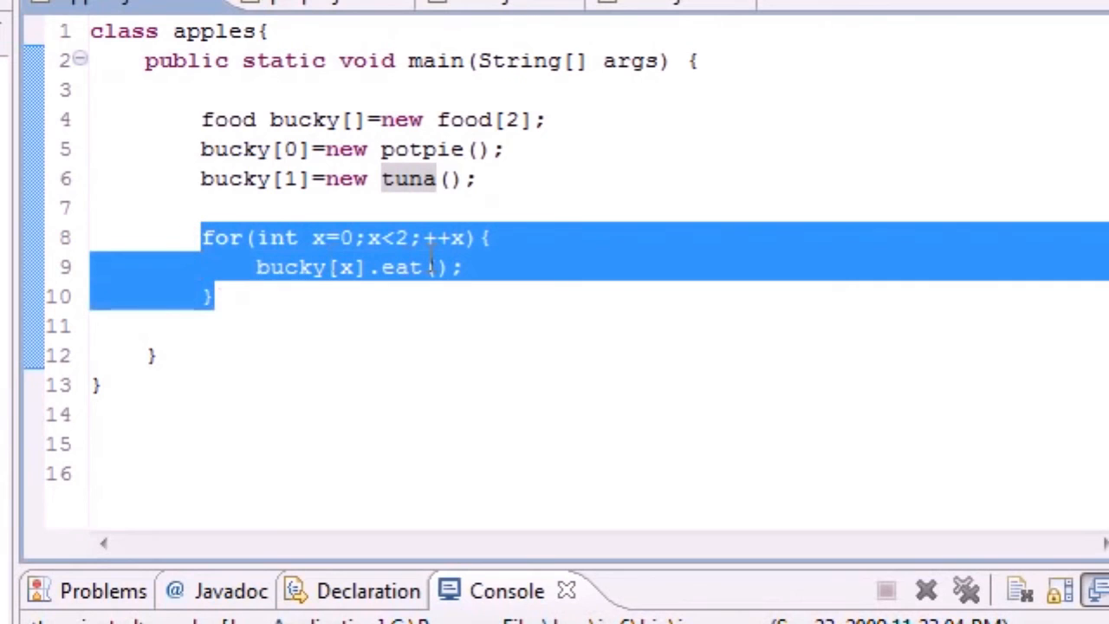
left_click(434, 266)
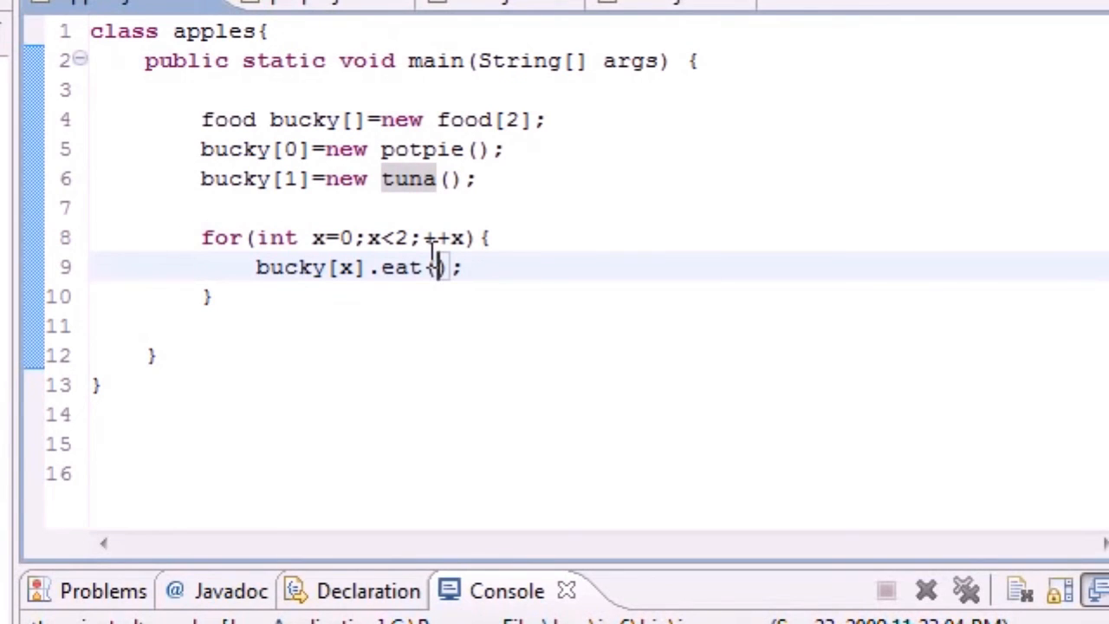